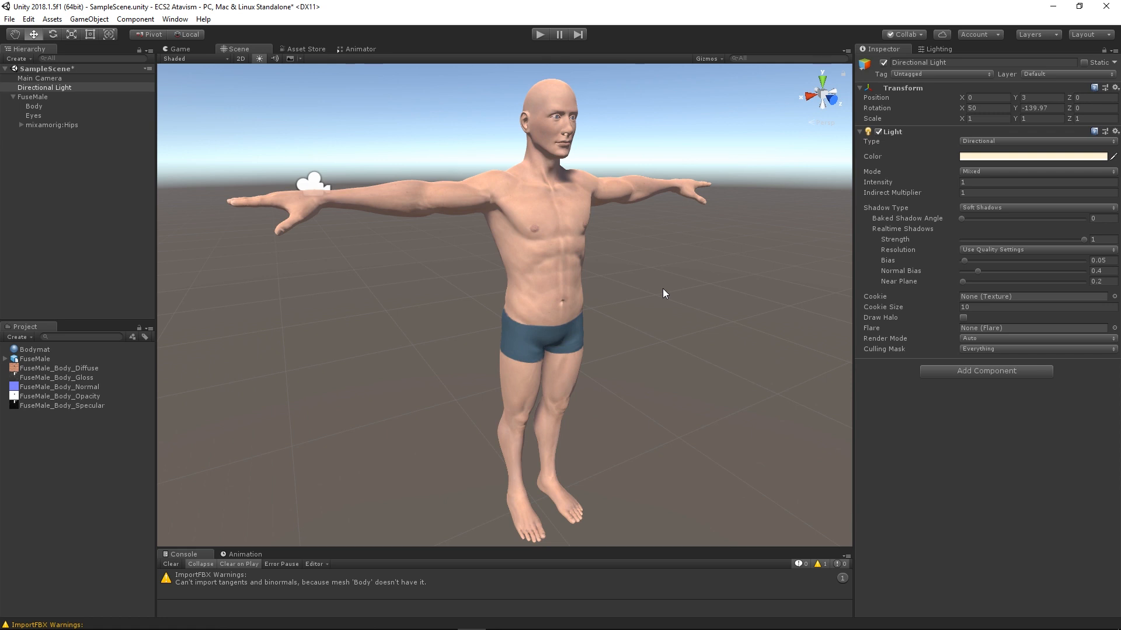
mouse_move(530, 478)
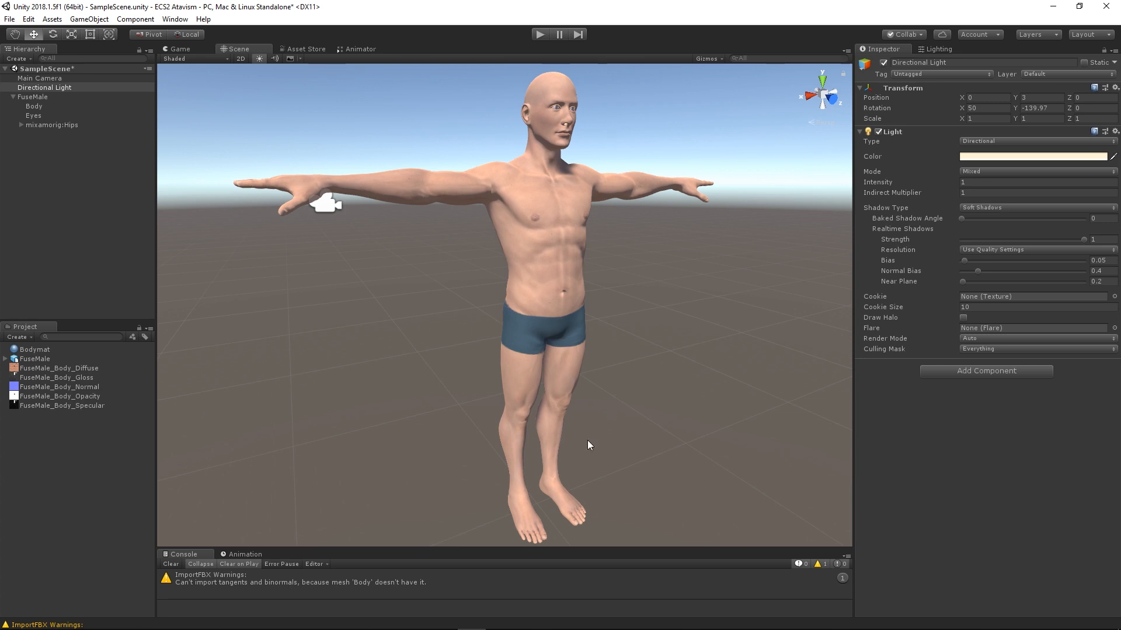
mouse_move(567, 211)
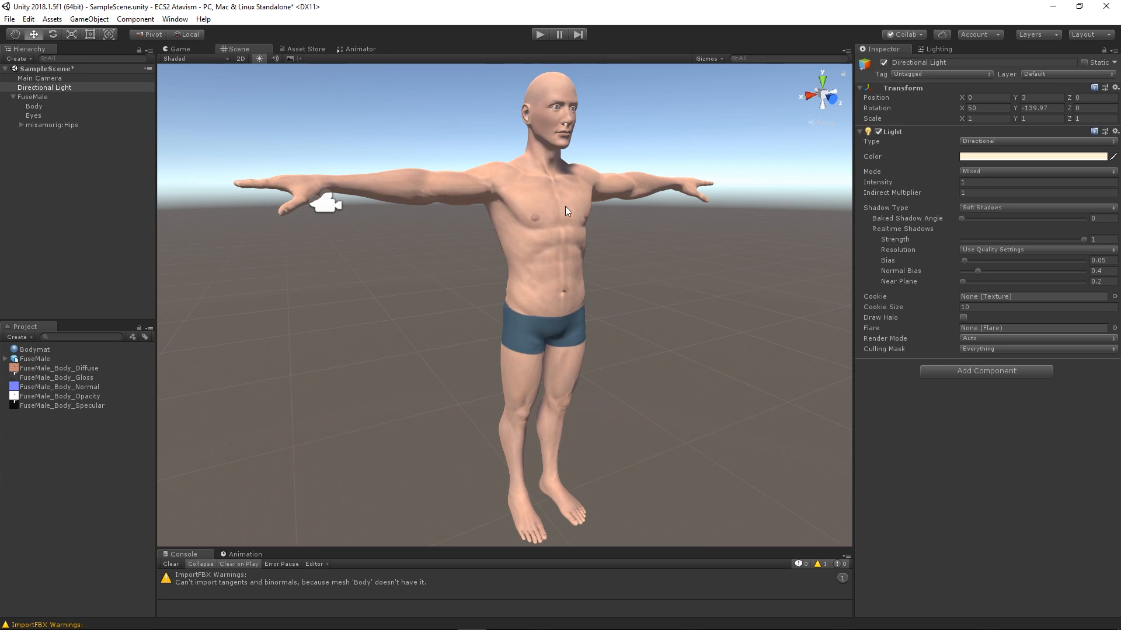
mouse_move(665, 282)
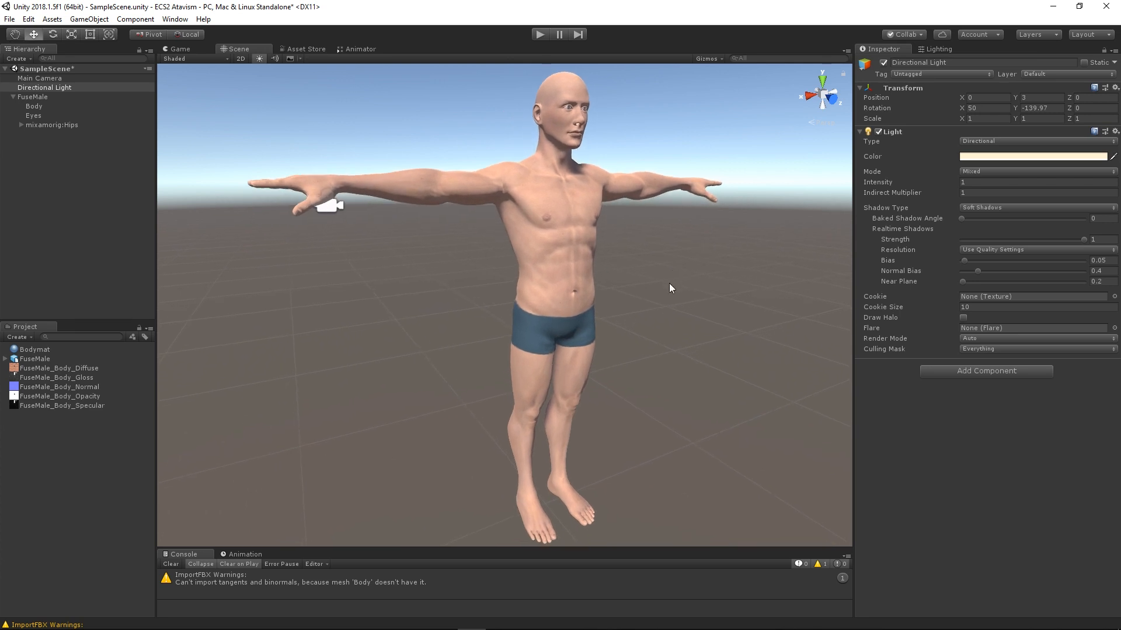
mouse_move(656, 248)
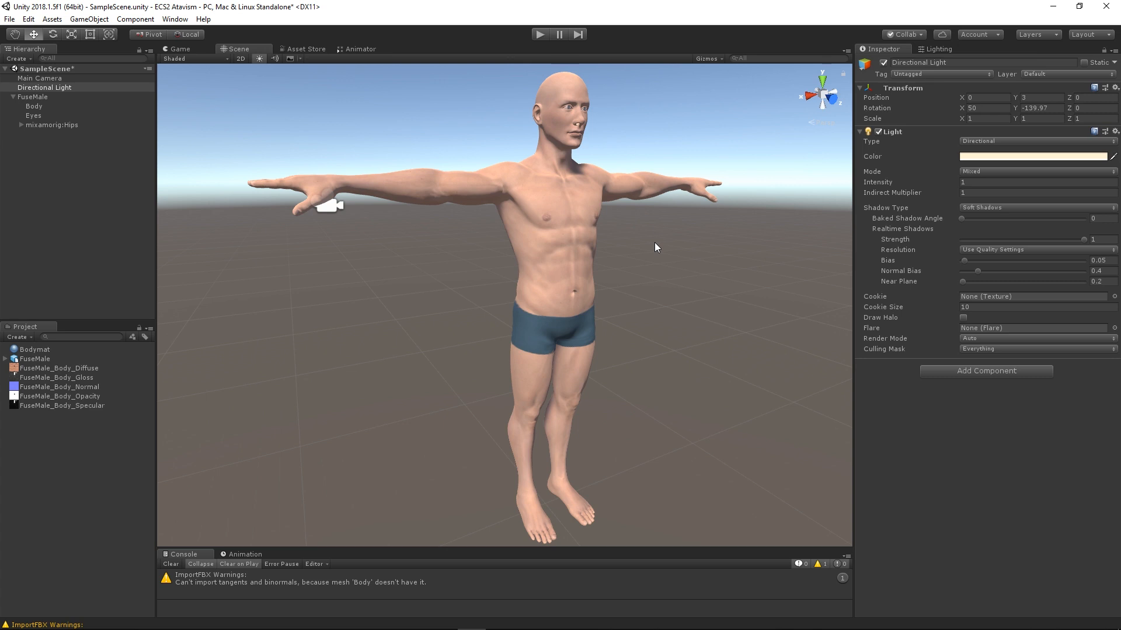
mouse_move(565, 108)
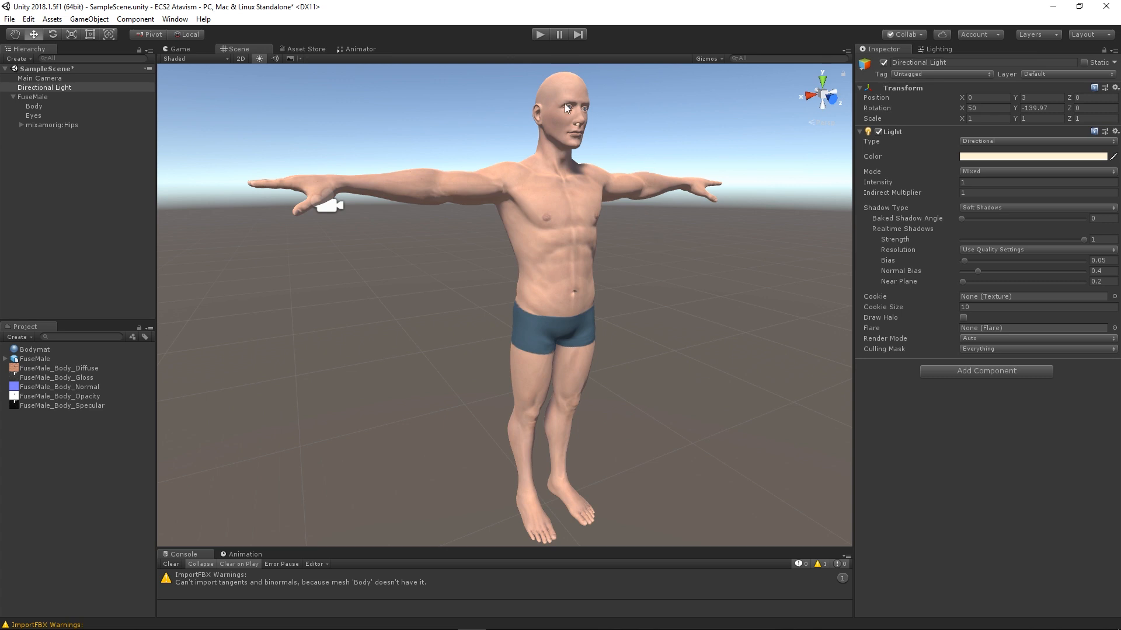
mouse_move(665, 383)
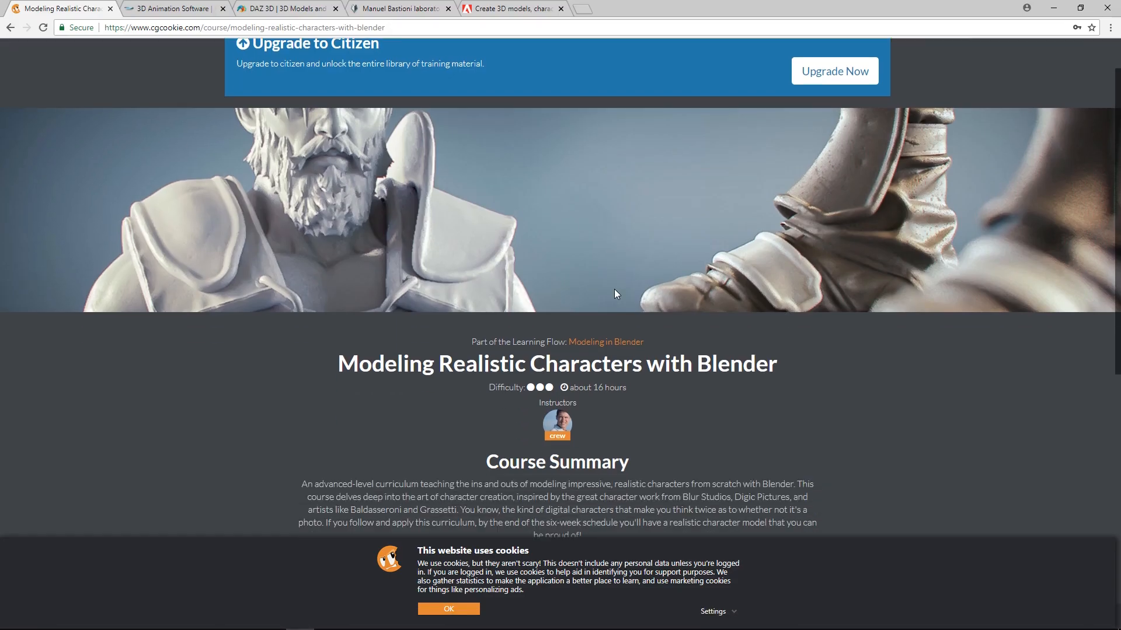
Scroll the CG Cookie Modeling Realistic Characters page down to its character gallery images.
scroll("down", 3)
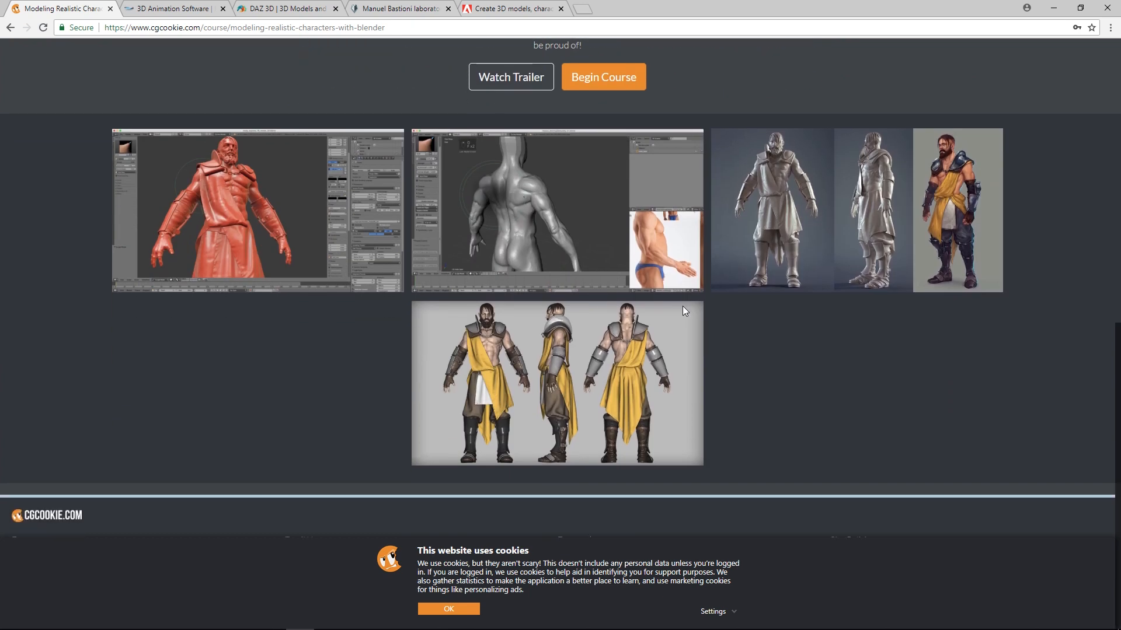
mouse_move(782, 255)
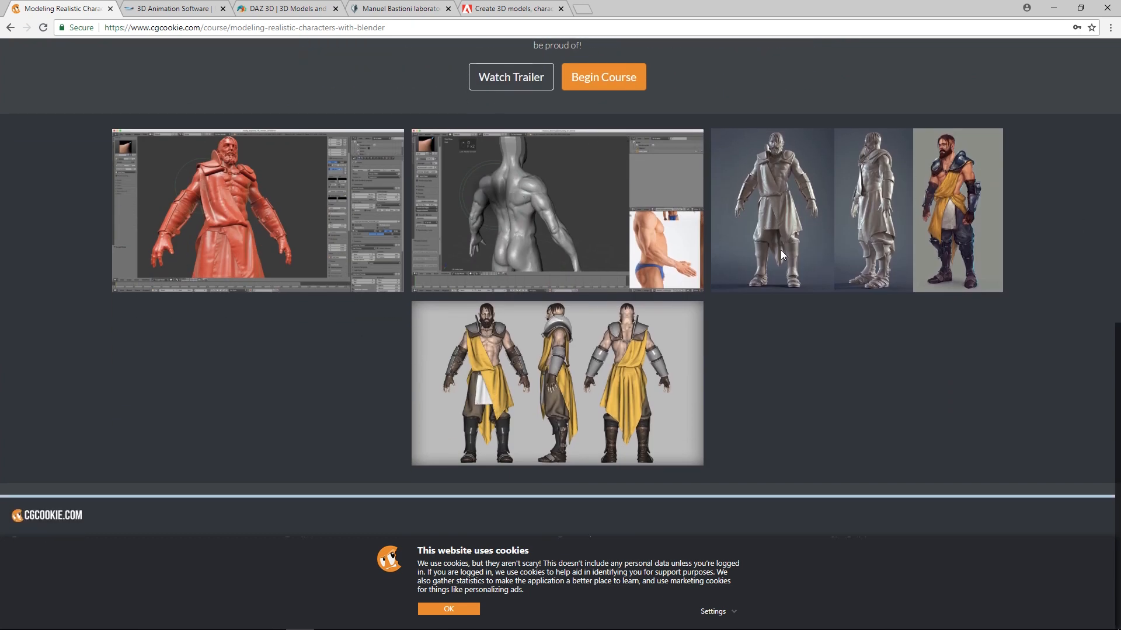
mouse_move(569, 369)
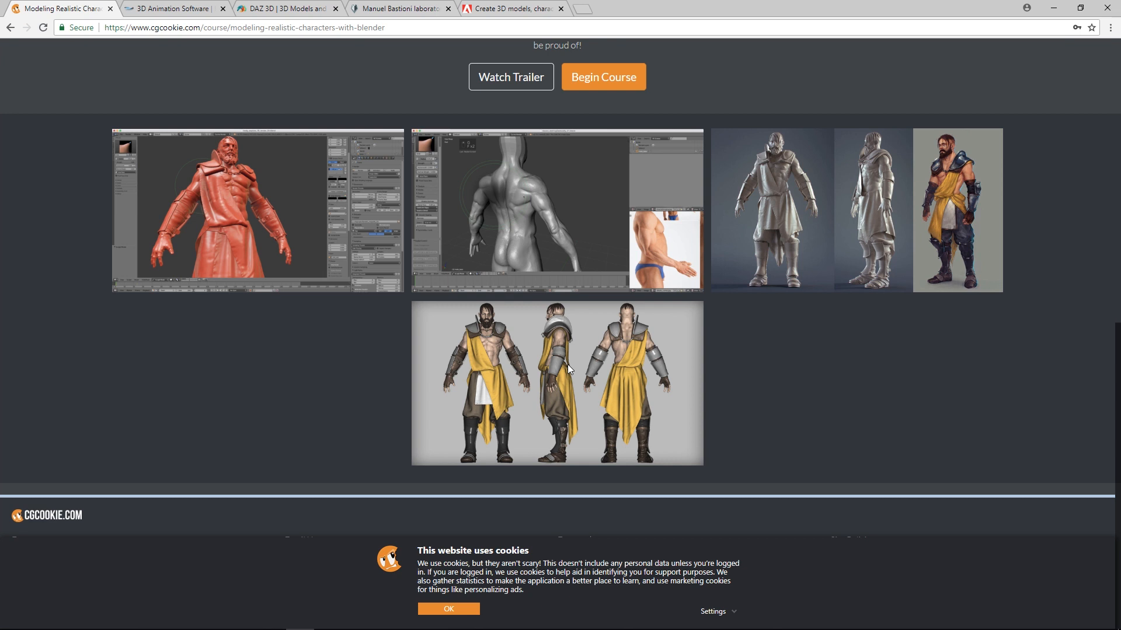
Switch to the iClone 7 tab, browse its feature sections, and return to the top.
left_click(172, 8)
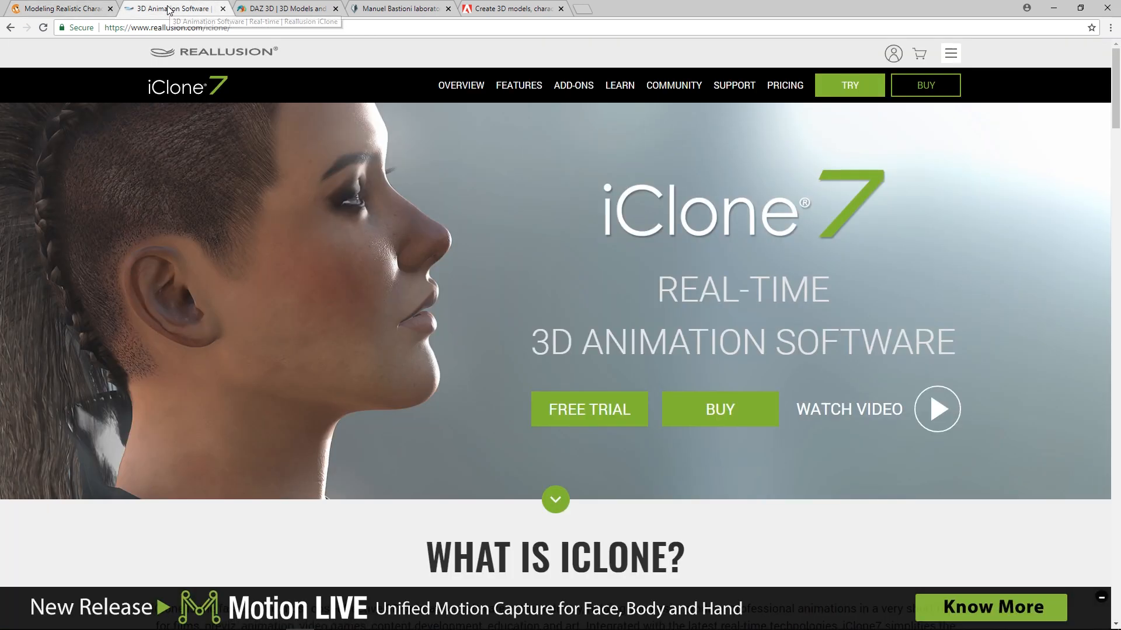
scroll("down", 3)
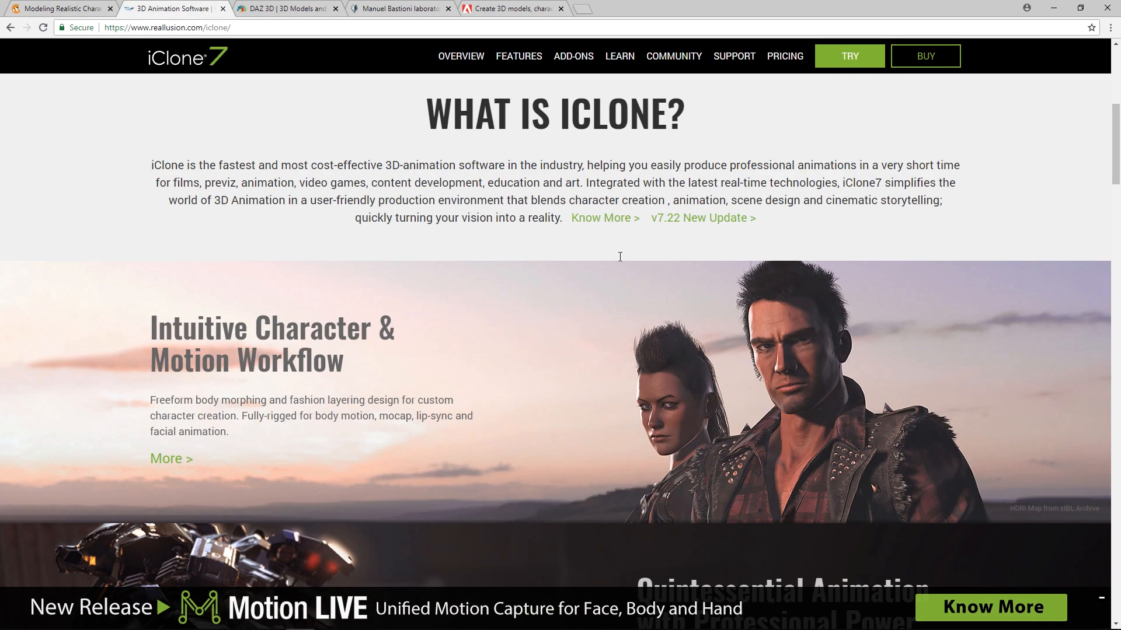
scroll("down", 3)
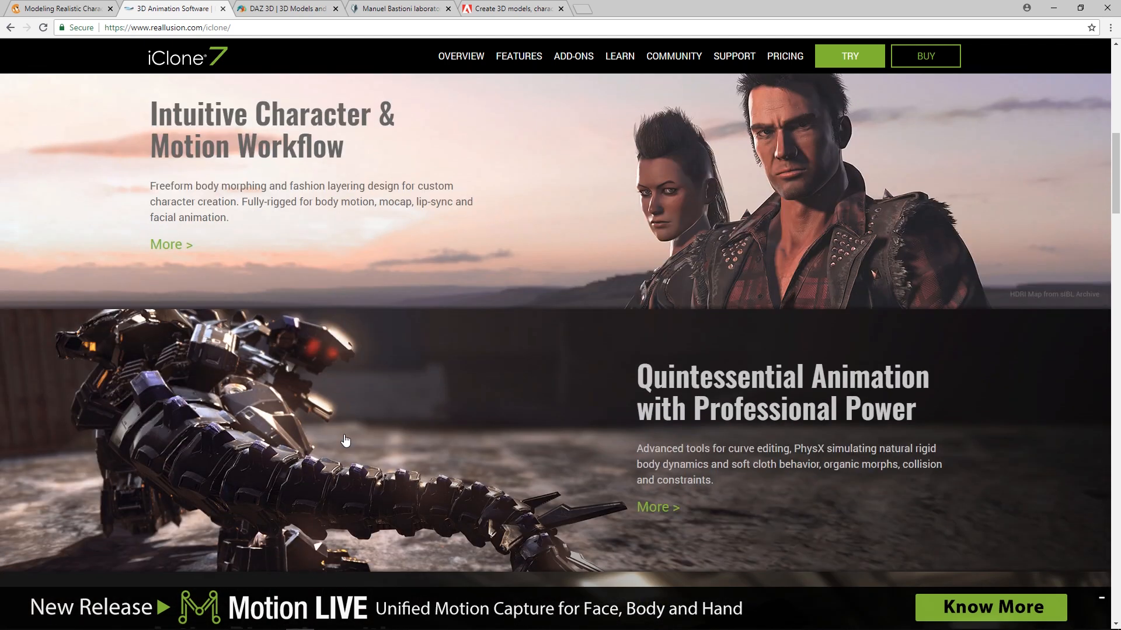
scroll("down", 3)
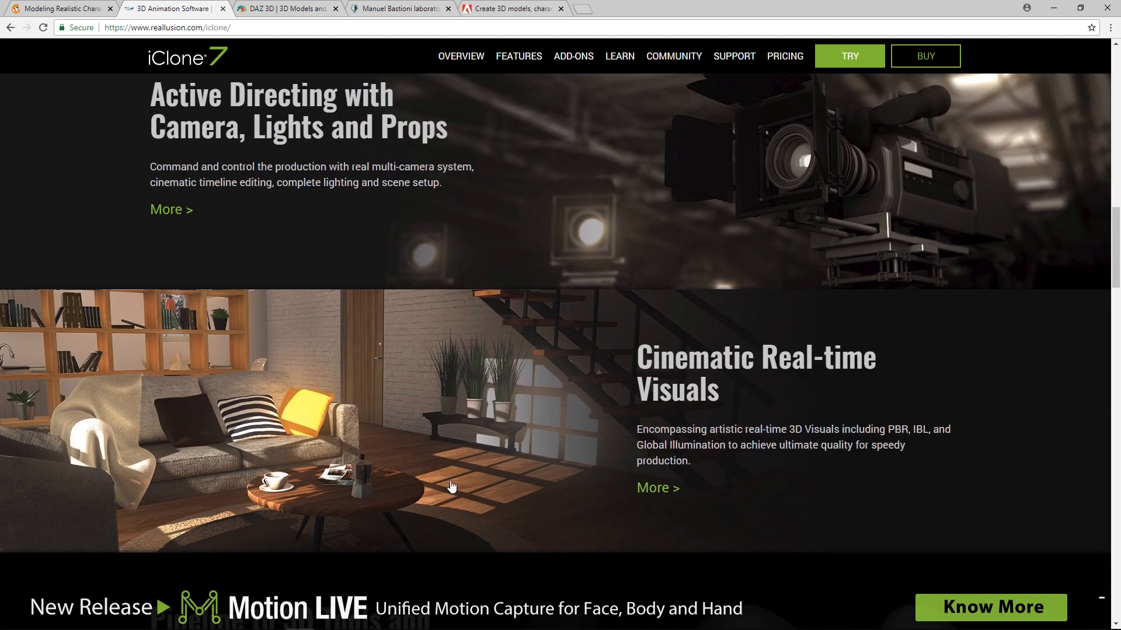
scroll("up", 3)
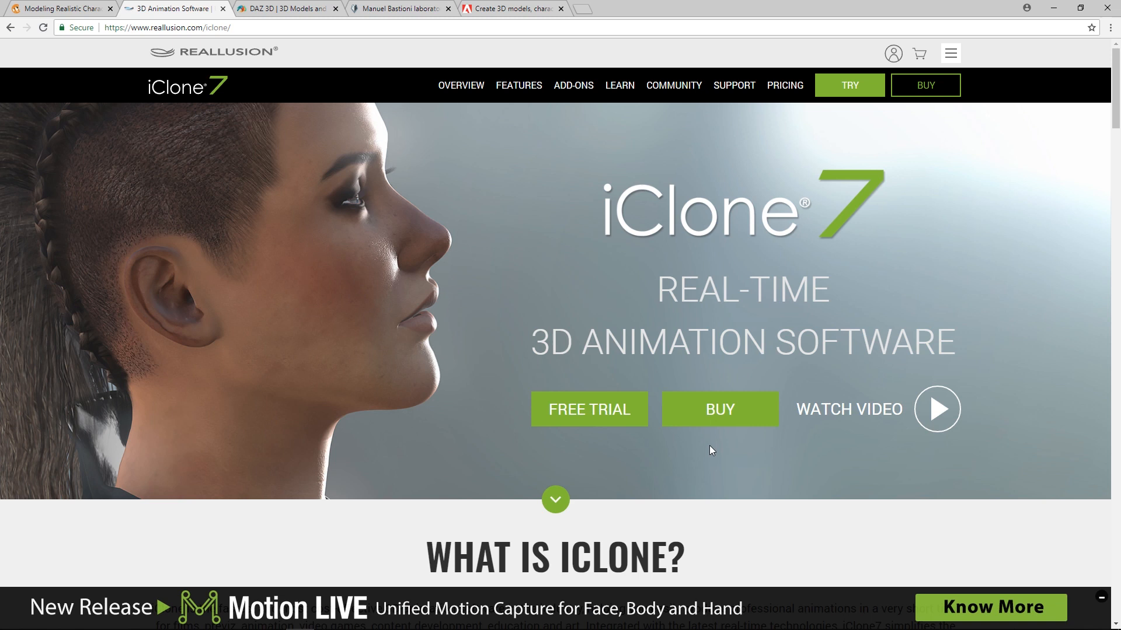
mouse_move(370, 223)
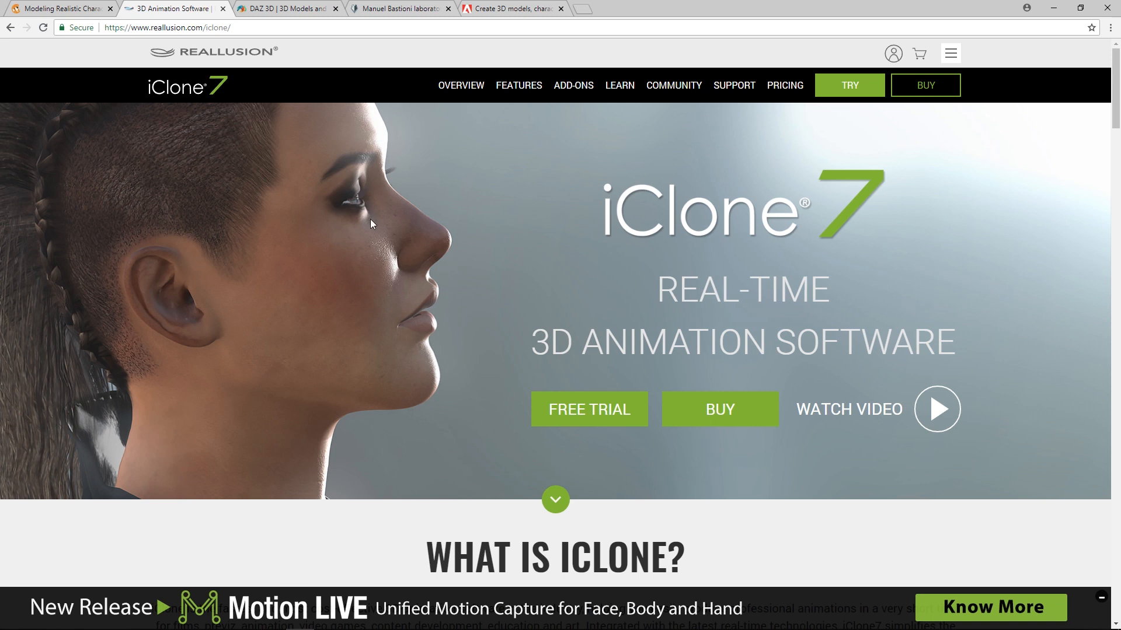
Switch to the Daz 3D tab, browse product tiles like Daz Studio and Hexagon, then return to top.
left_click(286, 7)
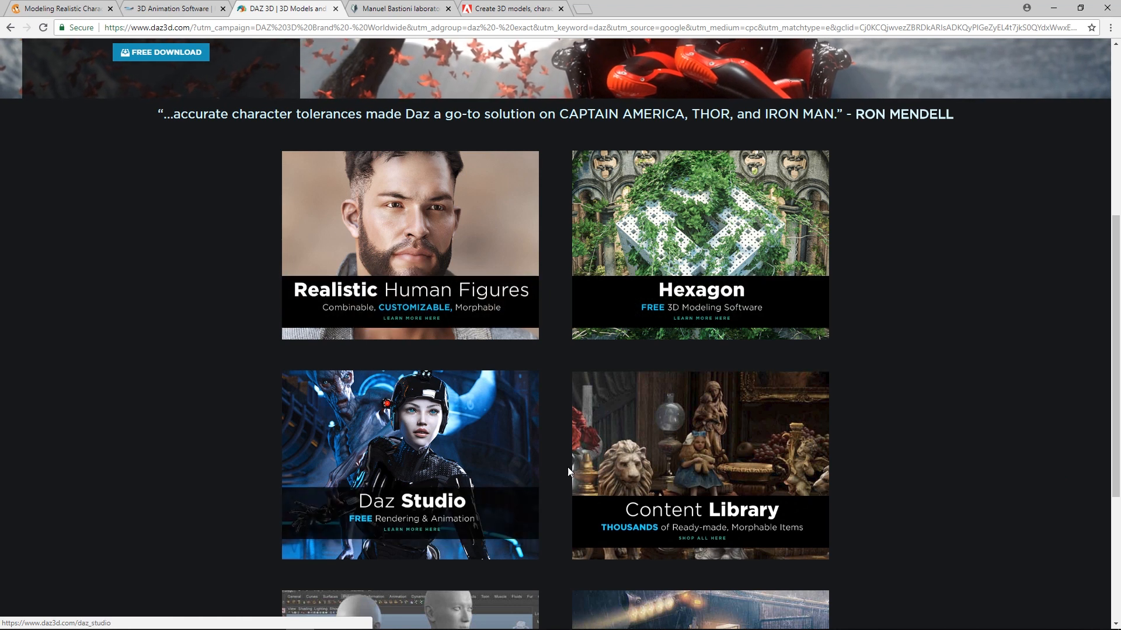
scroll("down", 3)
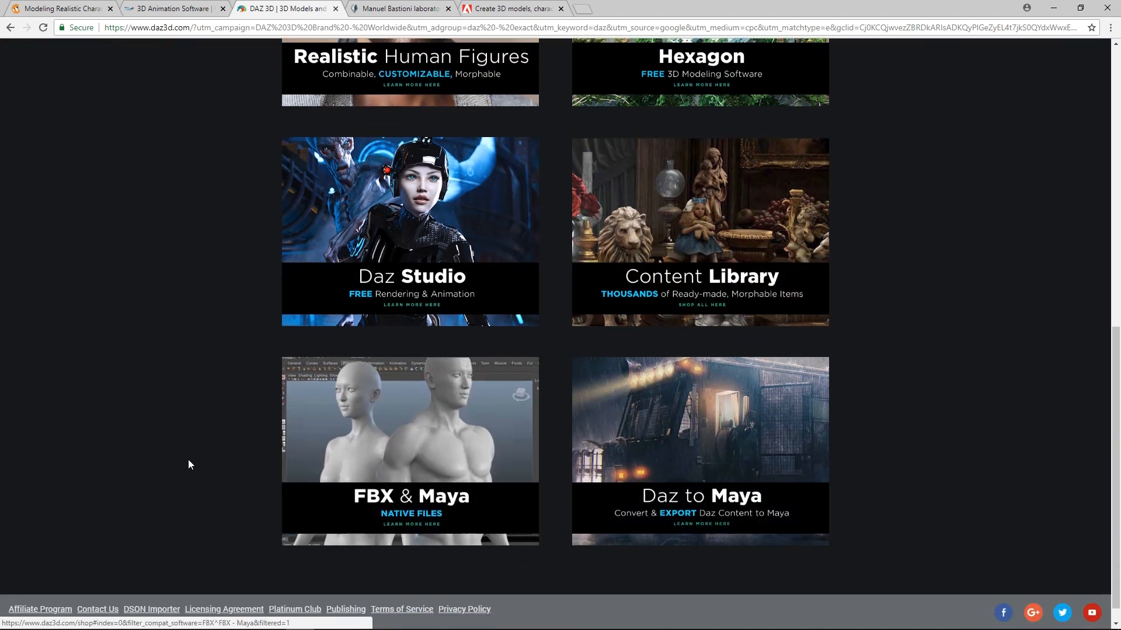
scroll("down", 3)
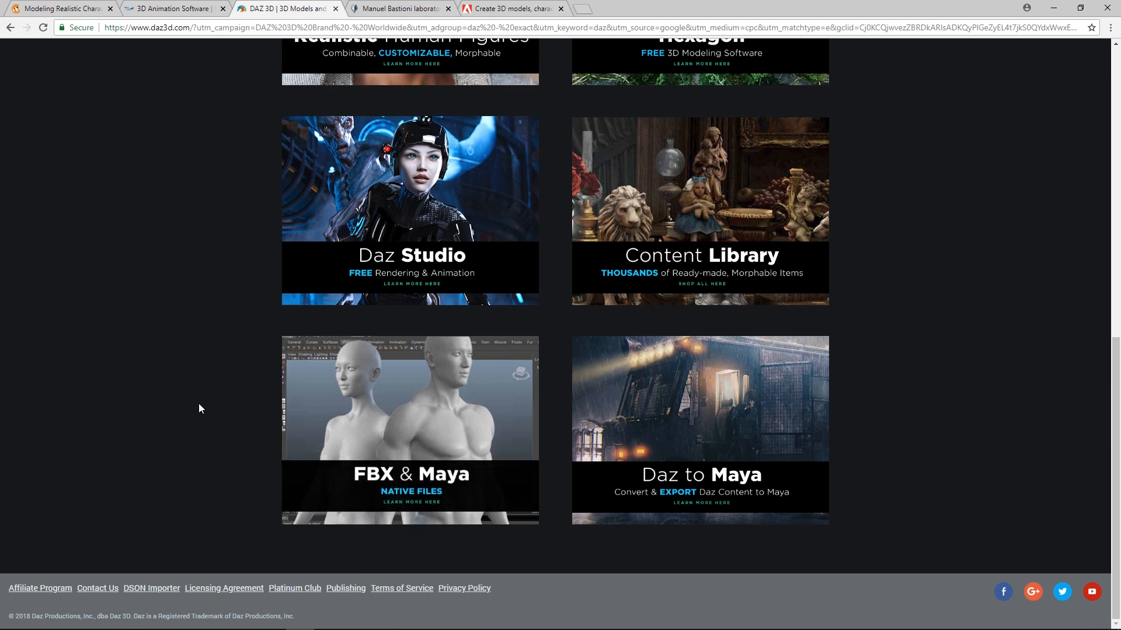
scroll("up", 3)
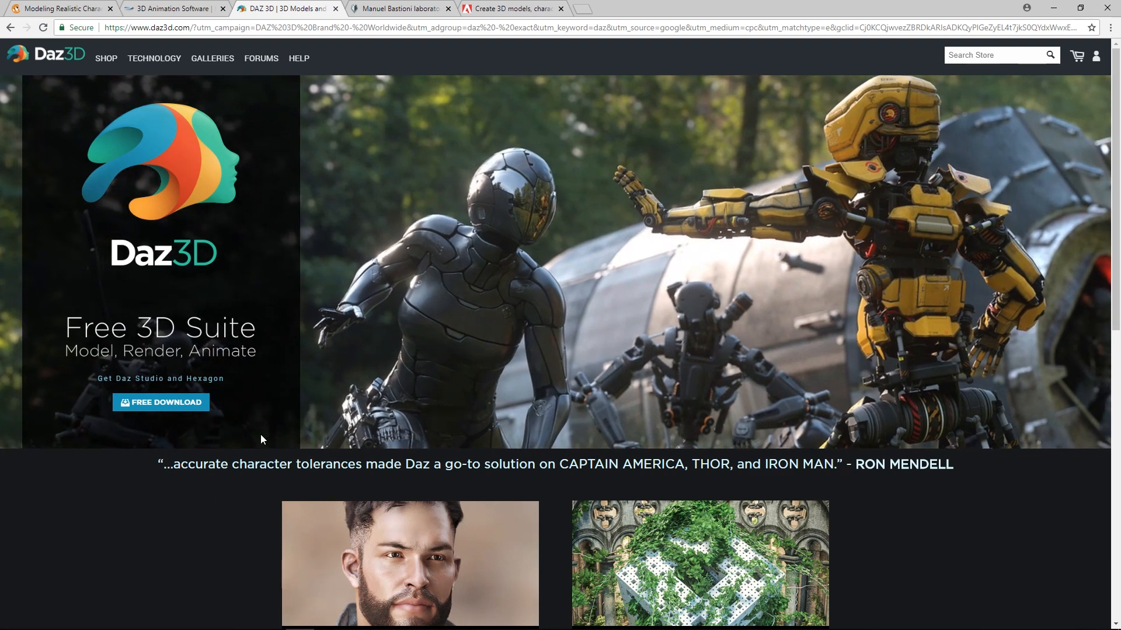
Switch to the ManuelBastioniLAB tab, browse its Blender character editor overview, and return to top.
left_click(397, 9)
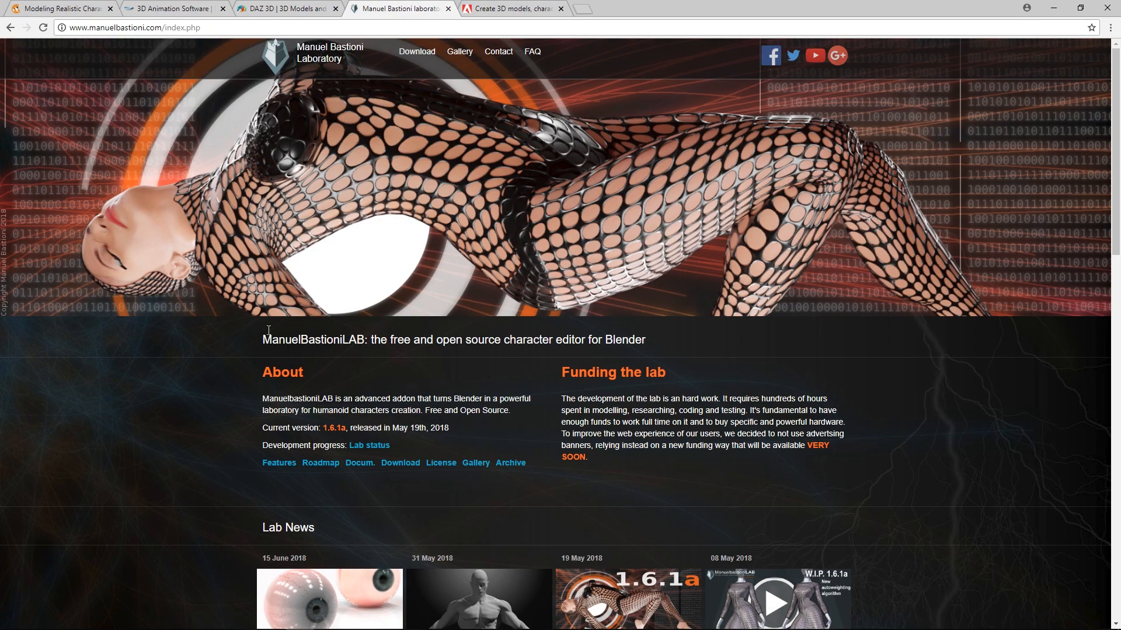
scroll("down", 3)
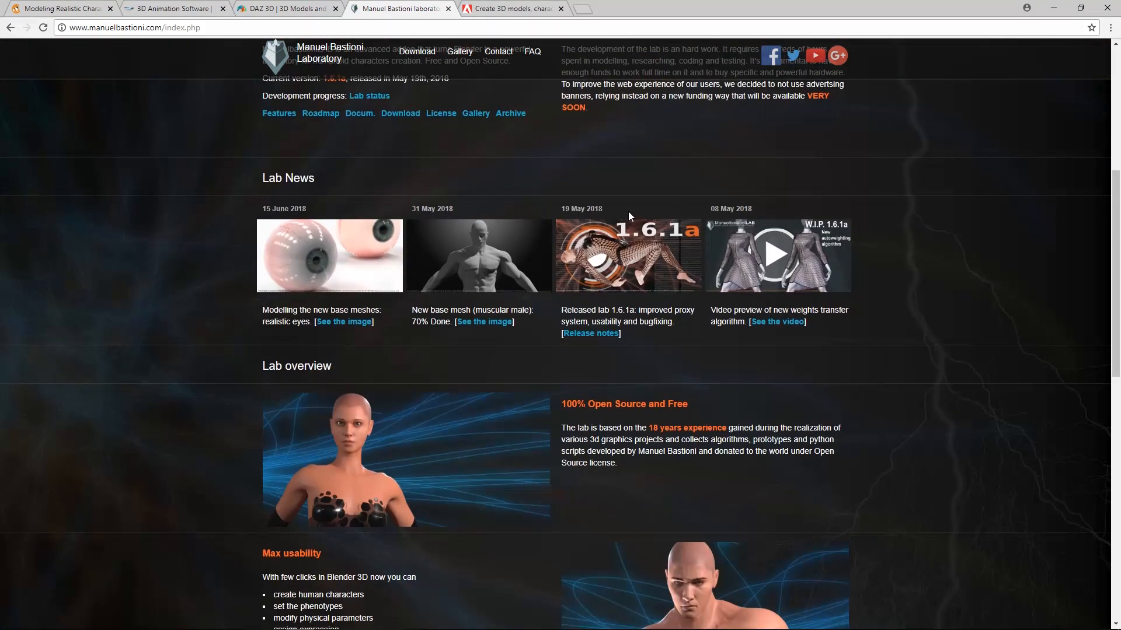
scroll("down", 3)
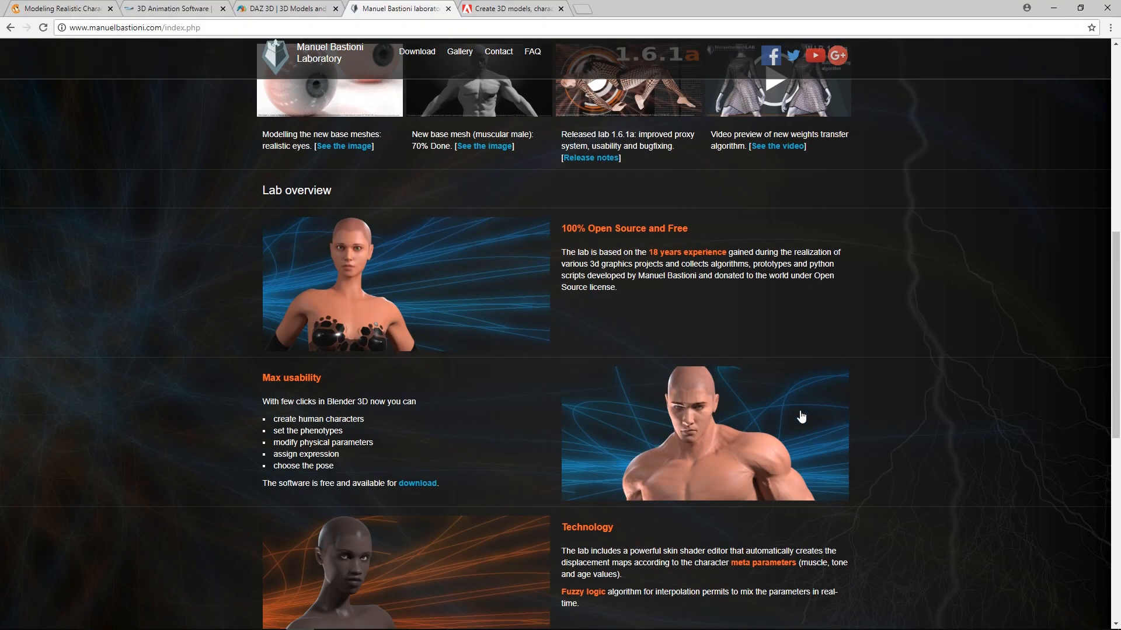
scroll("down", 3)
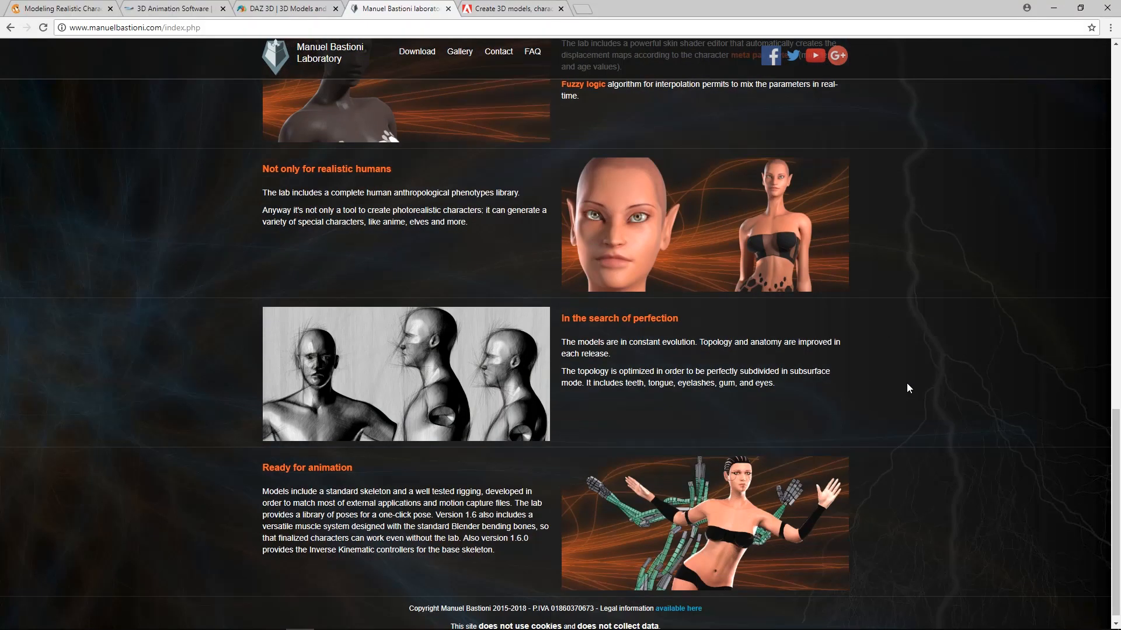
scroll("up", 3)
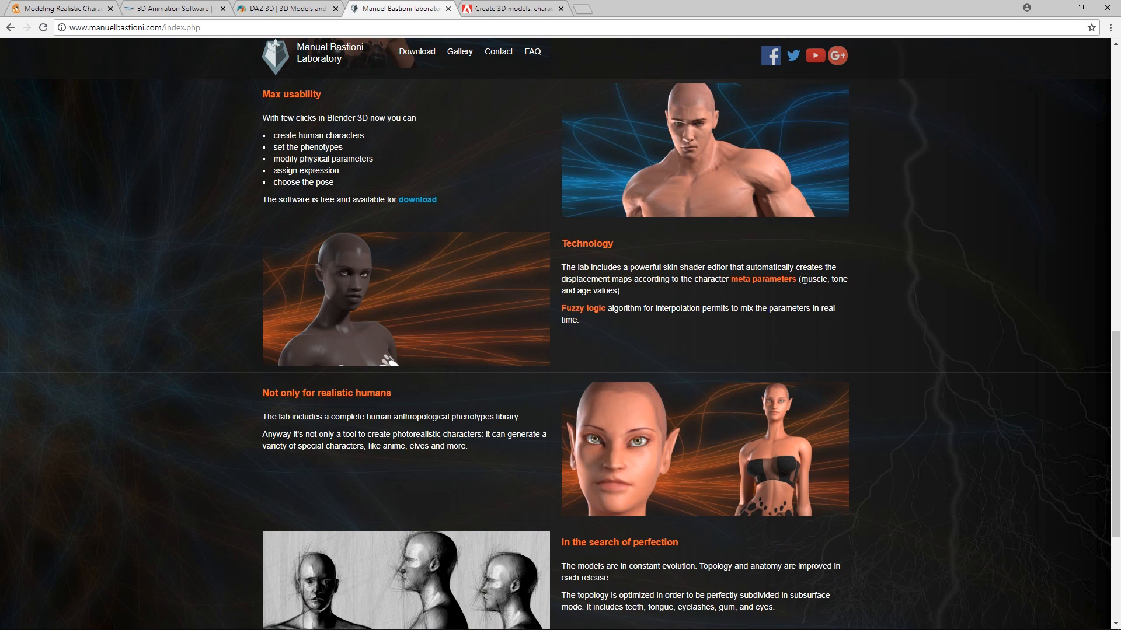
scroll("up", 3)
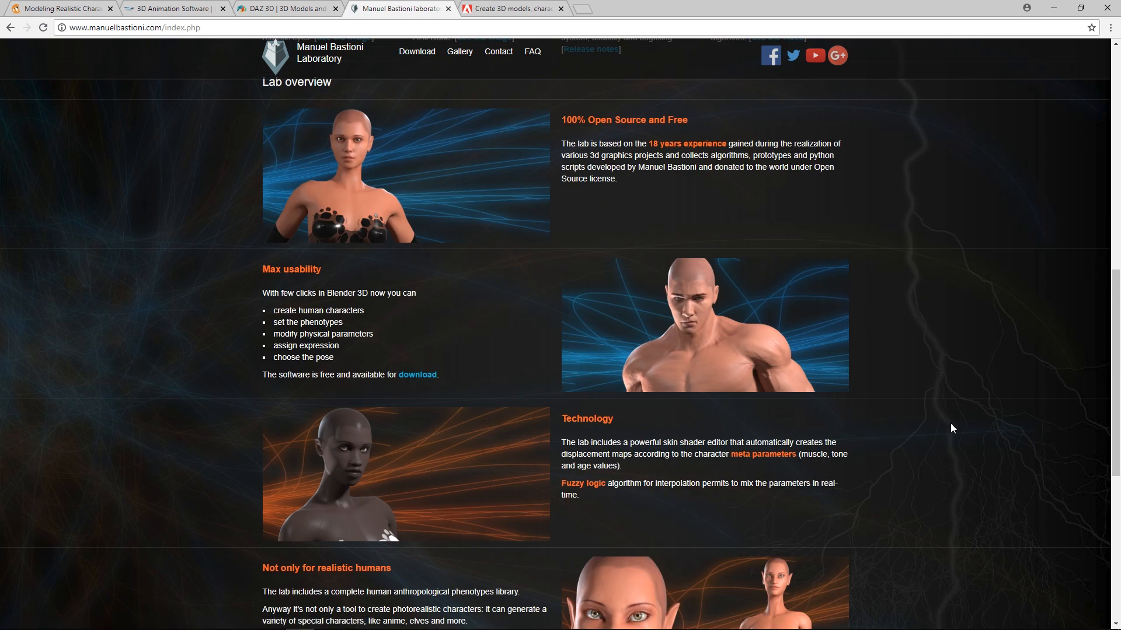
scroll("up", 3)
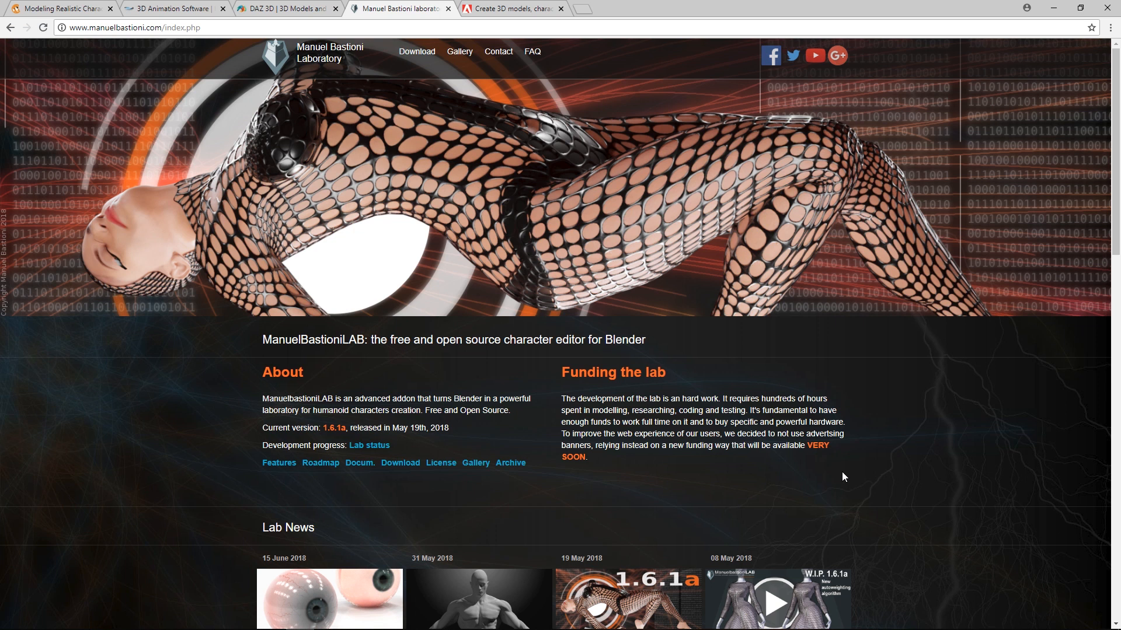
mouse_move(837, 458)
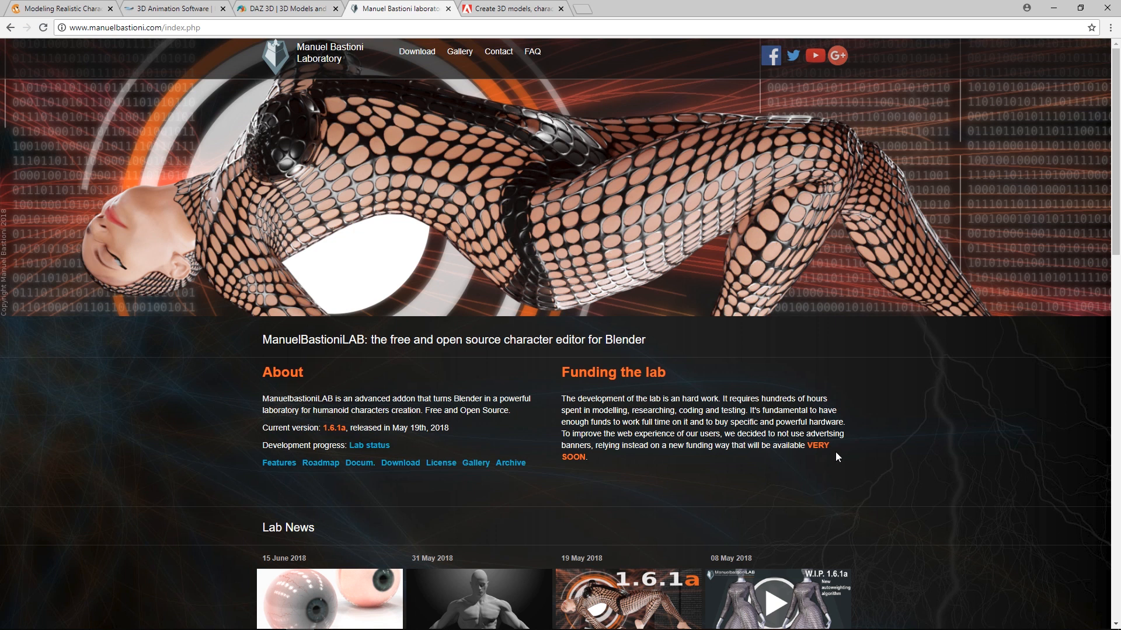
Switch to the Adobe Fuse CC tab, browse its feature cards, and return to the hero banner.
left_click(511, 8)
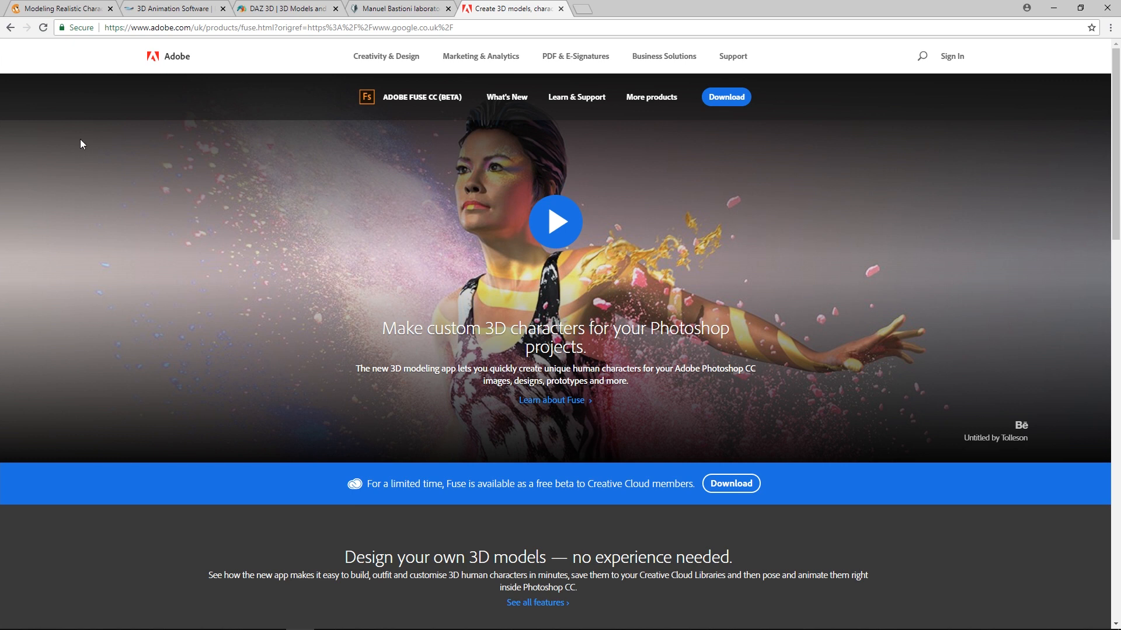
mouse_move(846, 305)
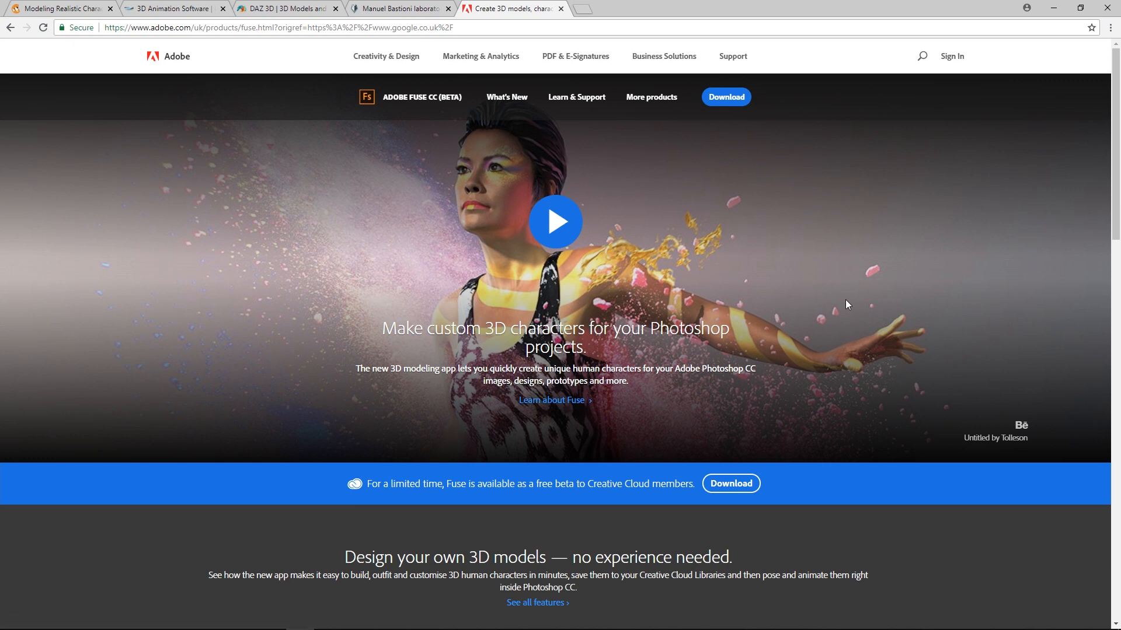
scroll("down", 3)
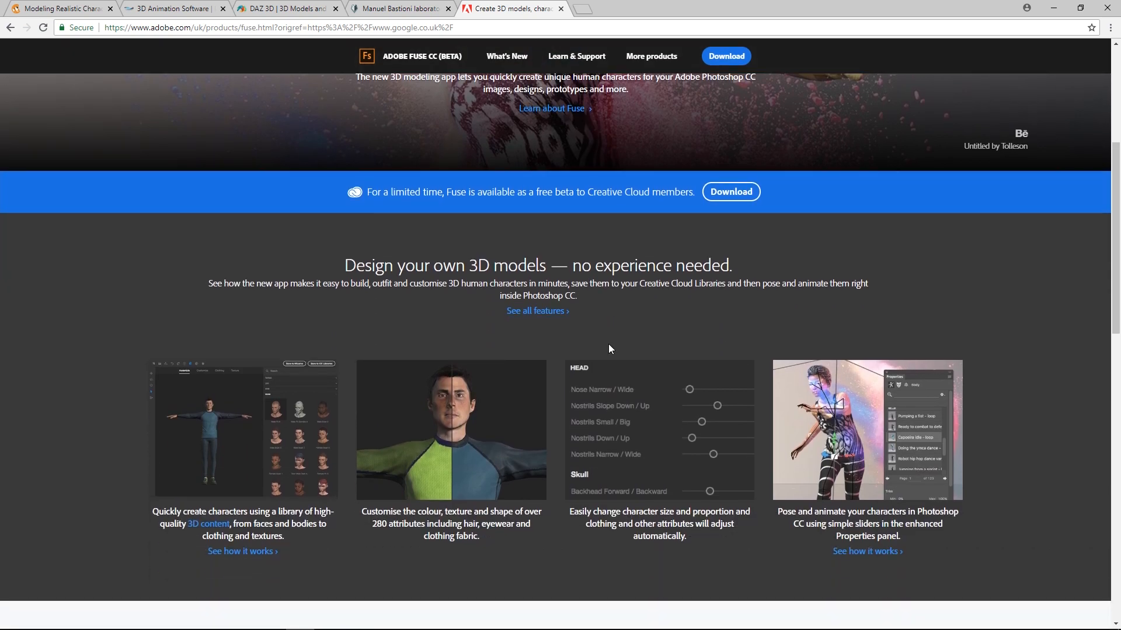
scroll("down", 3)
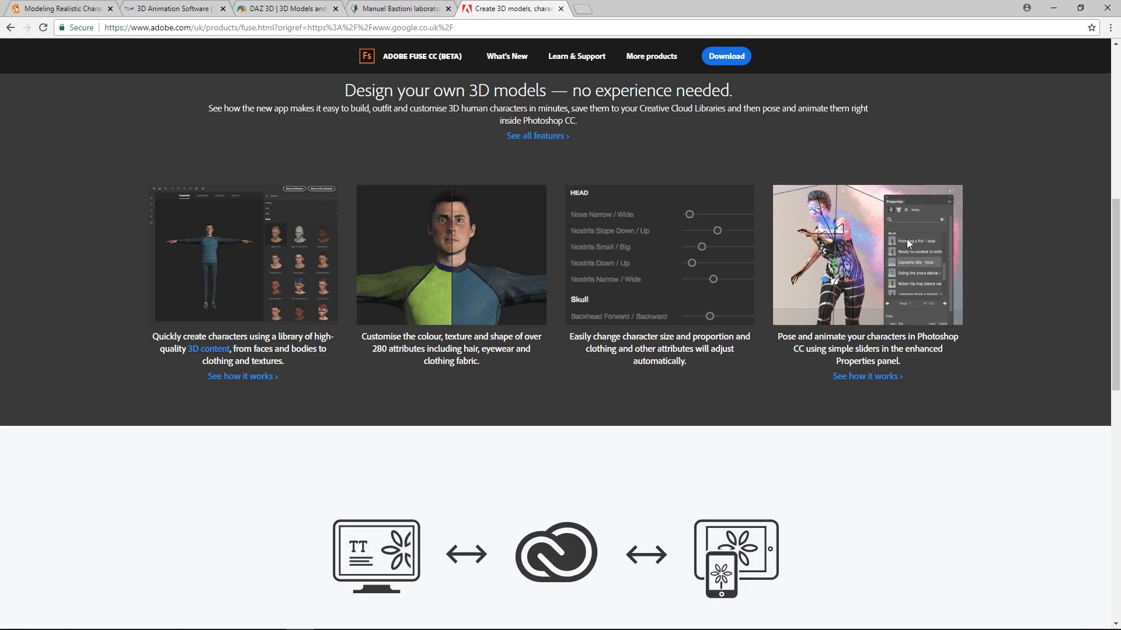
mouse_move(513, 163)
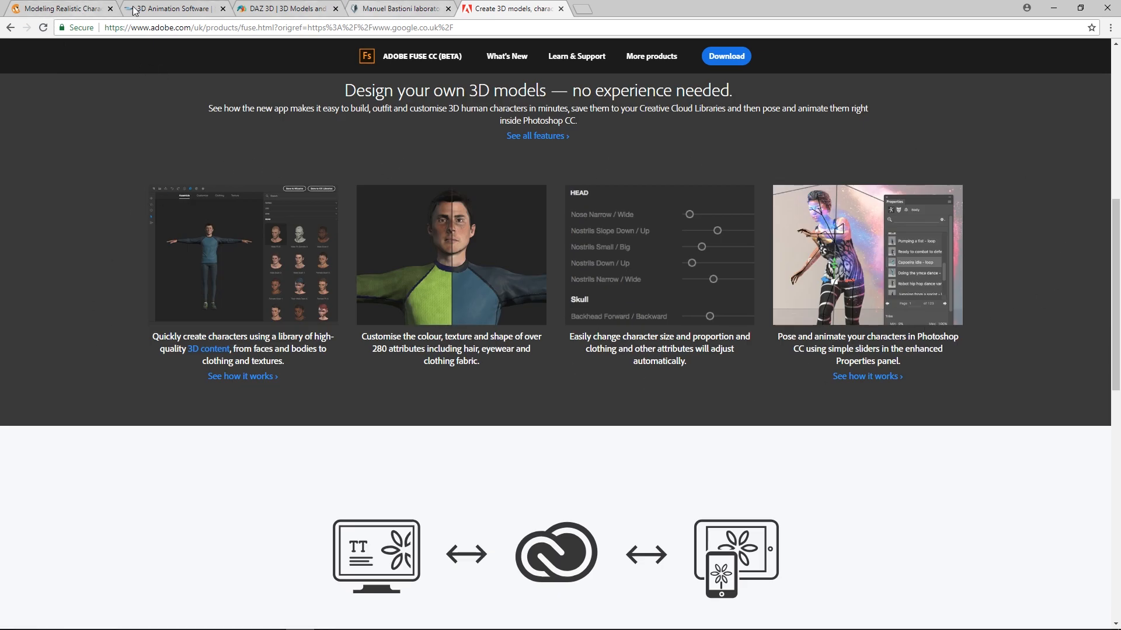
mouse_move(389, 176)
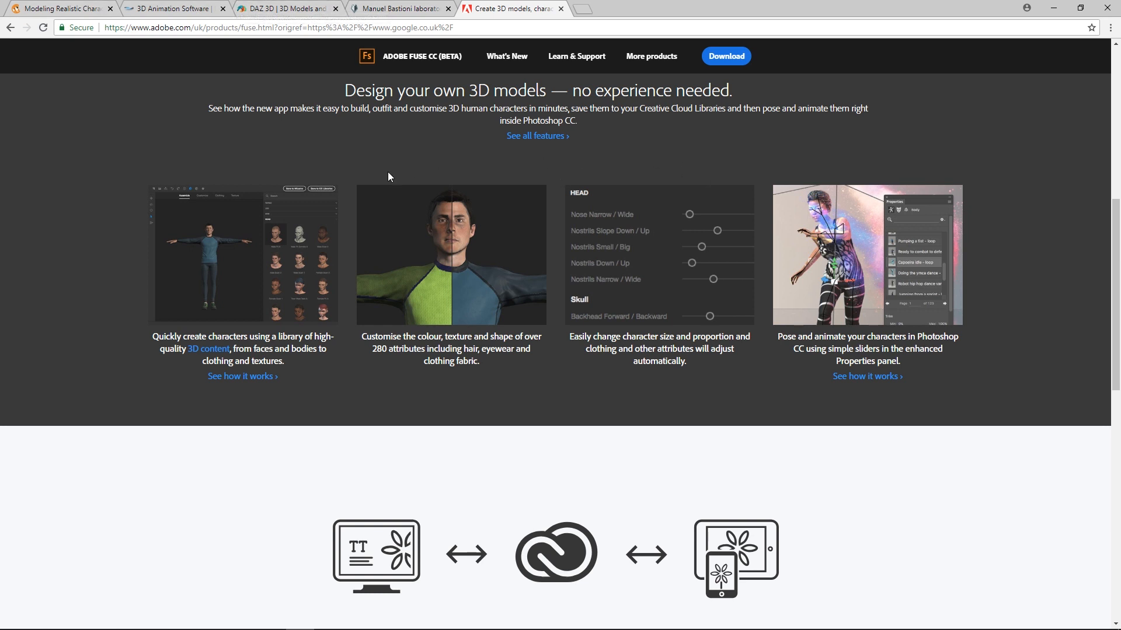
mouse_move(433, 398)
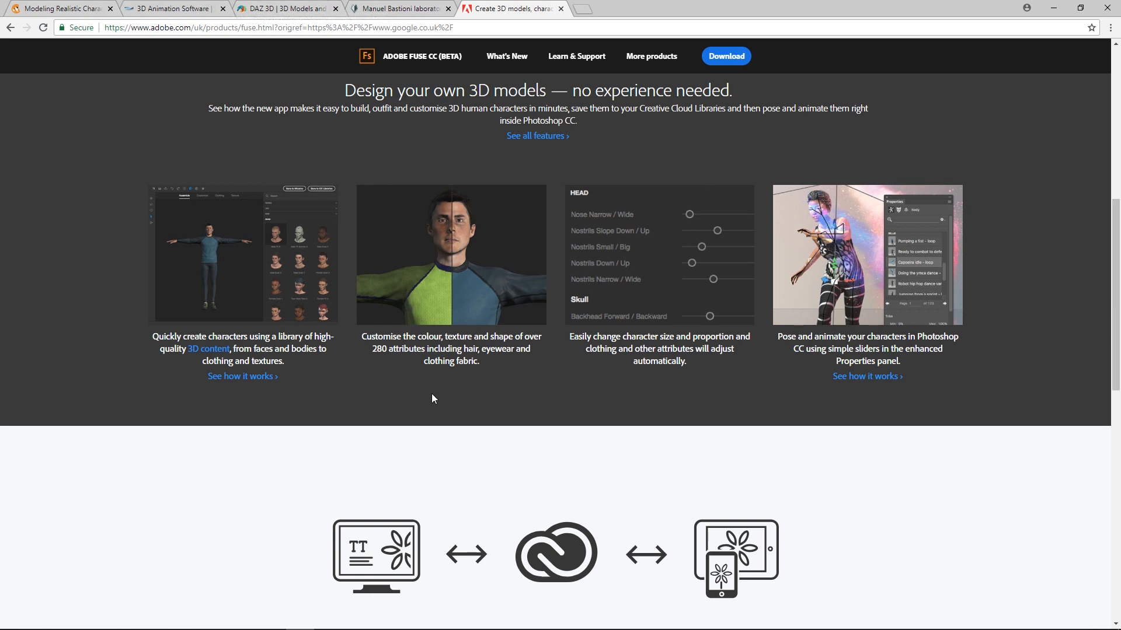
mouse_move(478, 231)
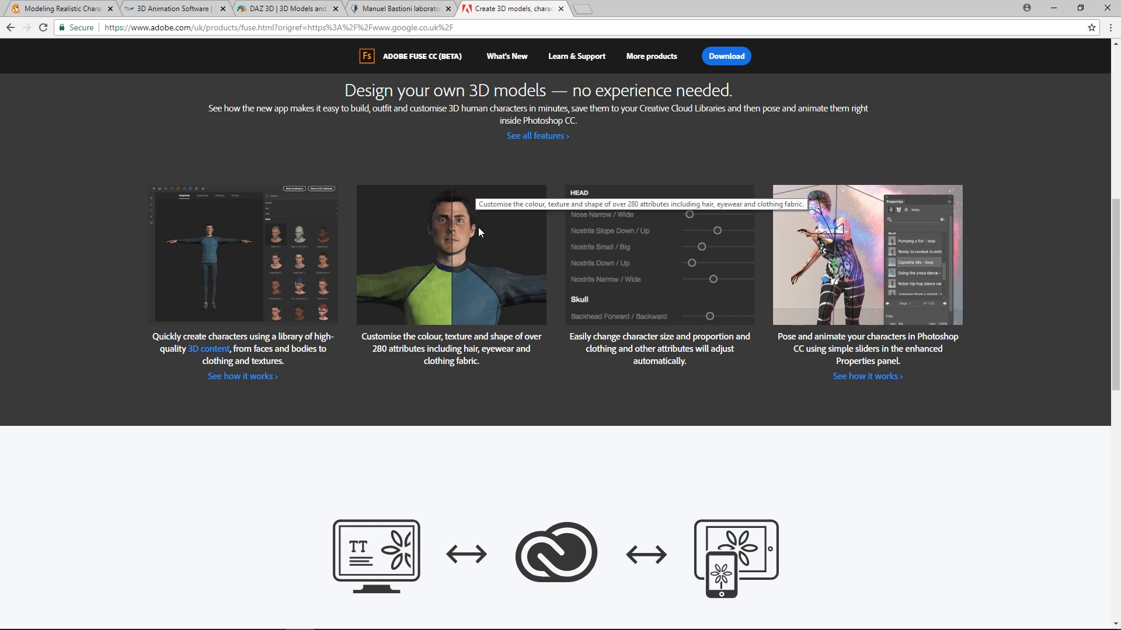
mouse_move(368, 404)
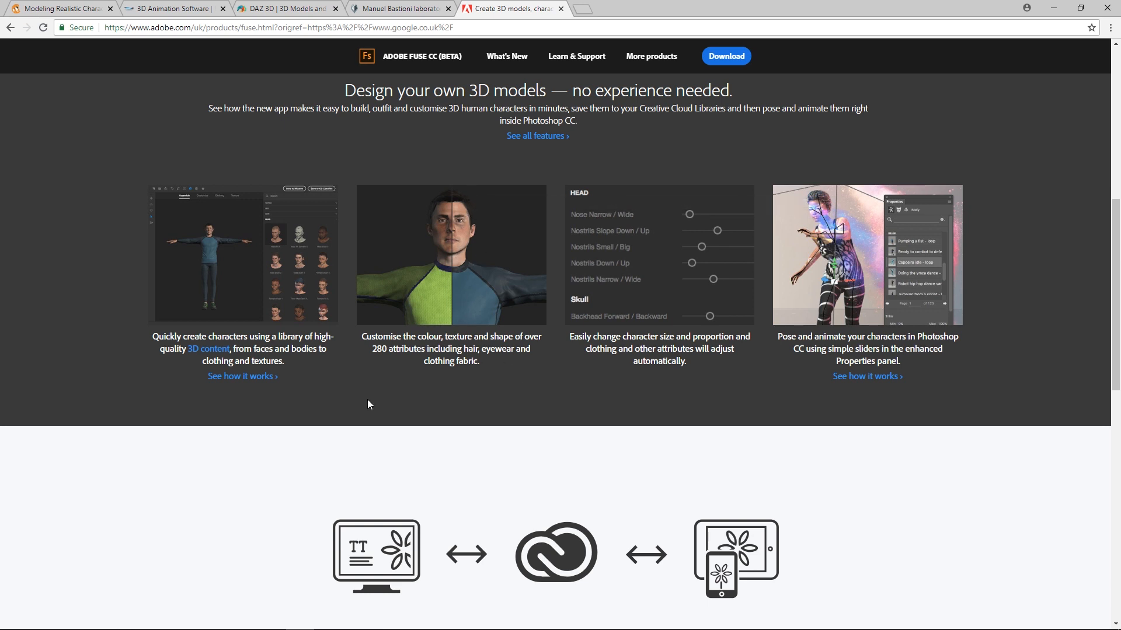
mouse_move(888, 377)
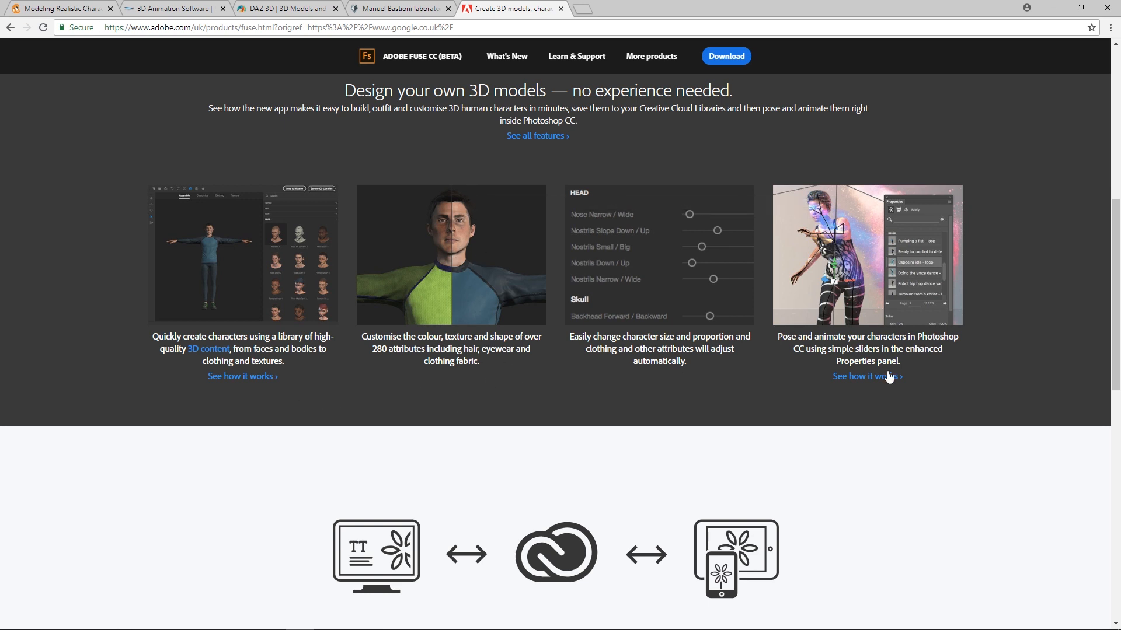
mouse_move(52, 400)
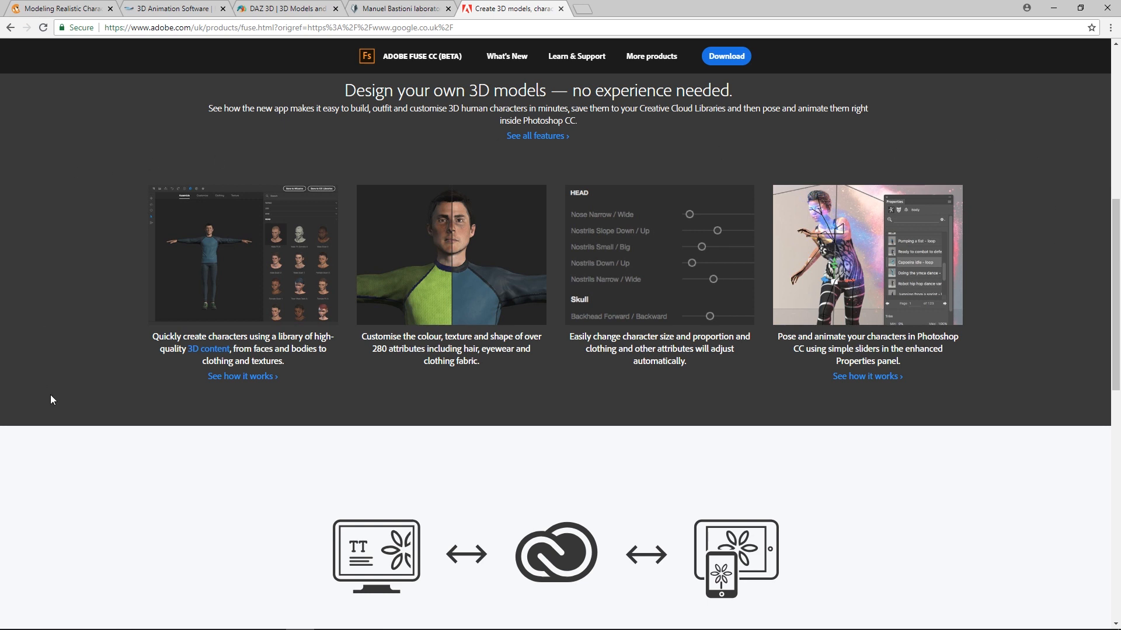
mouse_move(489, 384)
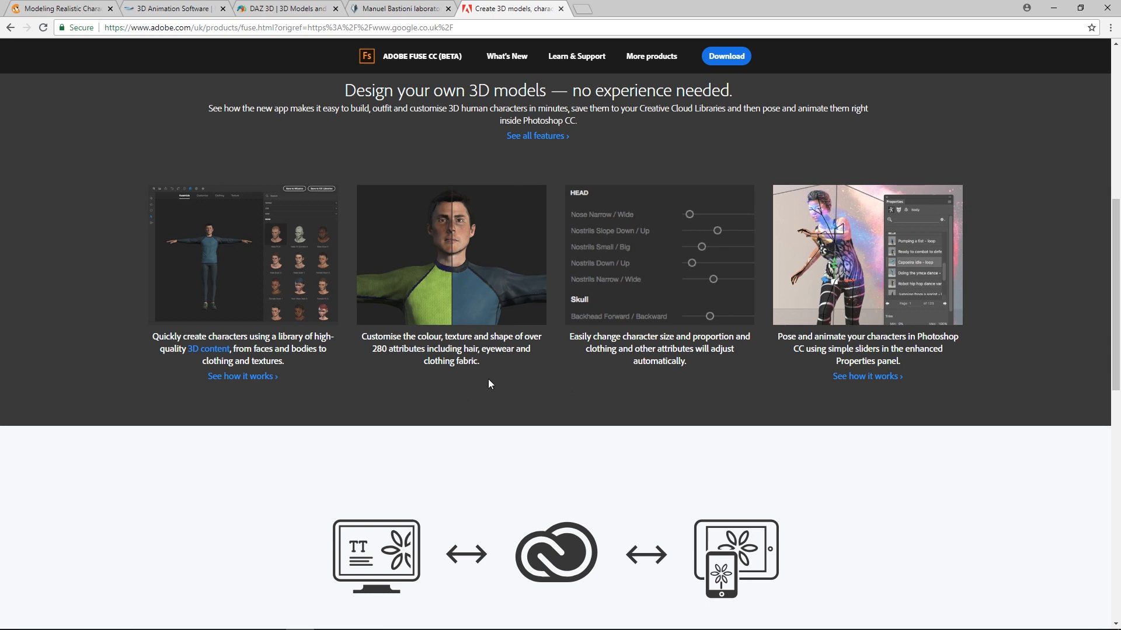
mouse_move(468, 244)
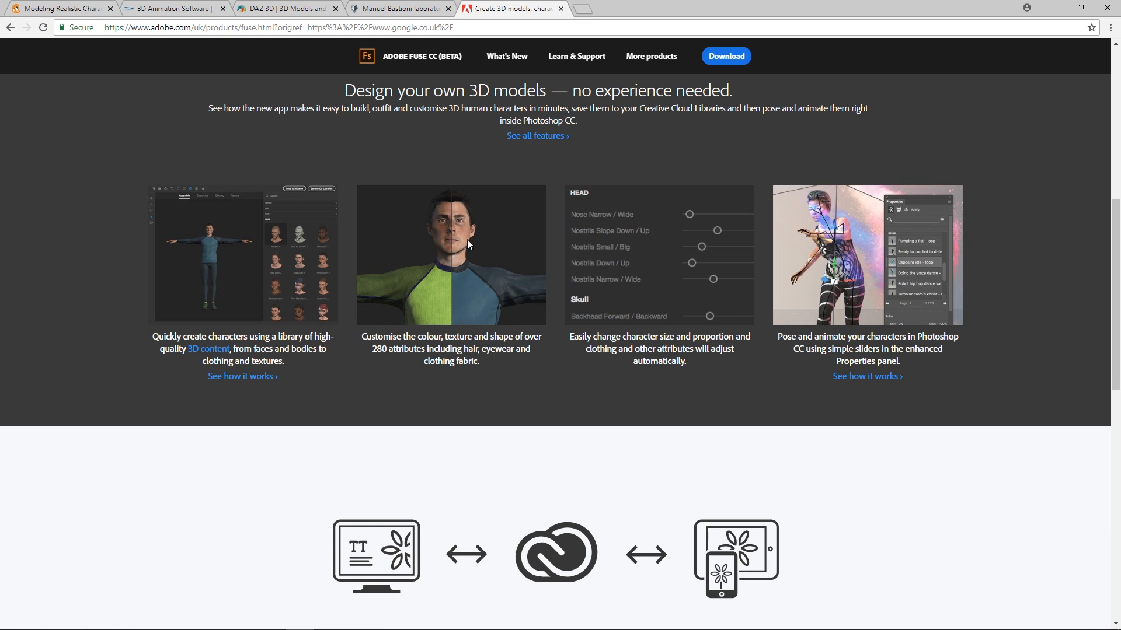
mouse_move(369, 286)
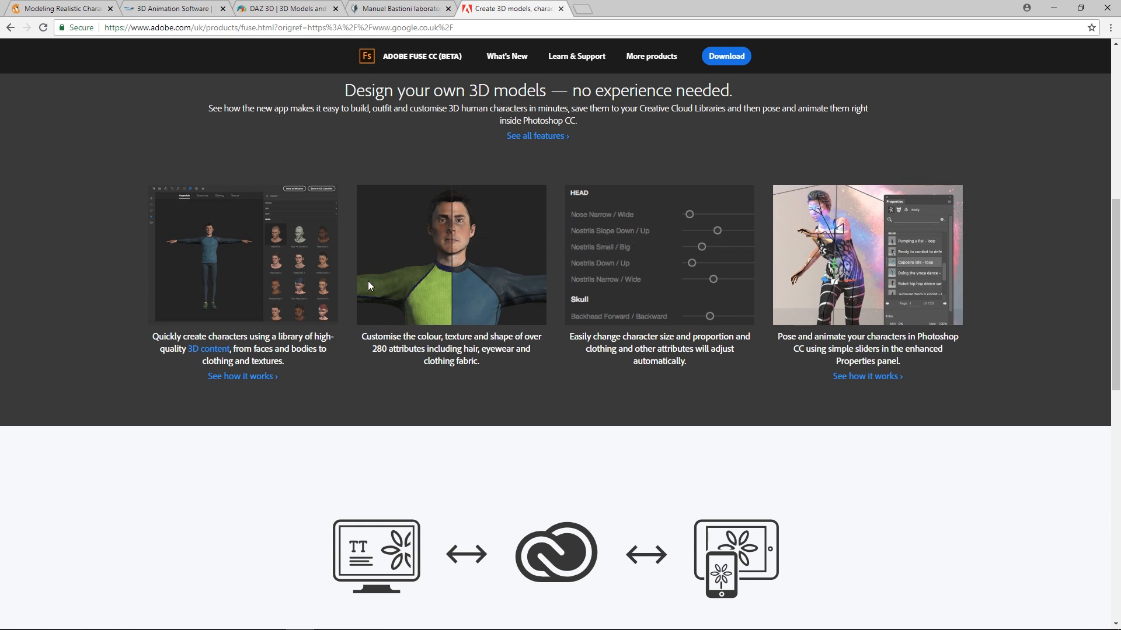
mouse_move(402, 238)
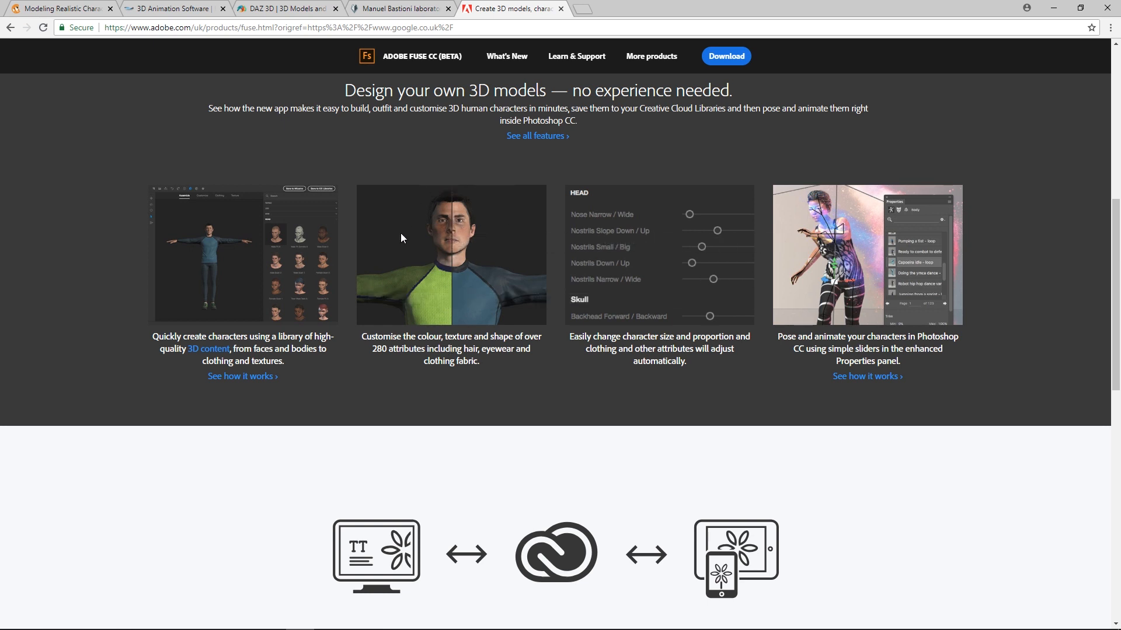
mouse_move(509, 208)
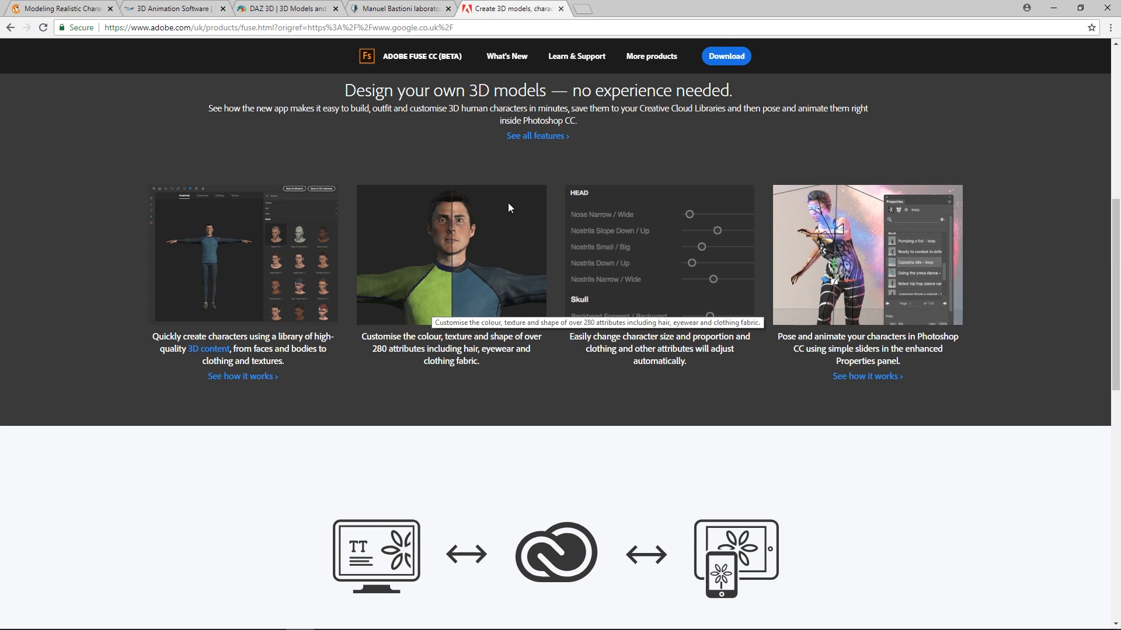
scroll("up", 3)
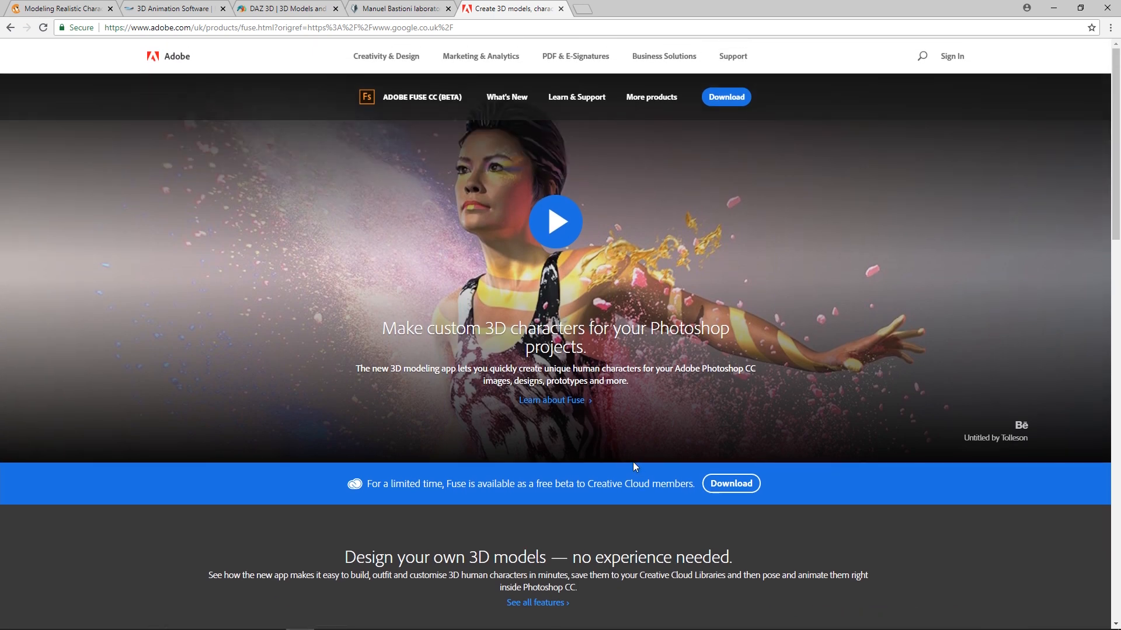
mouse_move(385, 479)
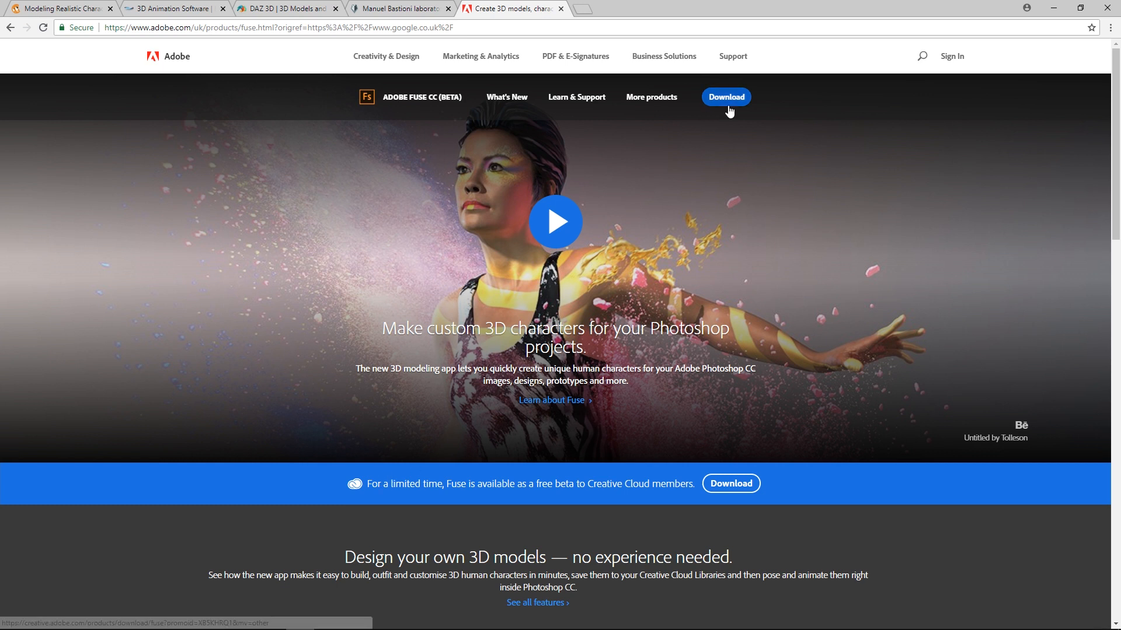
mouse_move(613, 84)
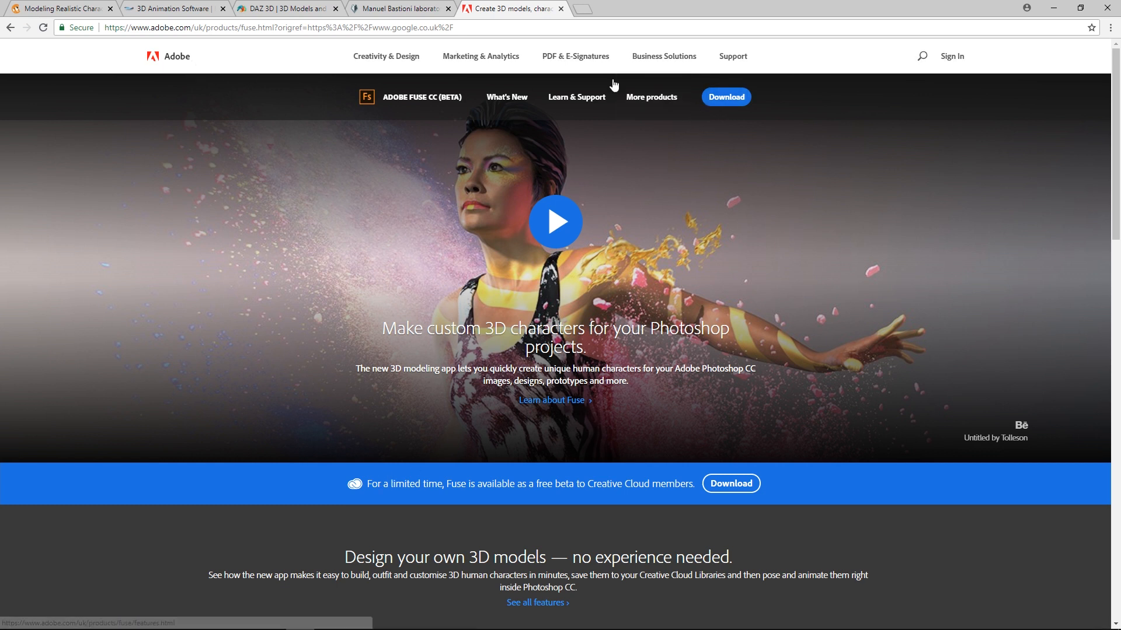
mouse_move(363, 430)
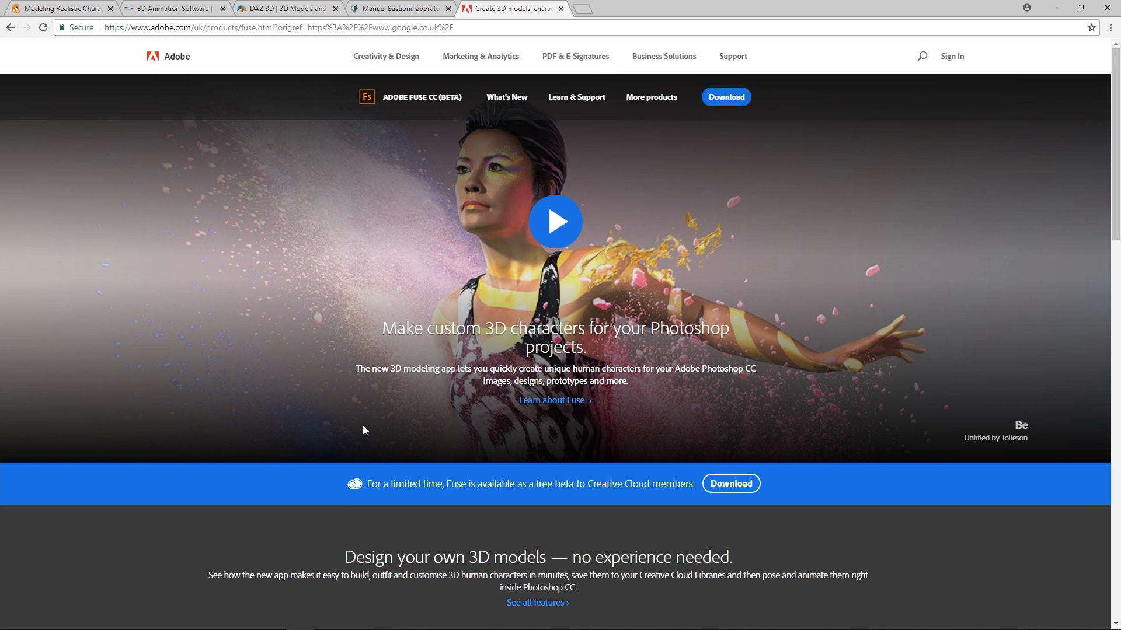
mouse_move(685, 235)
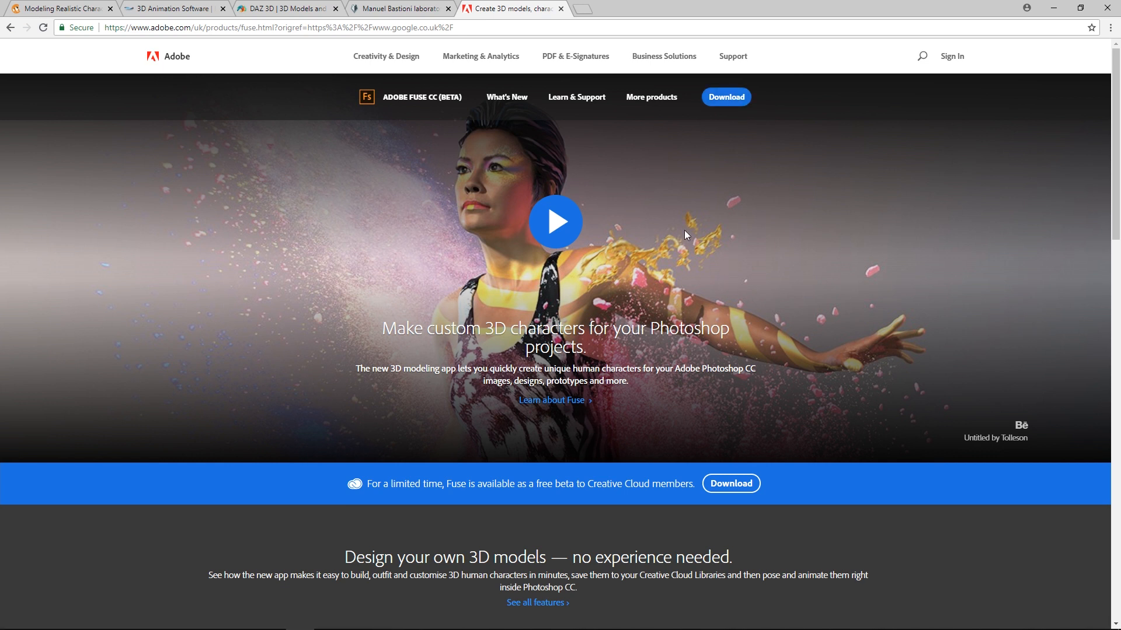
mouse_move(443, 189)
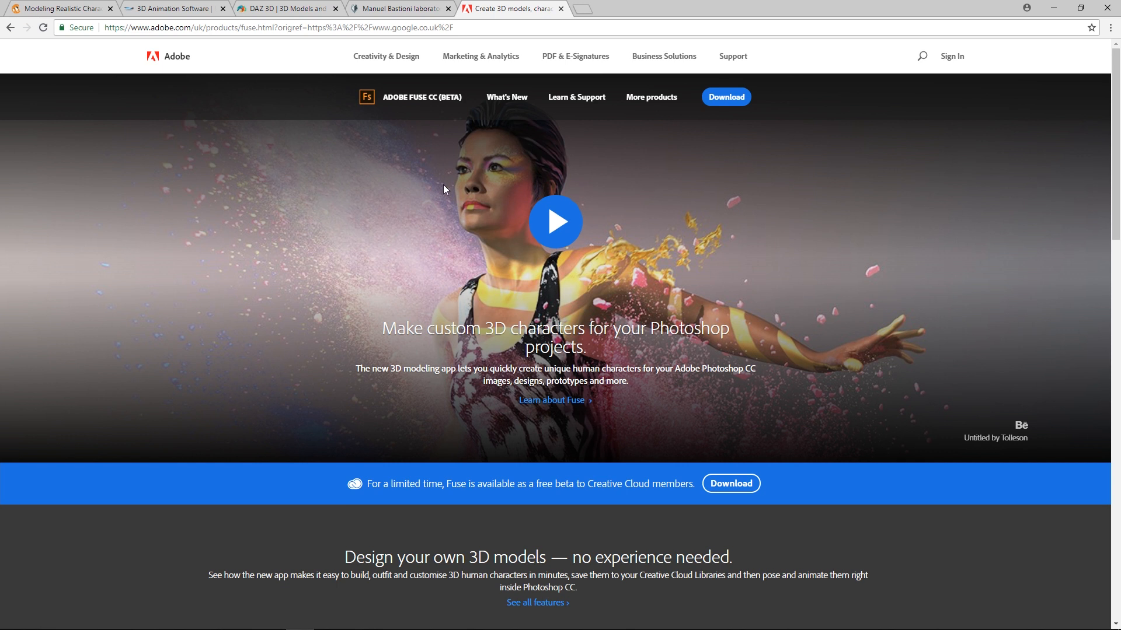
mouse_move(429, 242)
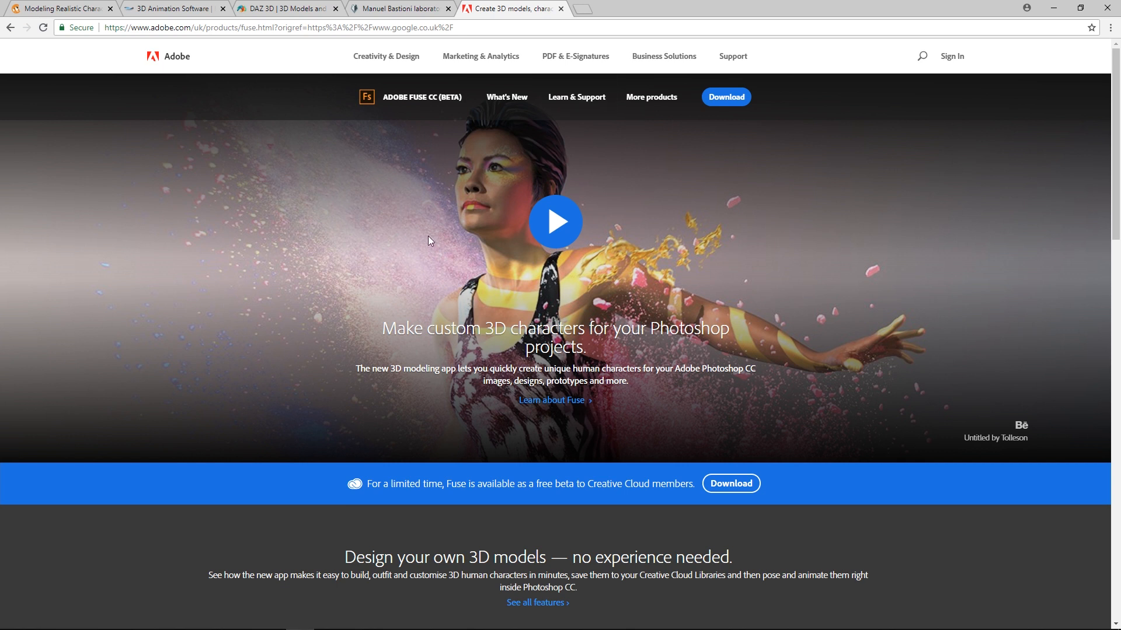
mouse_move(384, 246)
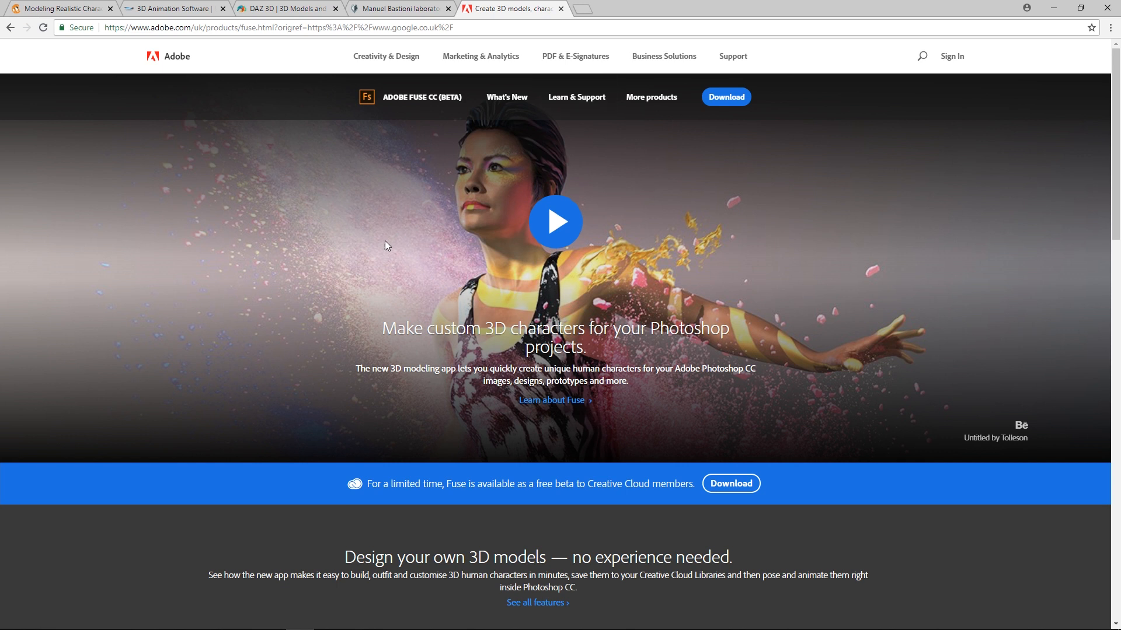
mouse_move(596, 149)
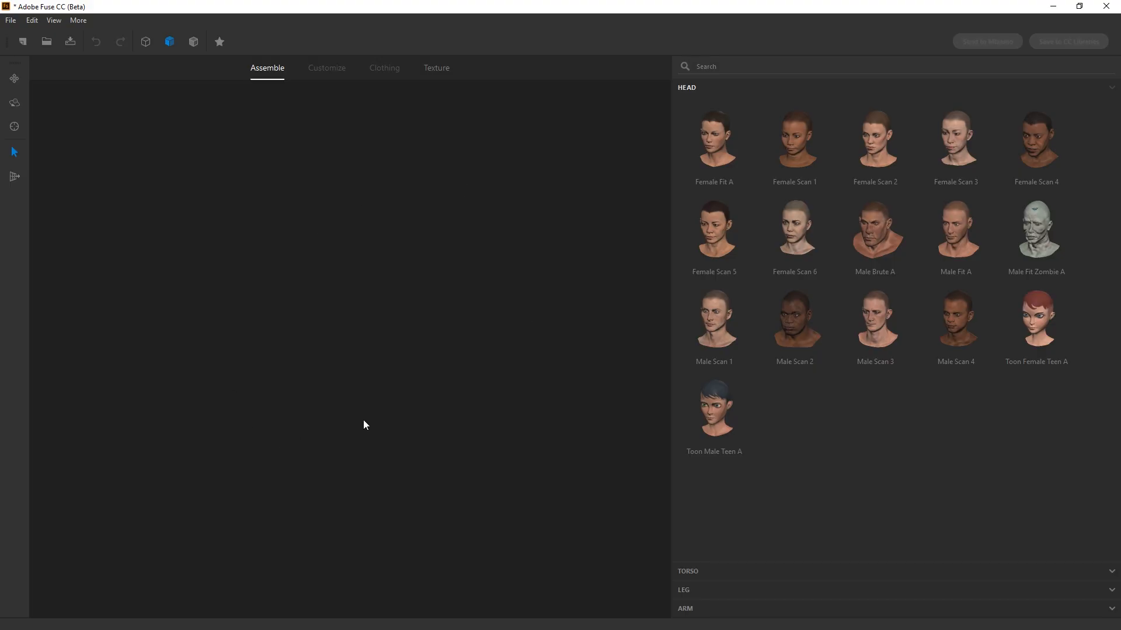
mouse_move(294, 216)
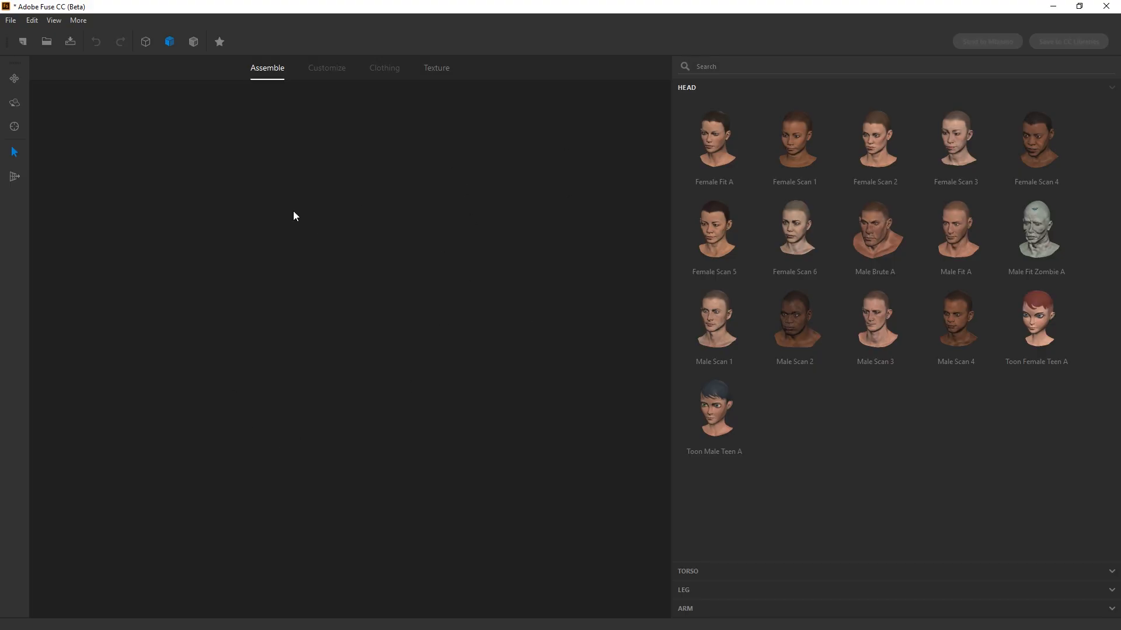
mouse_move(537, 431)
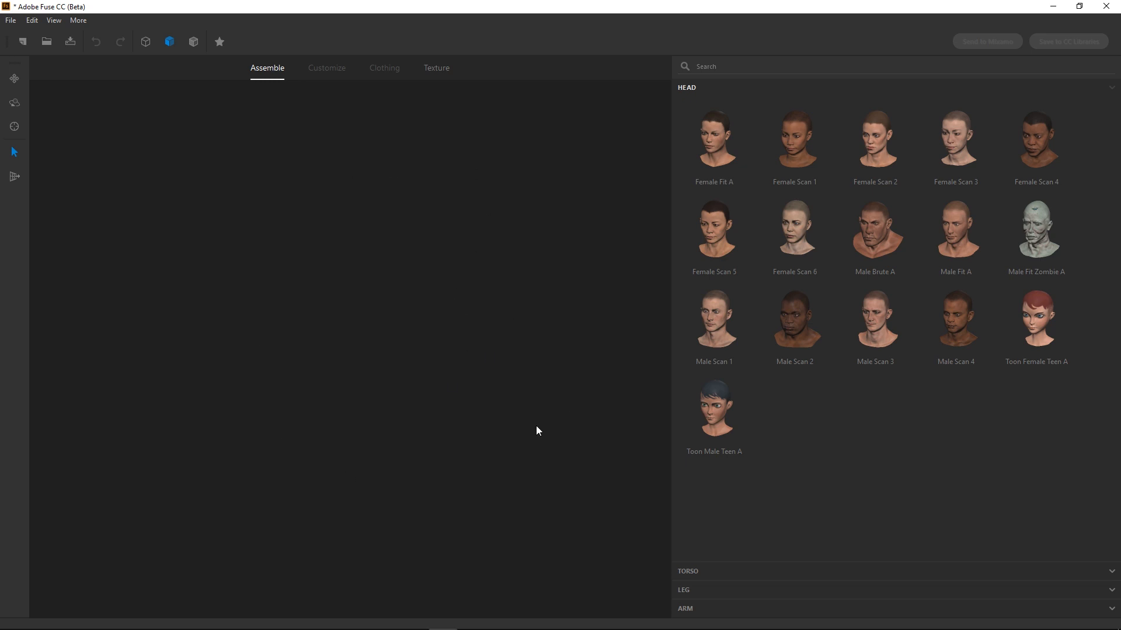
mouse_move(799, 100)
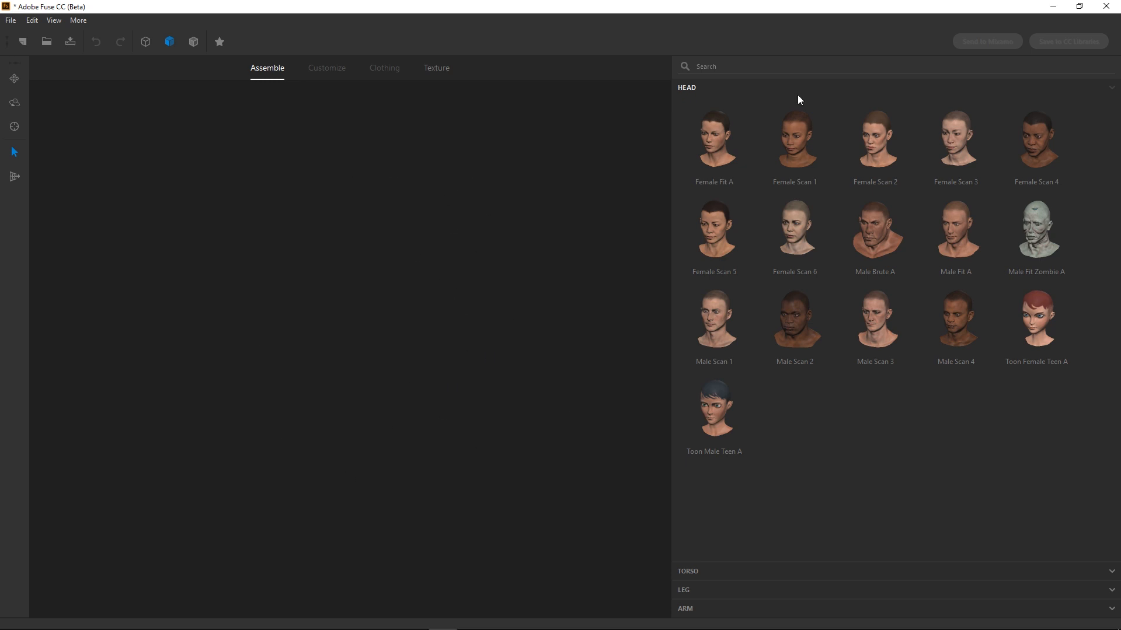
mouse_move(956, 239)
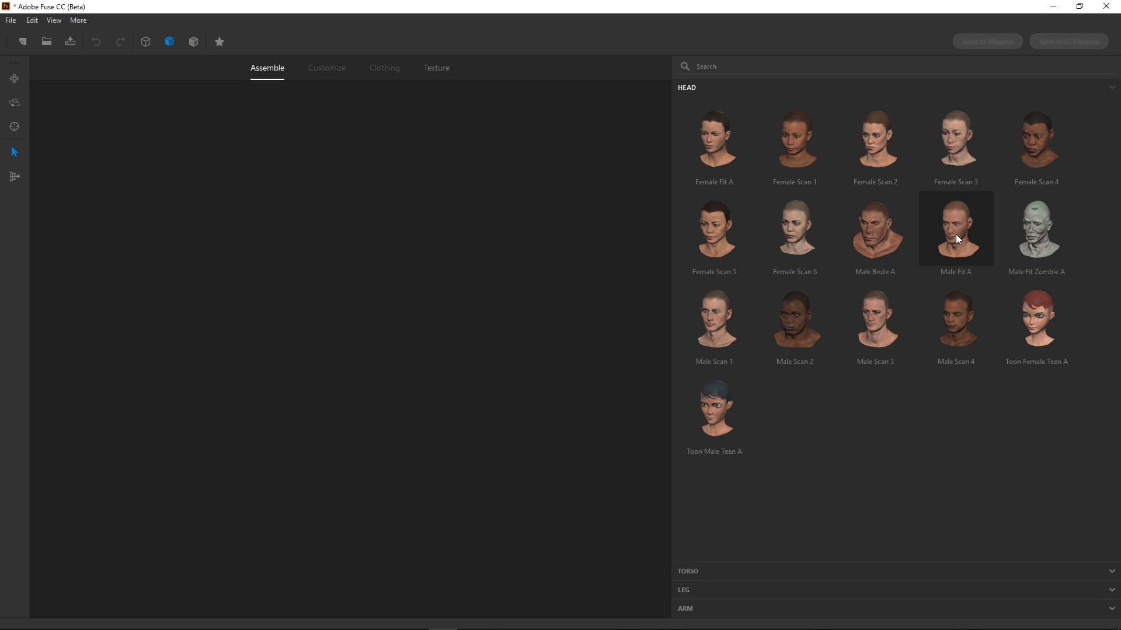
Add the Male Fit A head and Male Fit A torso to form the full body.
left_click(956, 229)
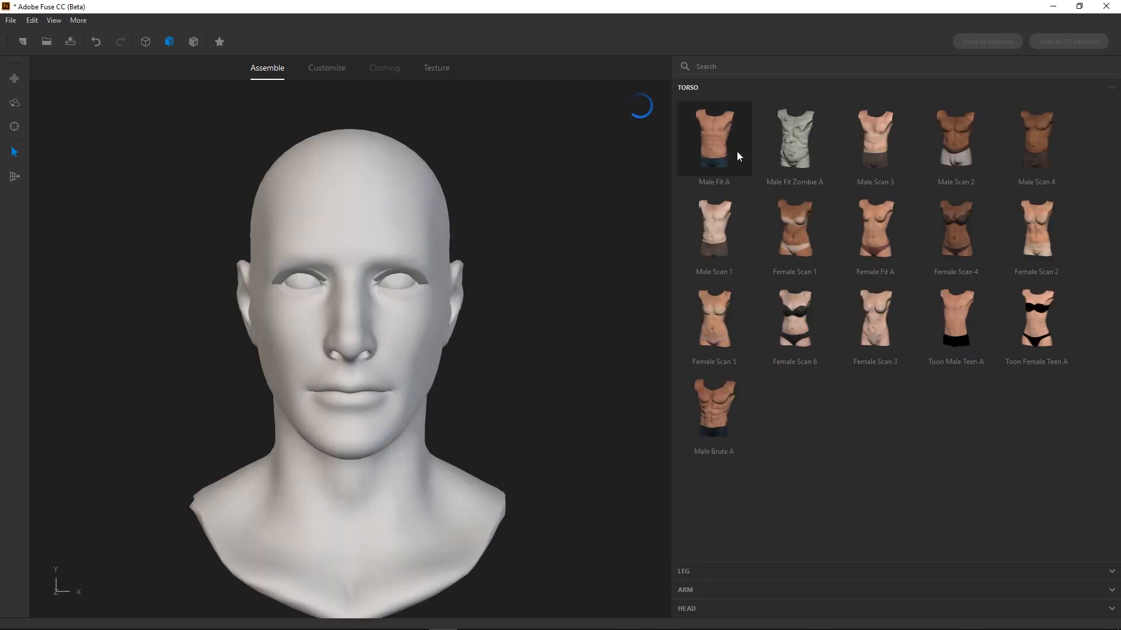
left_click(713, 139)
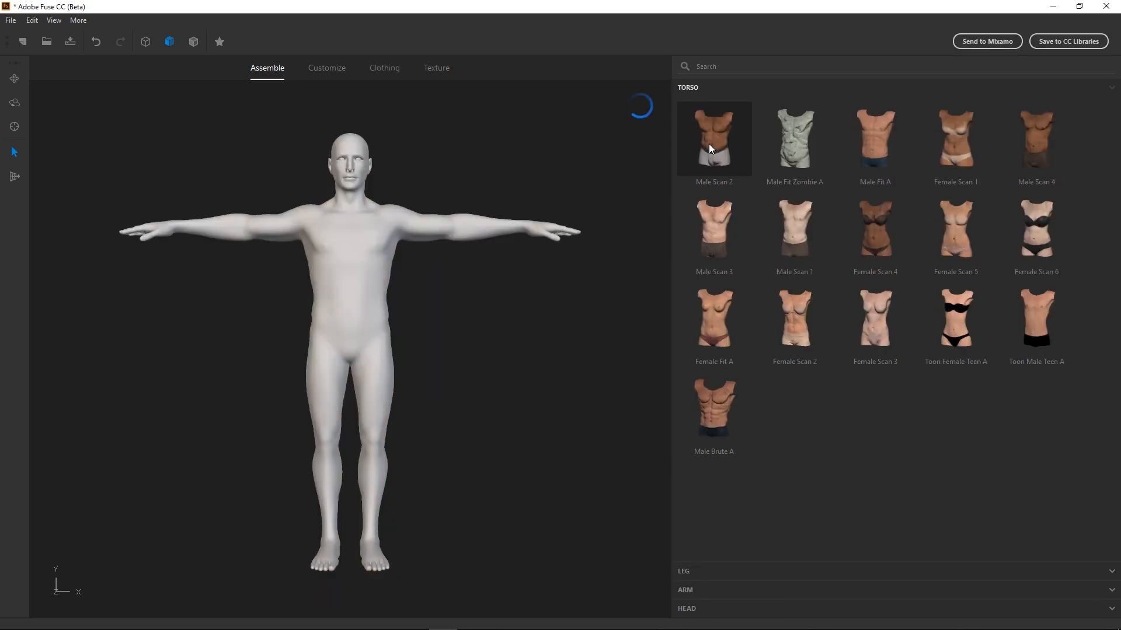
left_click(712, 138)
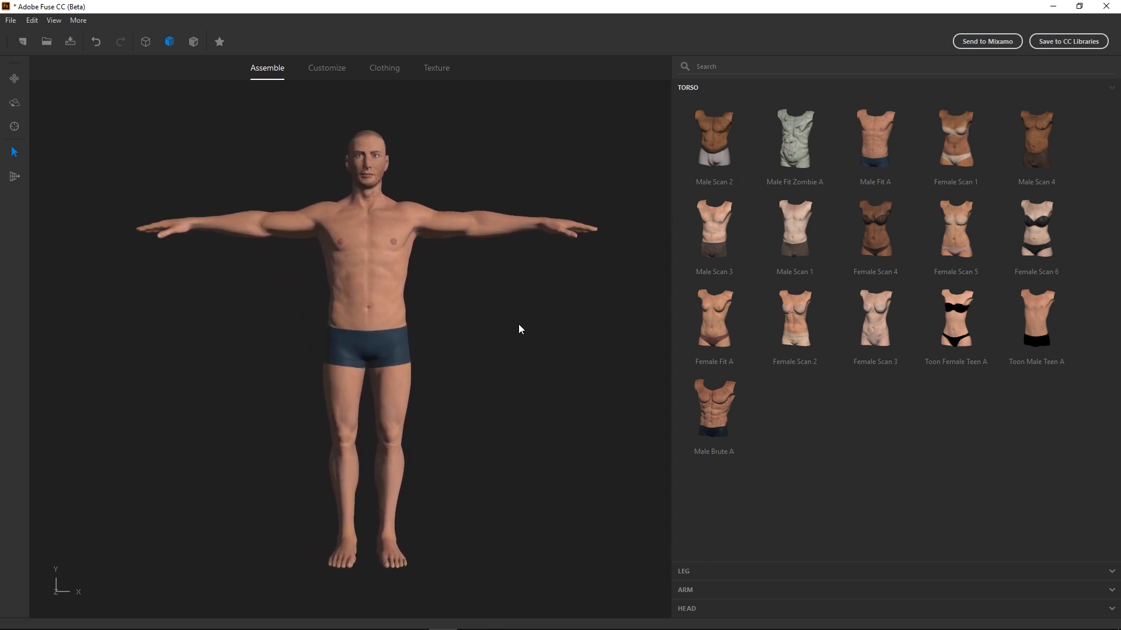
mouse_move(436, 131)
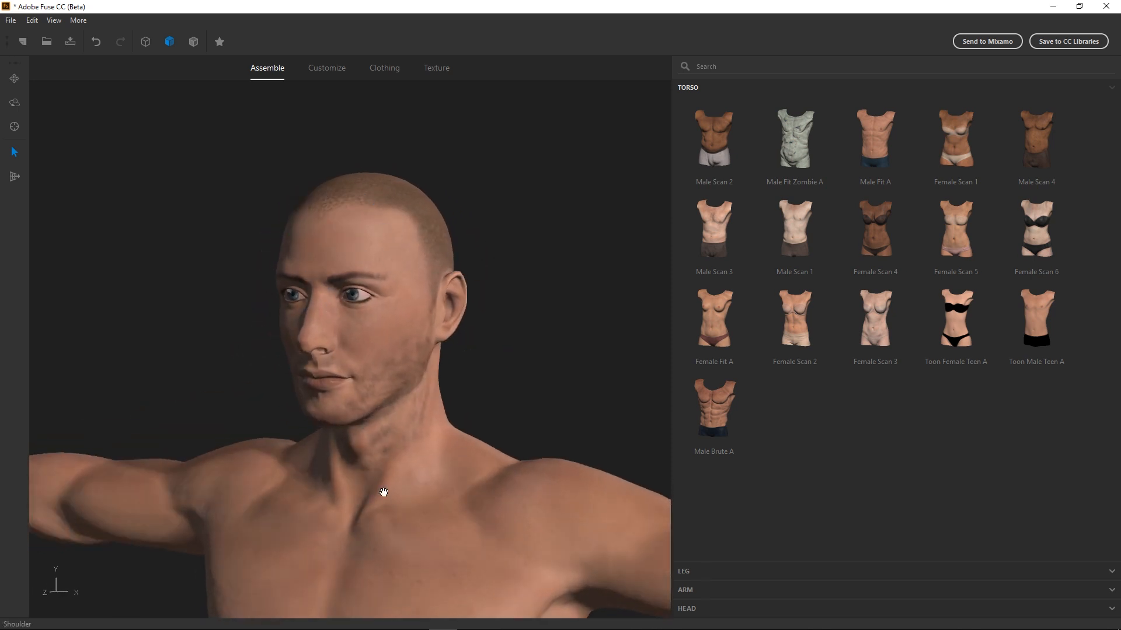
mouse_move(434, 73)
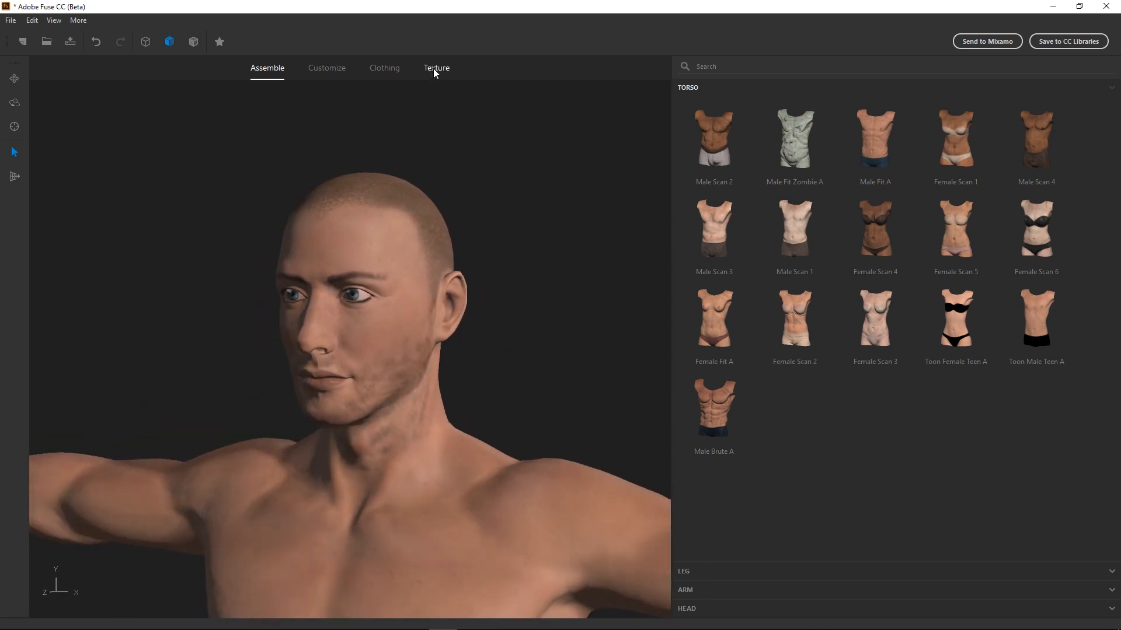
In the Texture workspace, set Mustaches, Beards and Eyebrows all to None.
left_click(436, 68)
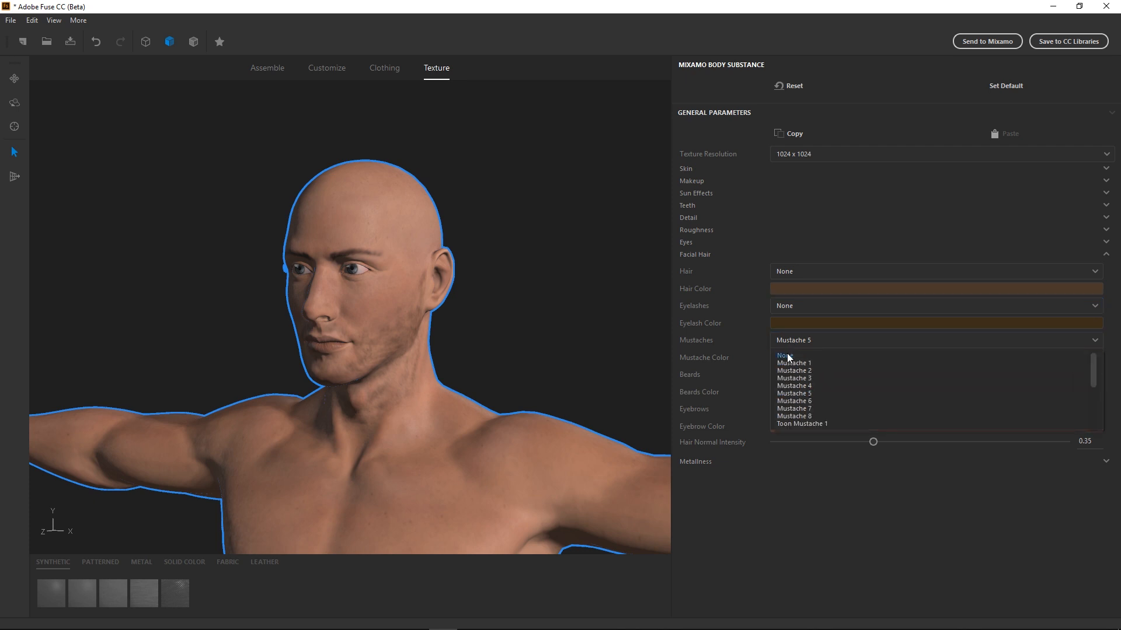
left_click(783, 355)
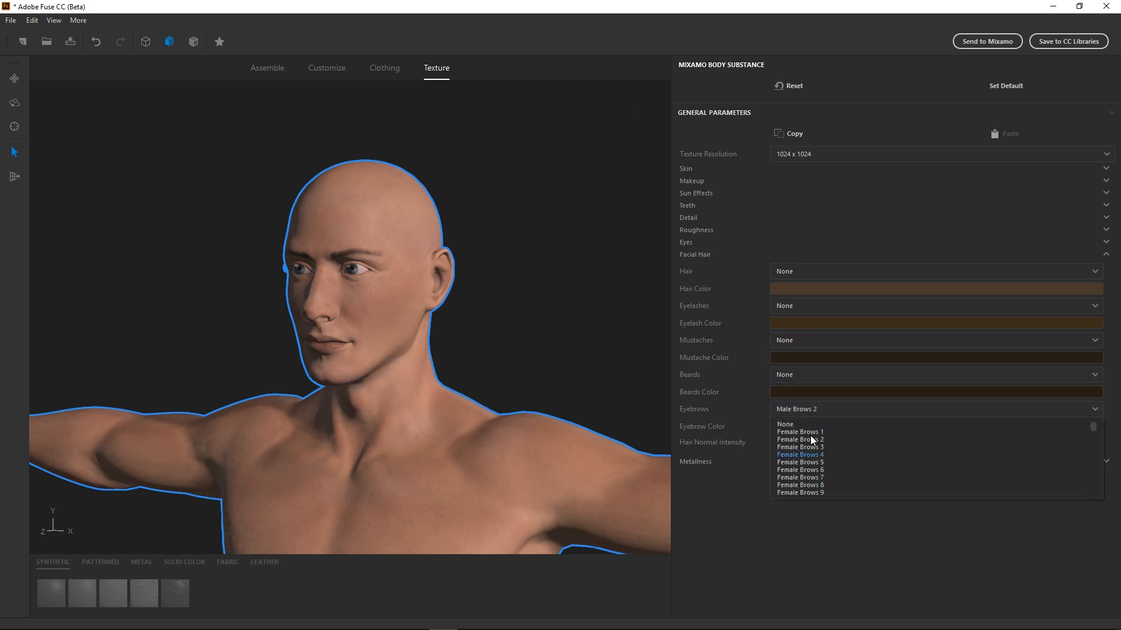
left_click(783, 423)
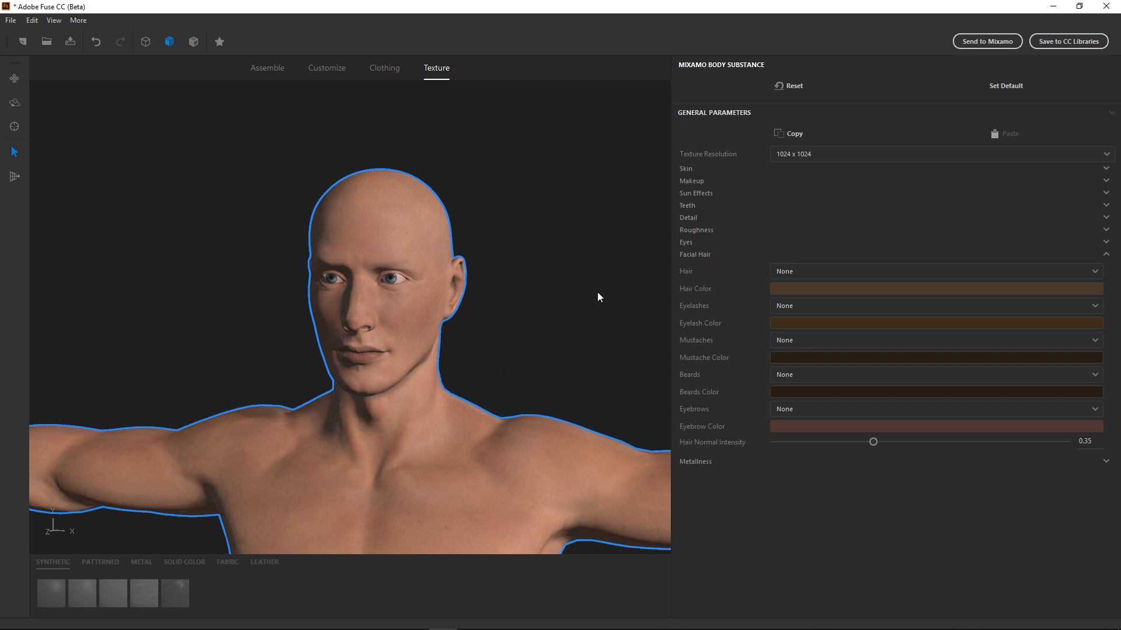
mouse_move(787, 165)
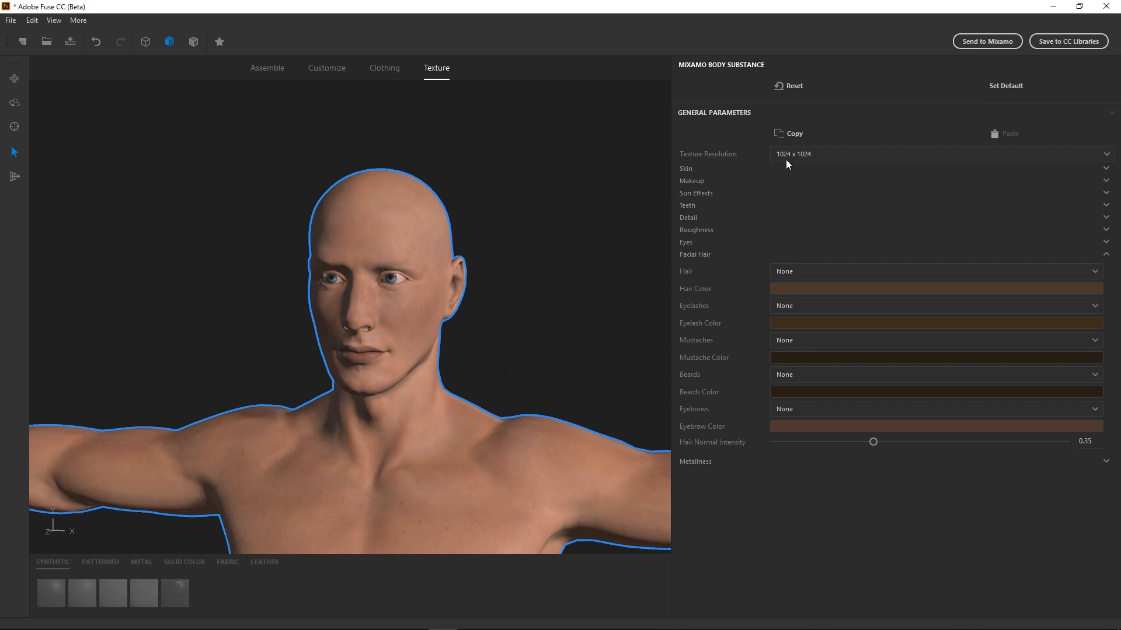
mouse_move(877, 176)
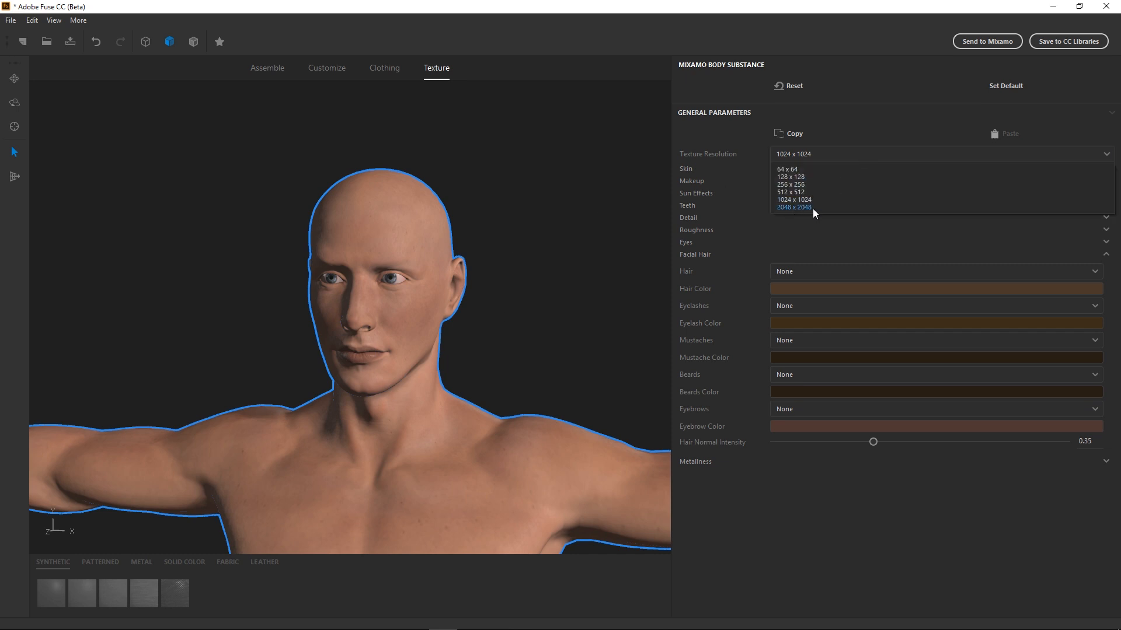
Set the Texture Resolution dropdown to 2048 x 2048.
left_click(793, 207)
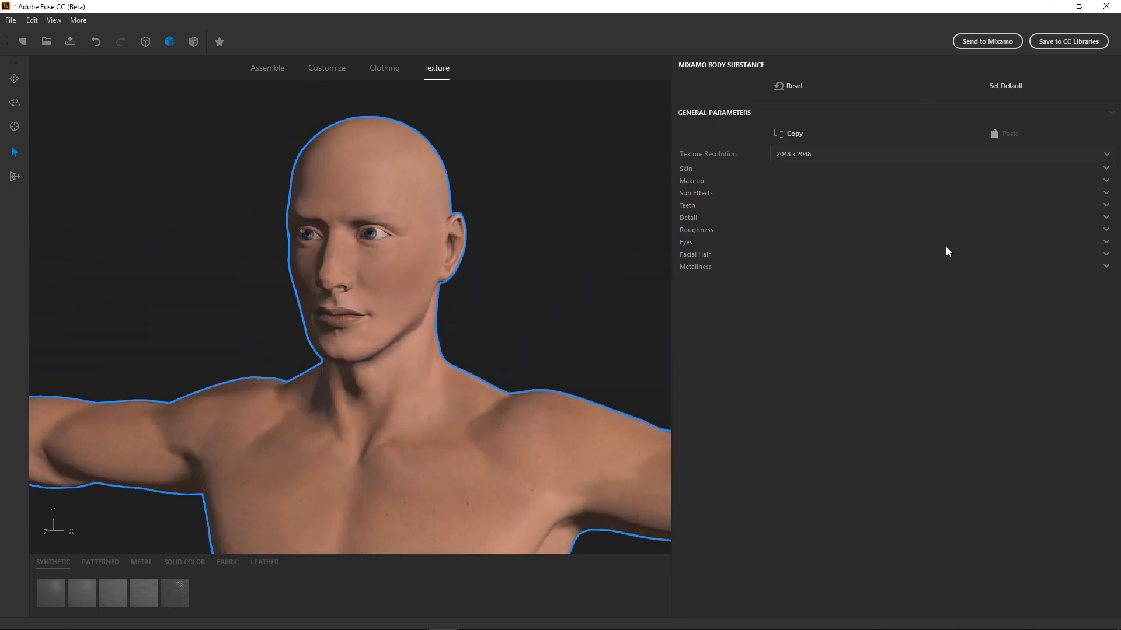
mouse_move(544, 298)
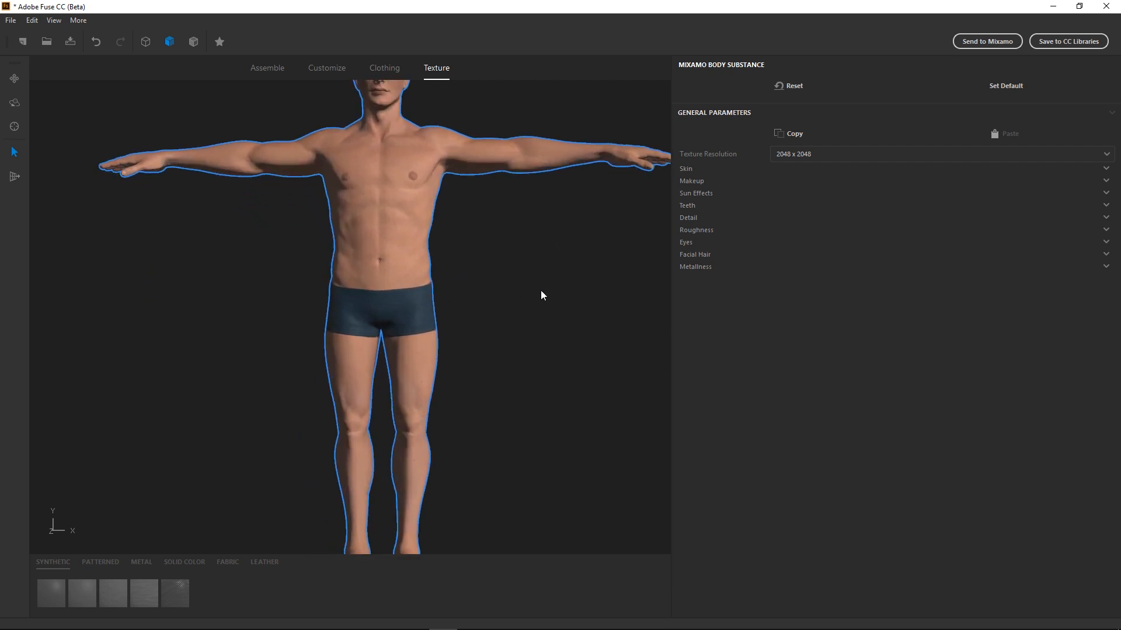
mouse_move(214, 414)
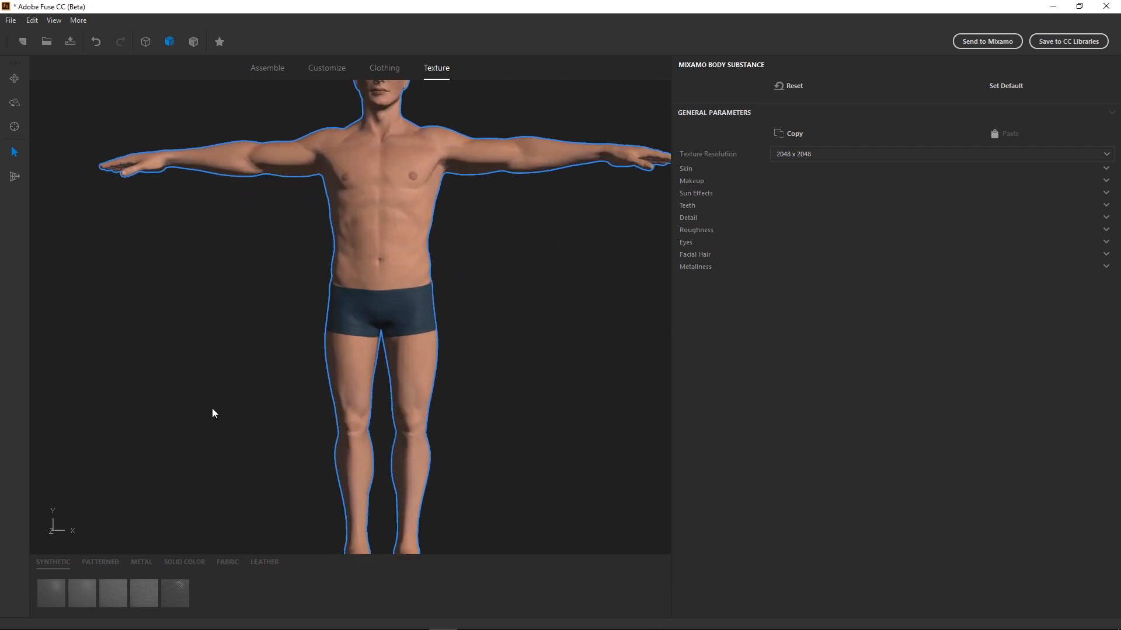
mouse_move(188, 415)
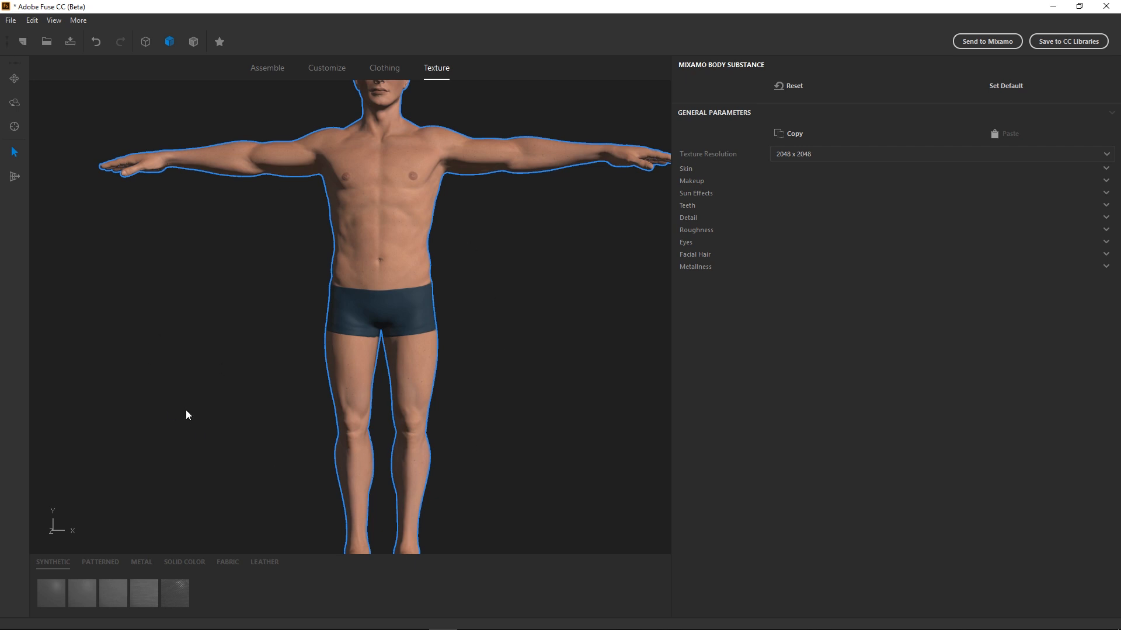
mouse_move(278, 191)
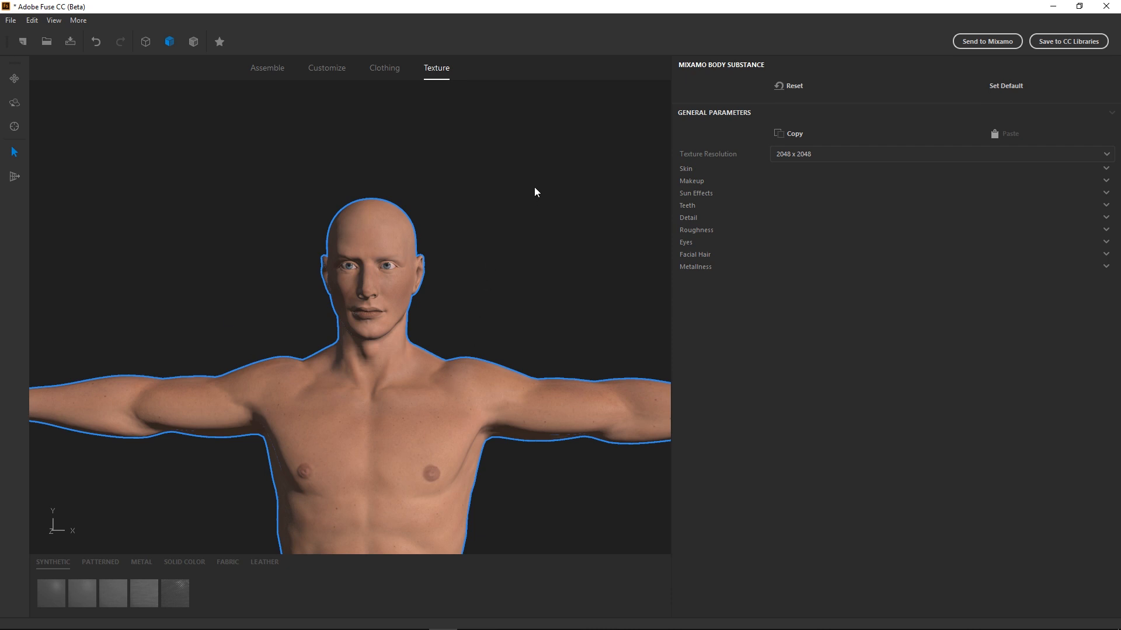
mouse_move(470, 164)
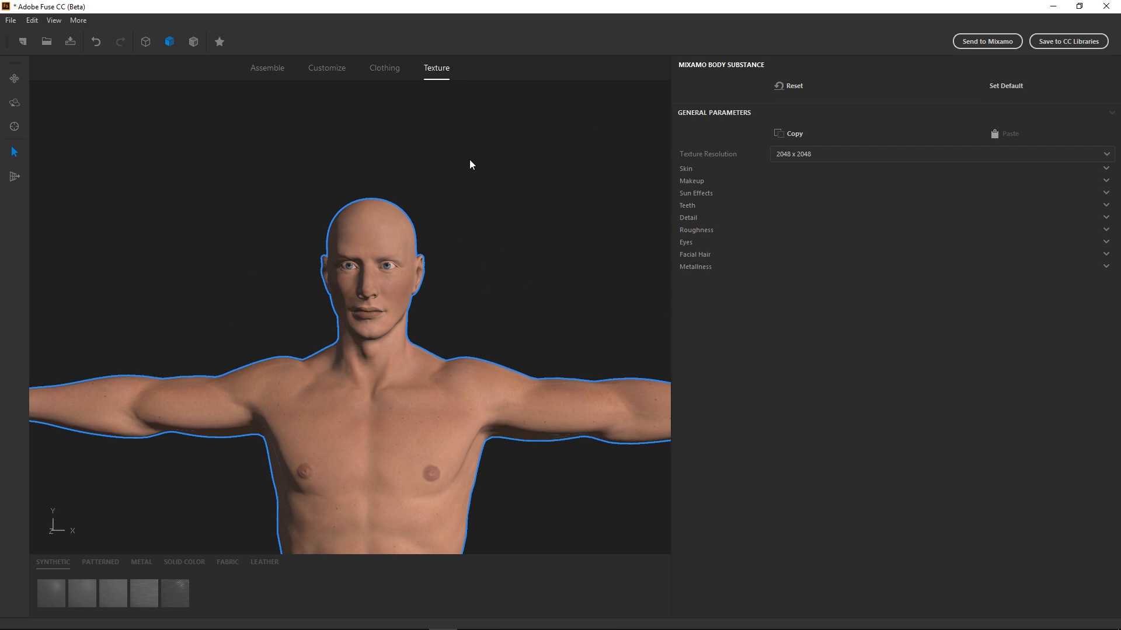
mouse_move(178, 413)
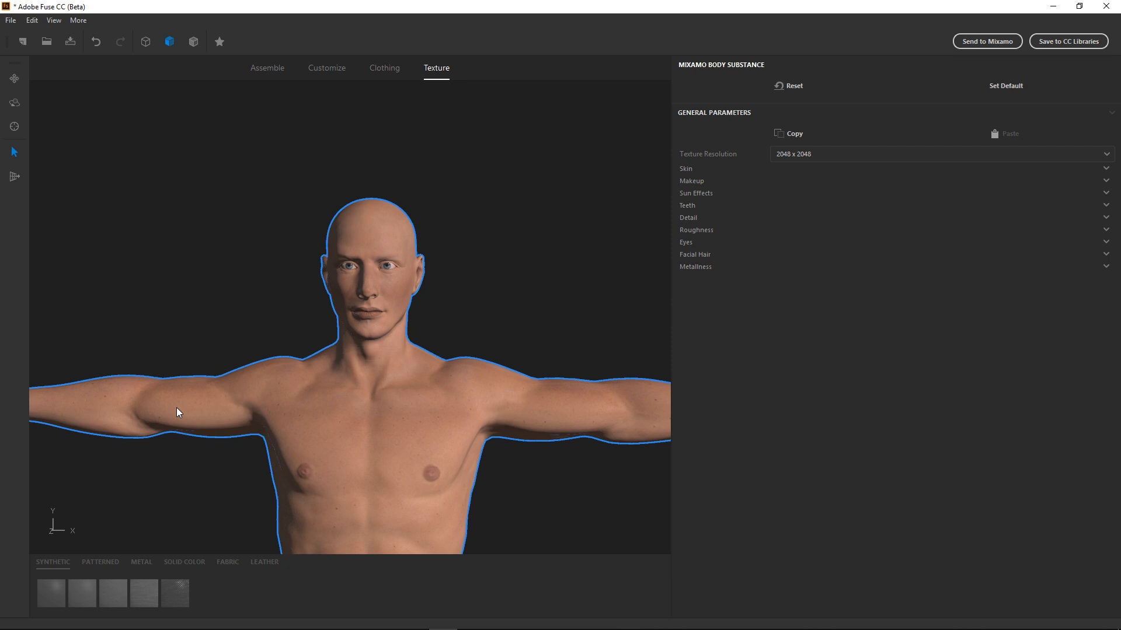
mouse_move(449, 410)
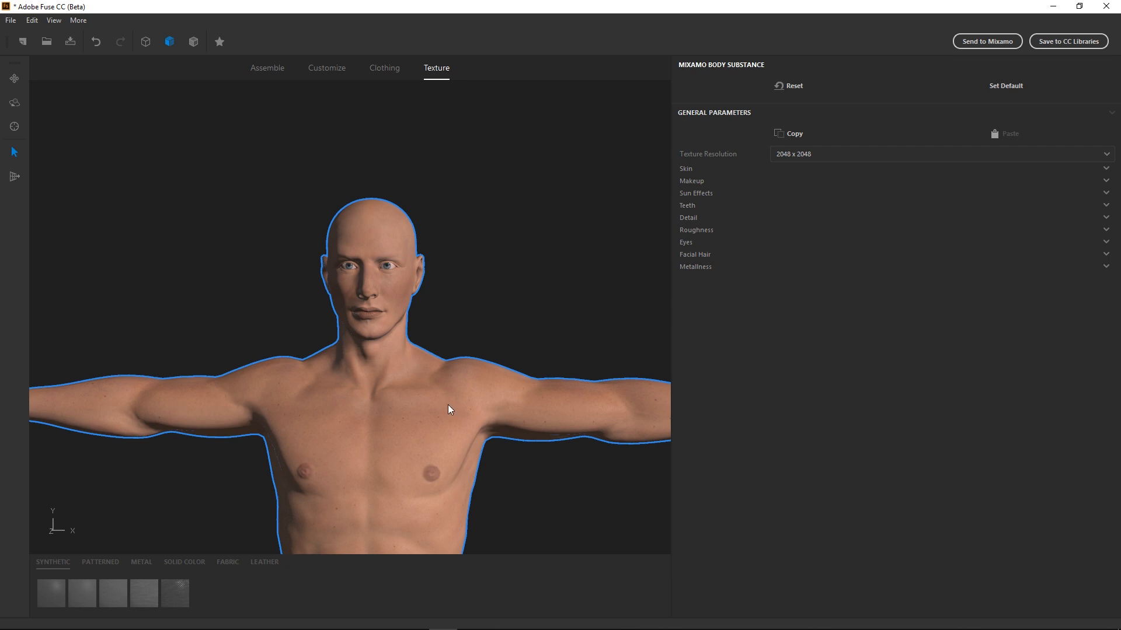
mouse_move(36, 436)
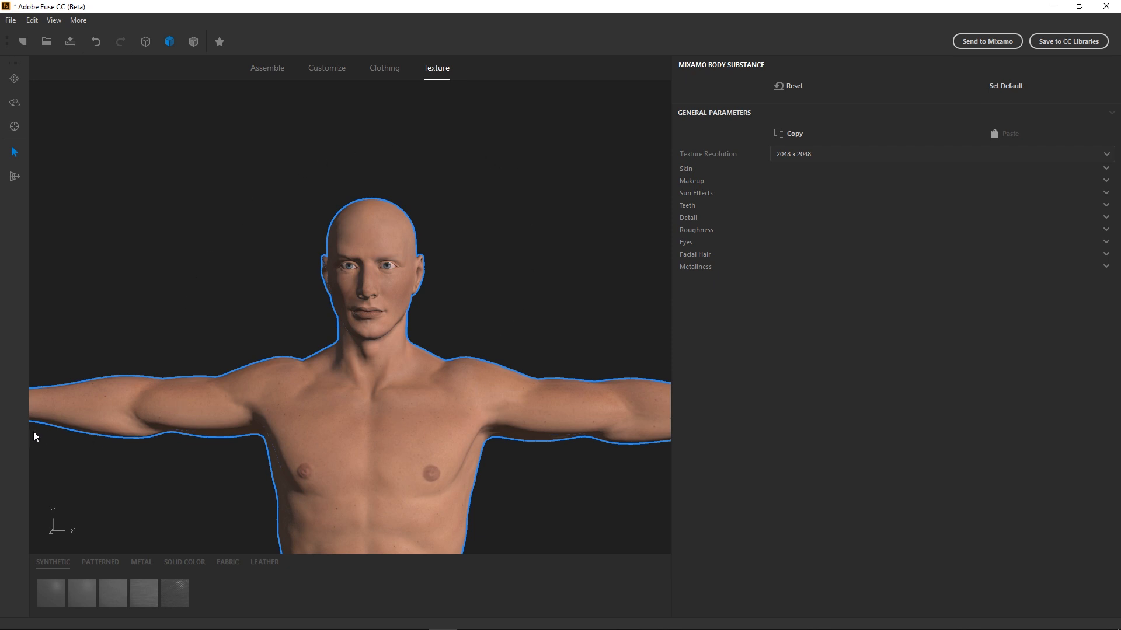
mouse_move(279, 413)
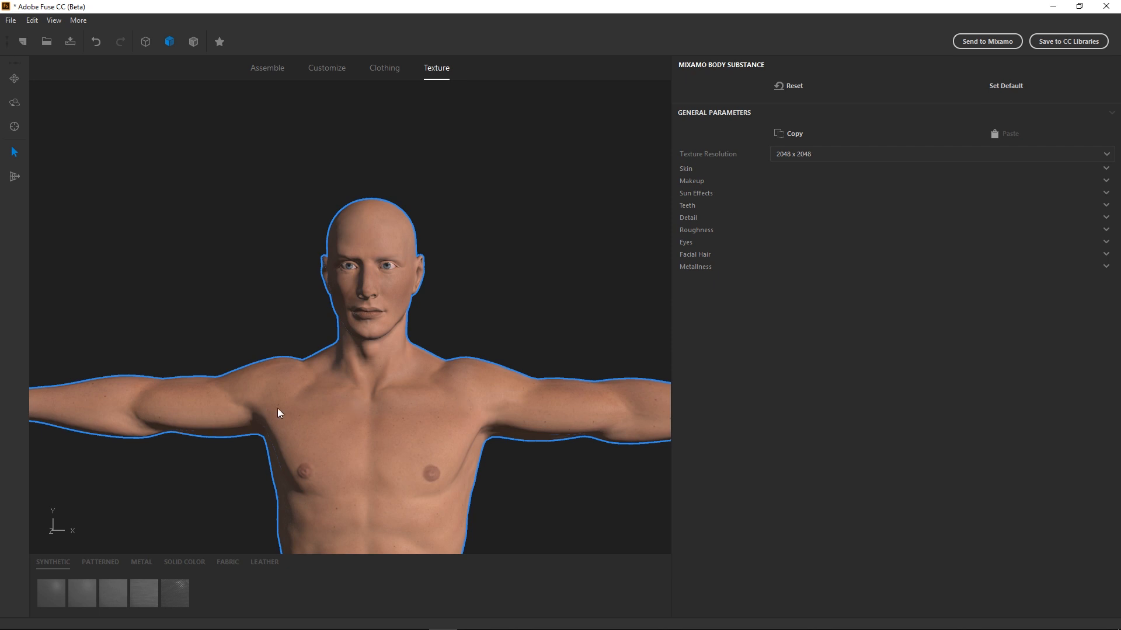
mouse_move(993, 47)
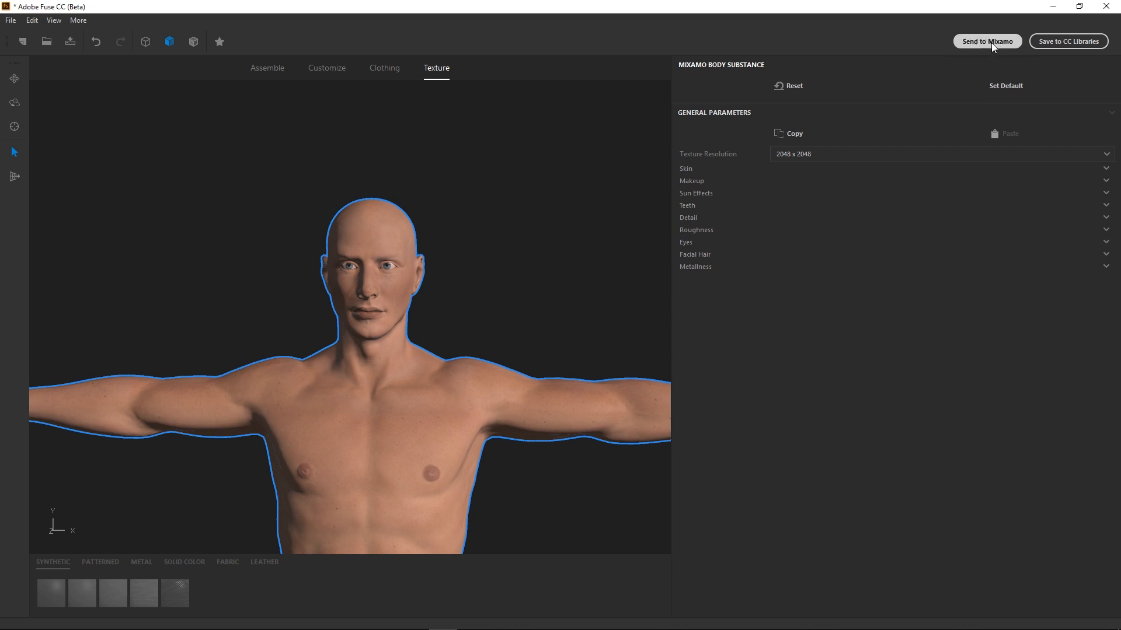
Send the character to Mixamo with the name FuseMaleBase.
left_click(986, 41)
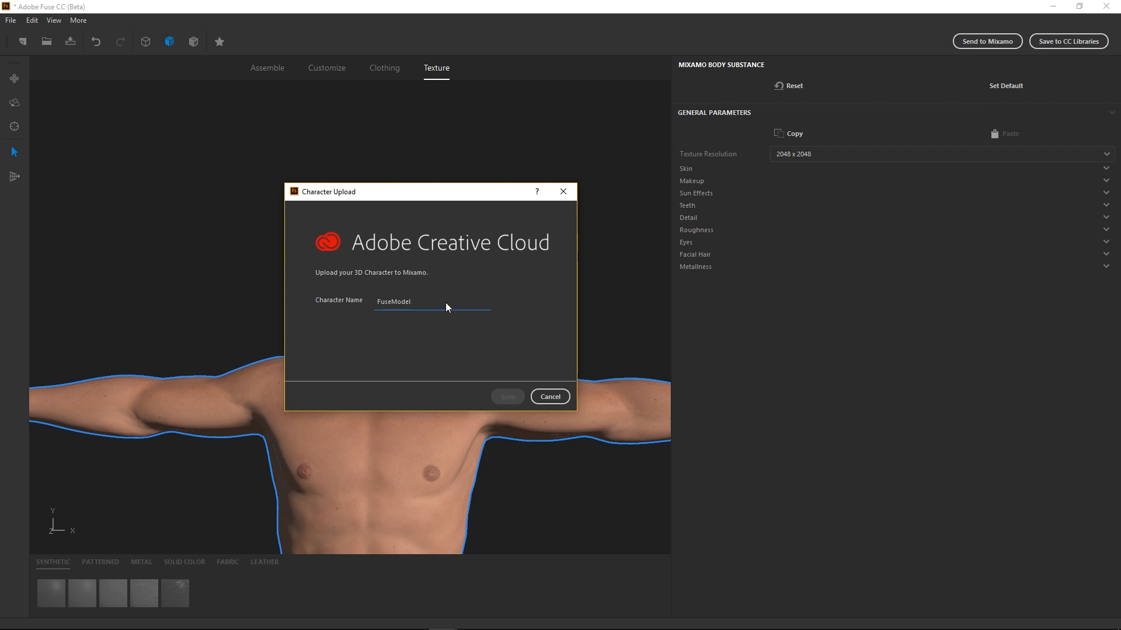
double_click(401, 301)
type("FuseMale")
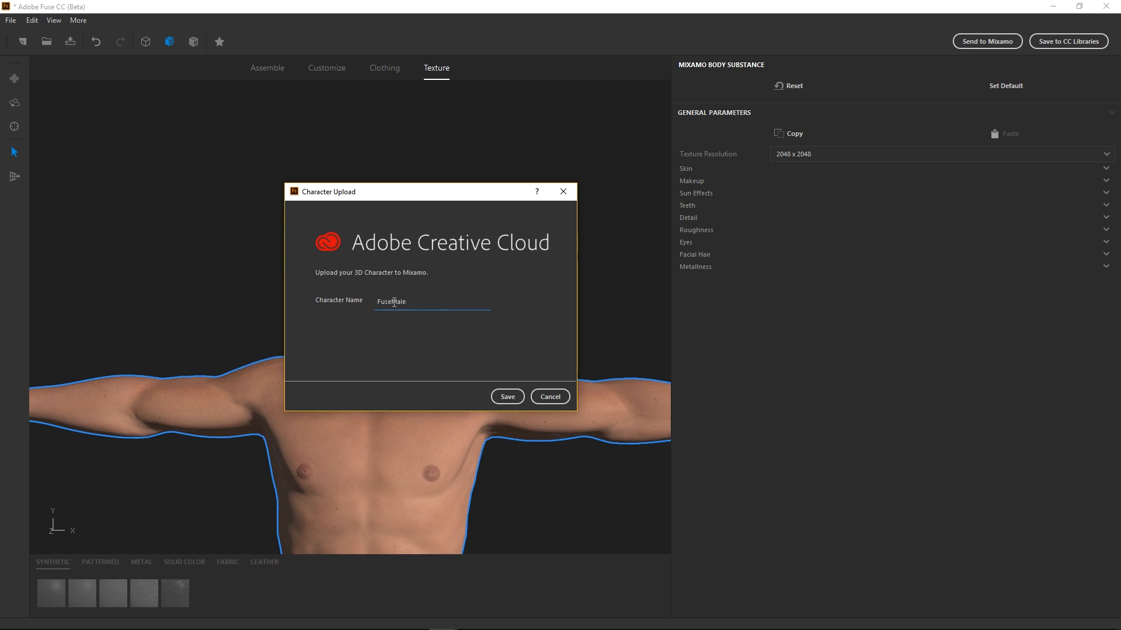
type("Base")
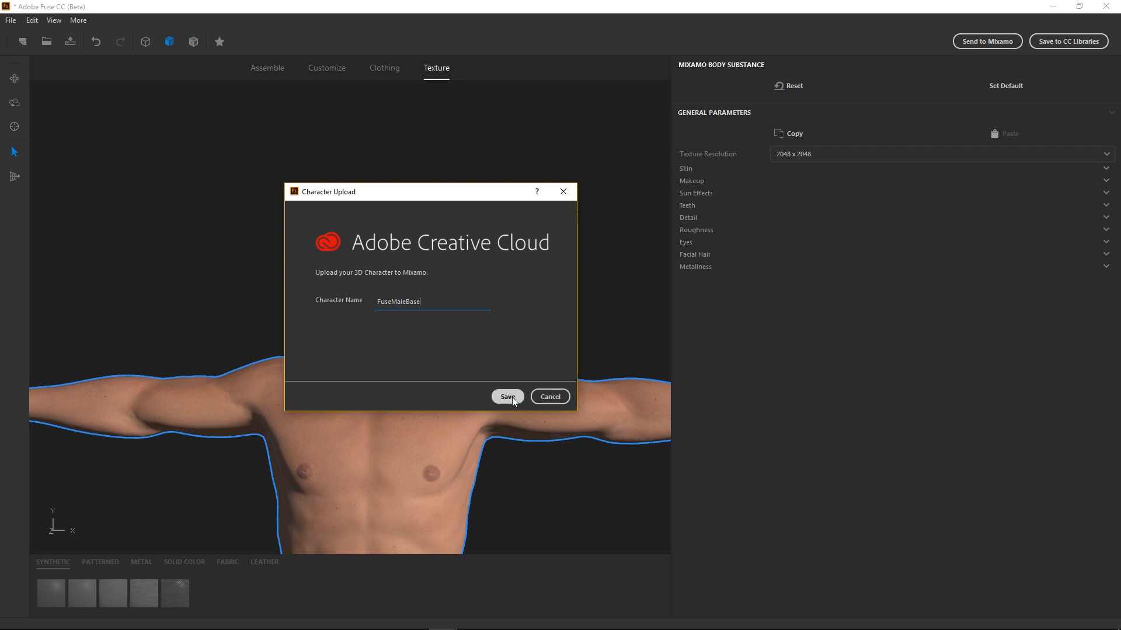
left_click(507, 397)
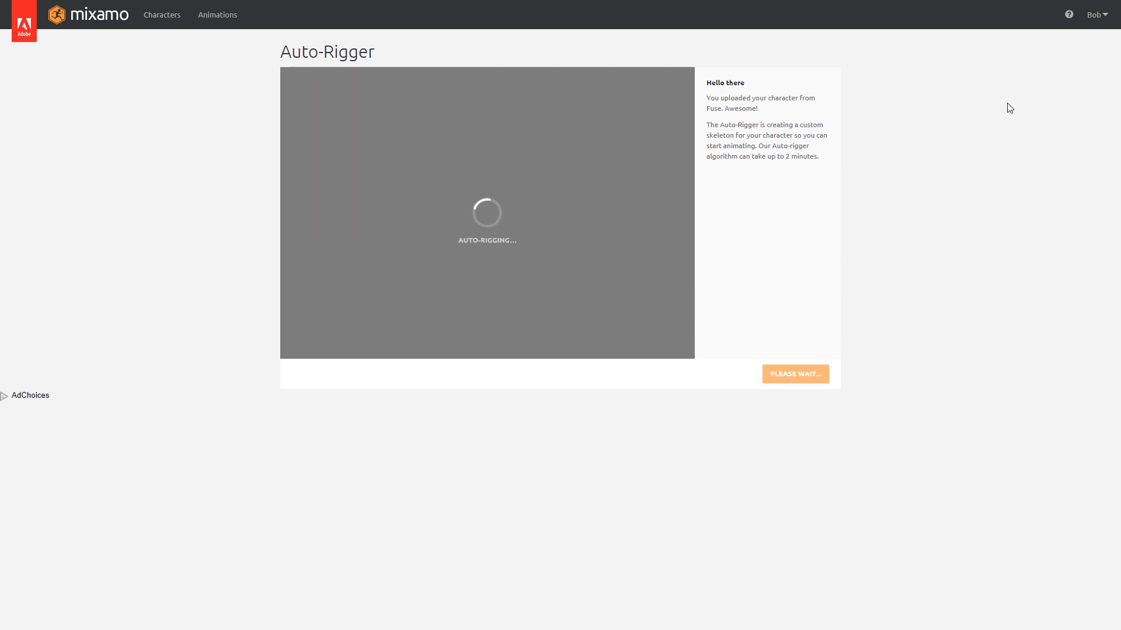
mouse_move(204, 200)
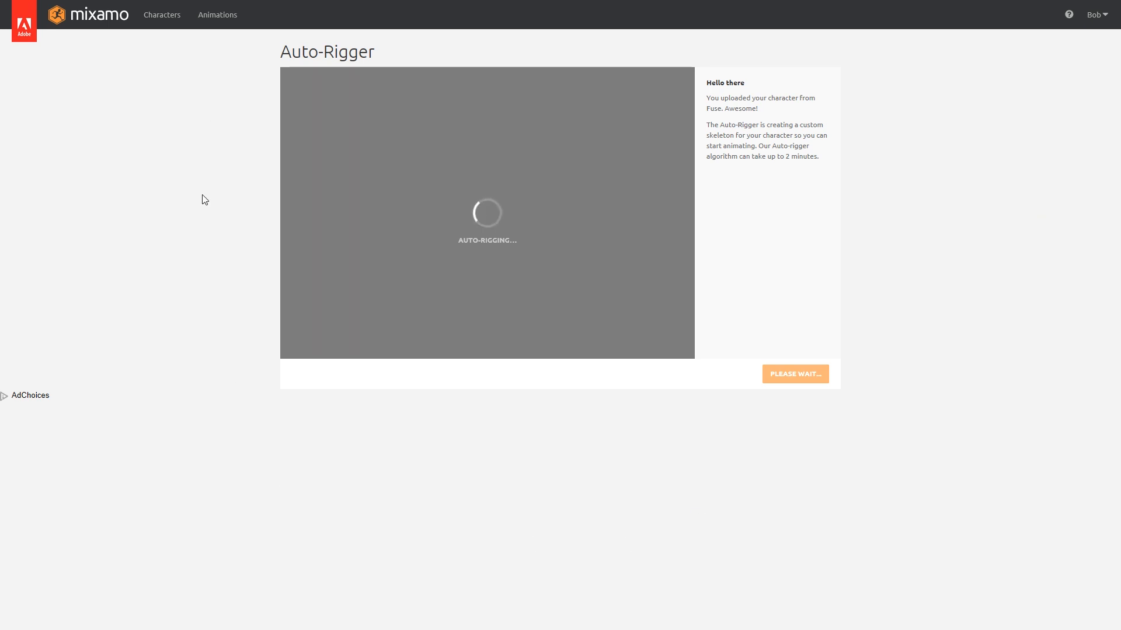
mouse_move(541, 449)
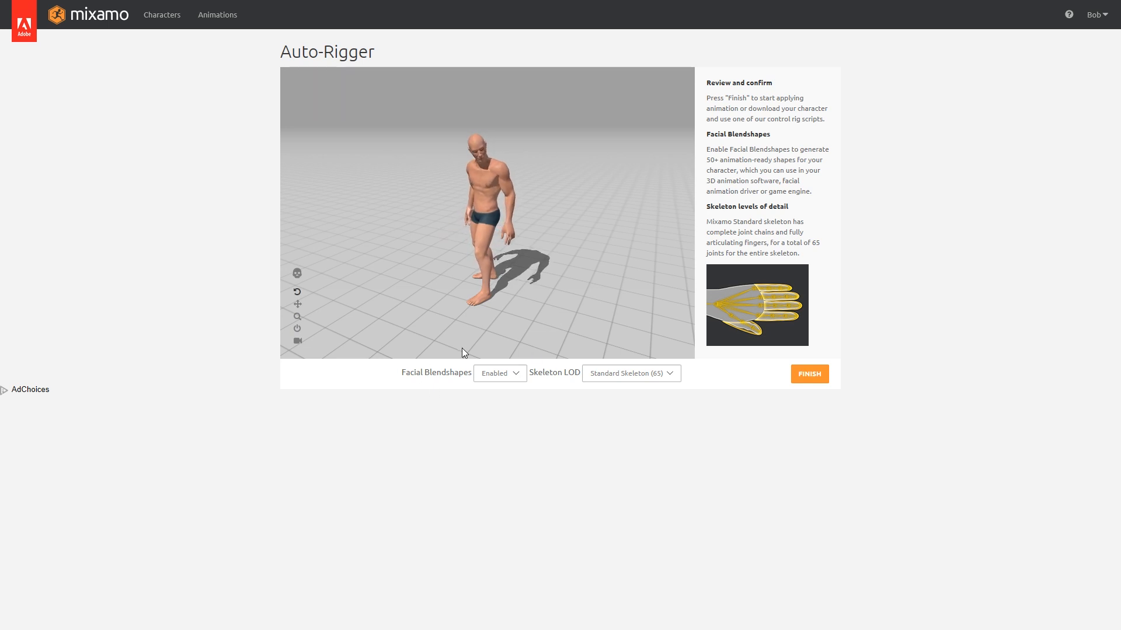
Use the new rigged character and download it as FBX for Unity in T-pose.
left_click(808, 373)
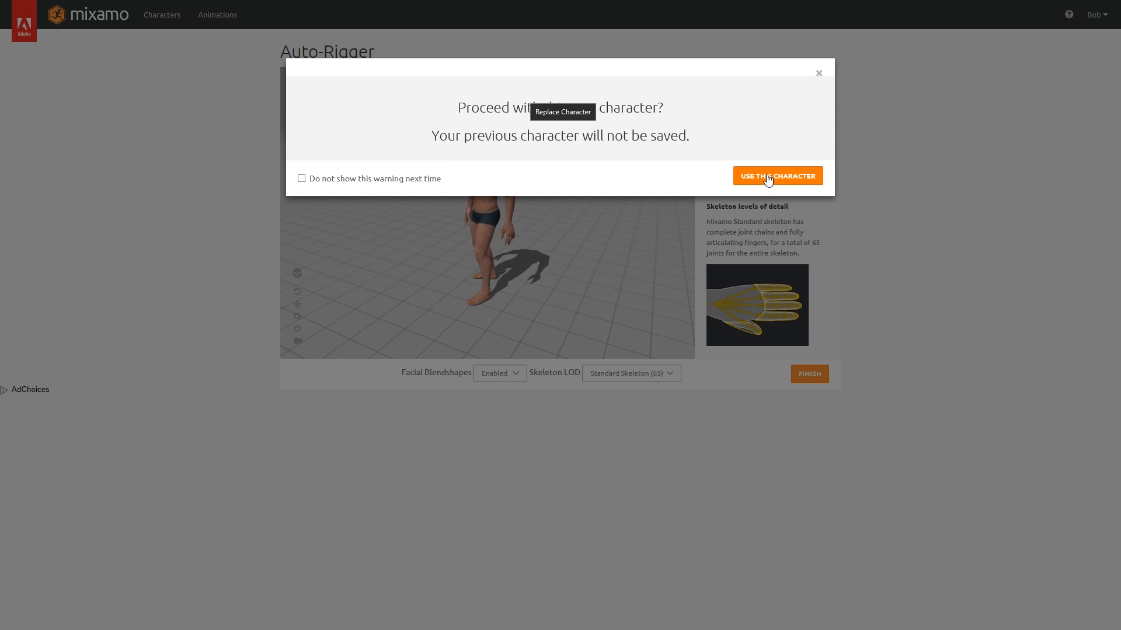
left_click(777, 175)
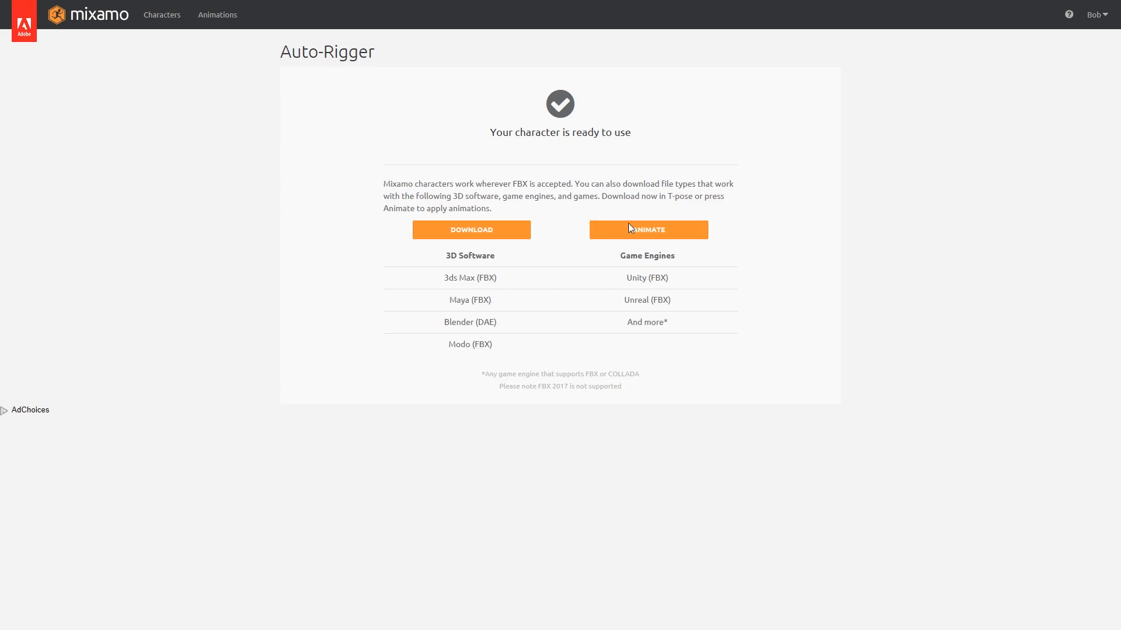
mouse_move(510, 351)
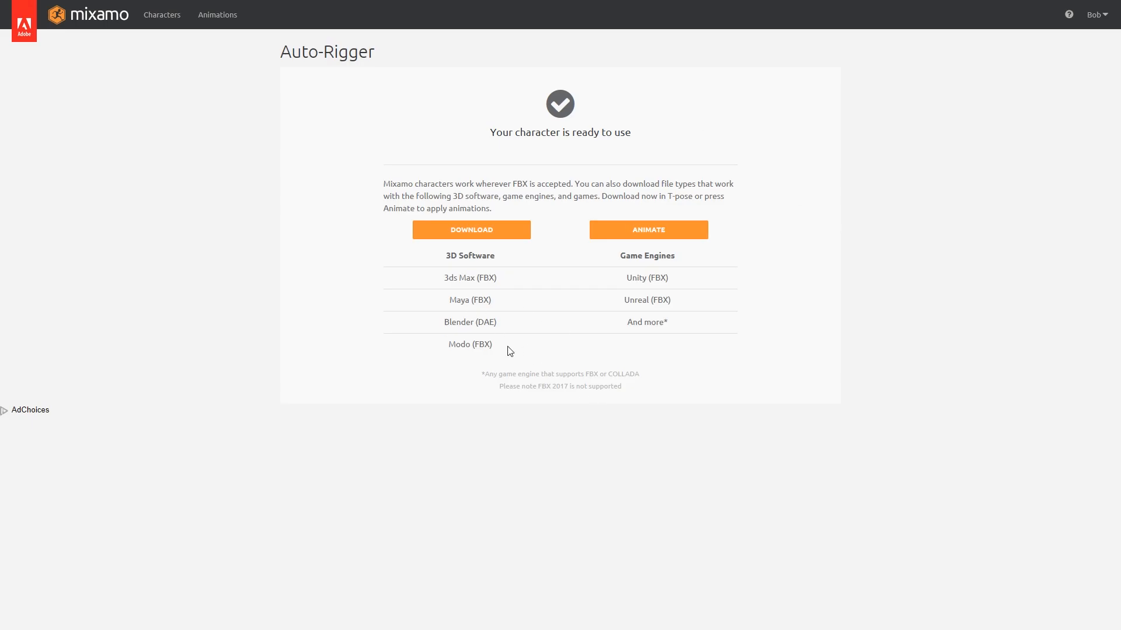
left_click(471, 229)
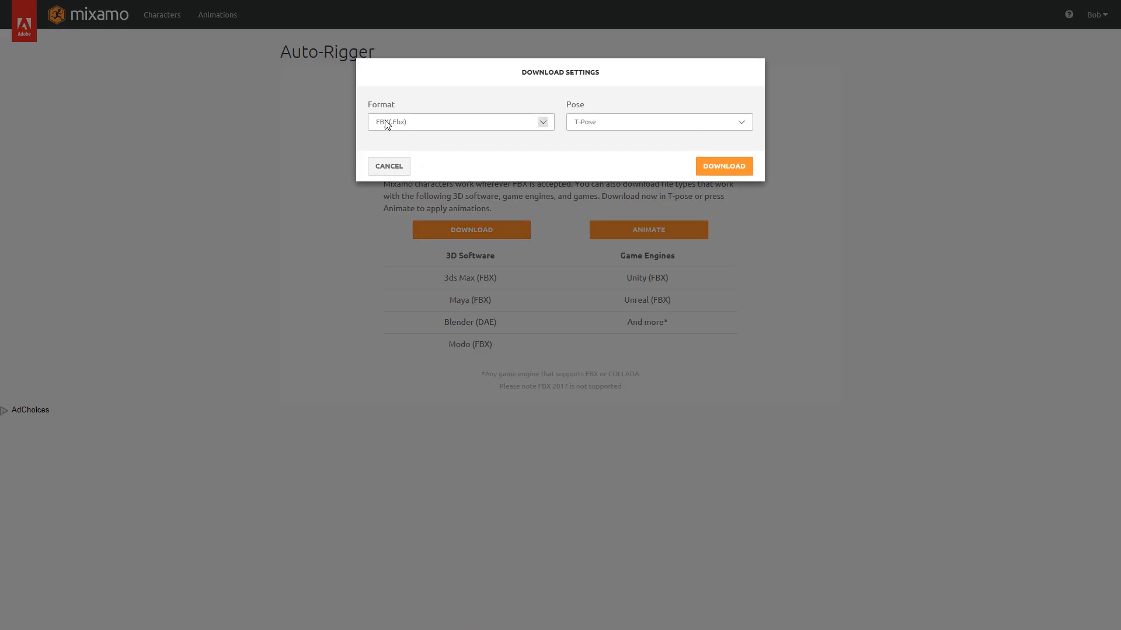
mouse_move(497, 133)
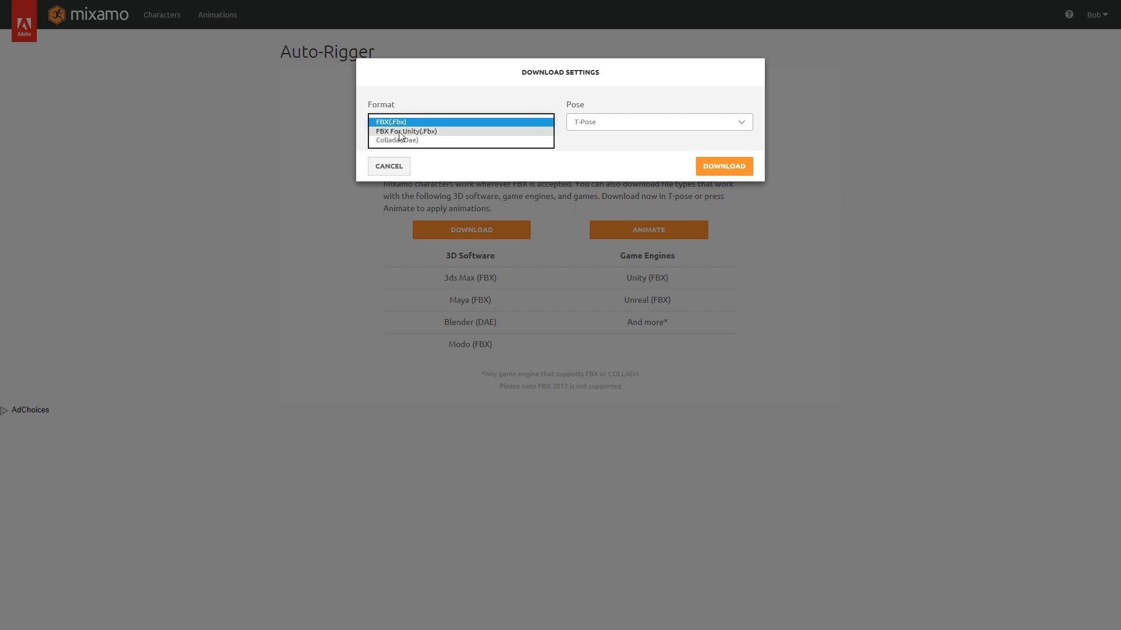
mouse_move(426, 140)
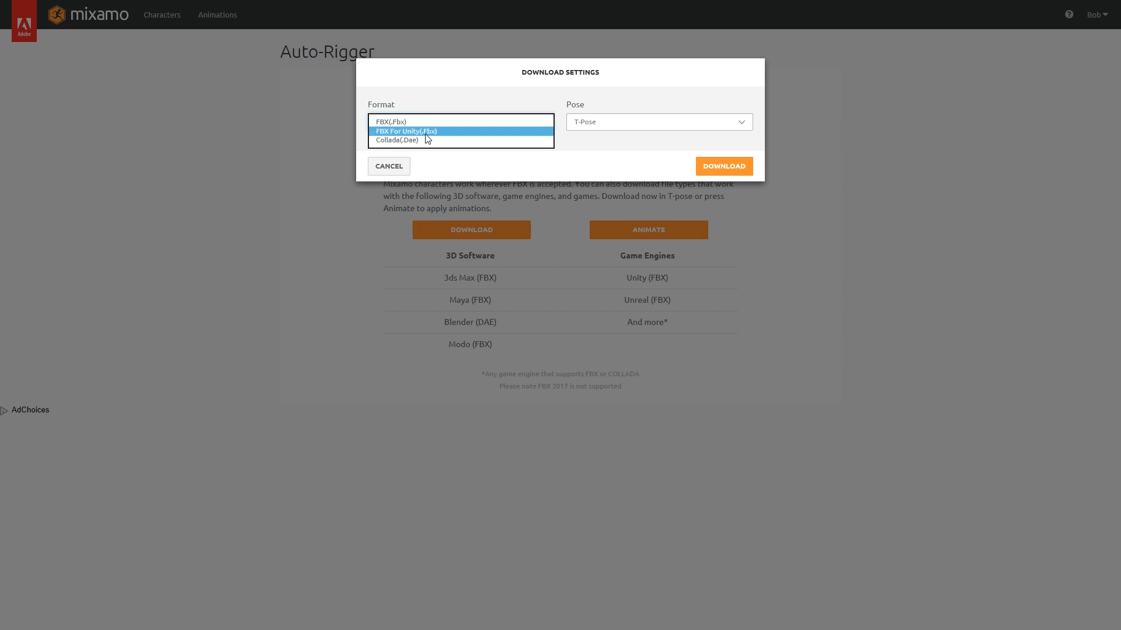
left_click(405, 130)
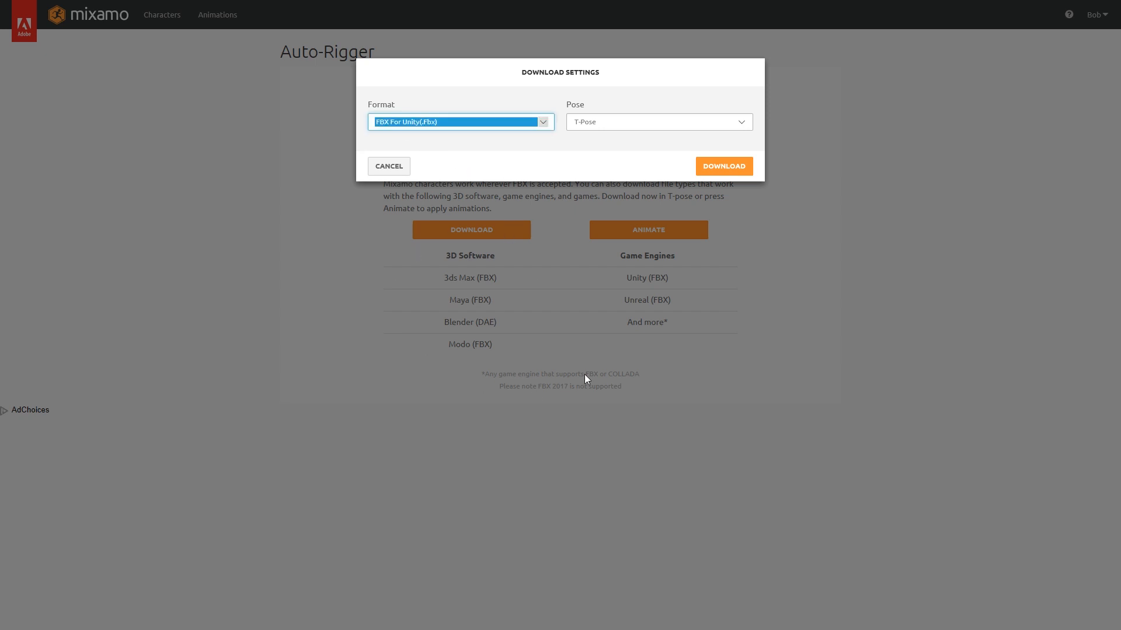
mouse_move(449, 159)
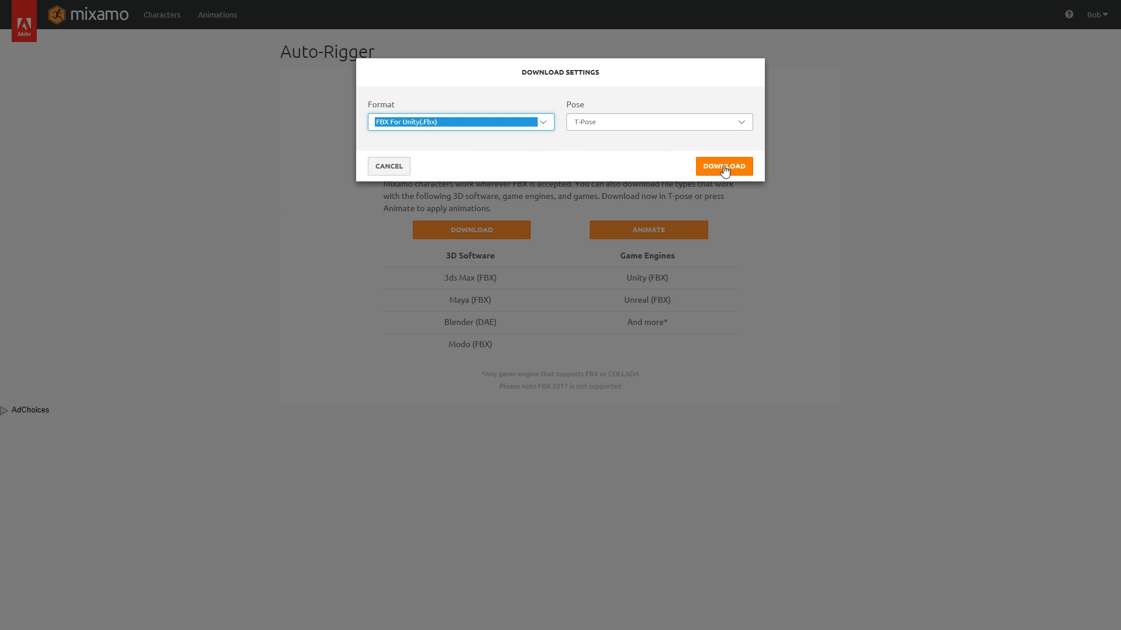
left_click(723, 166)
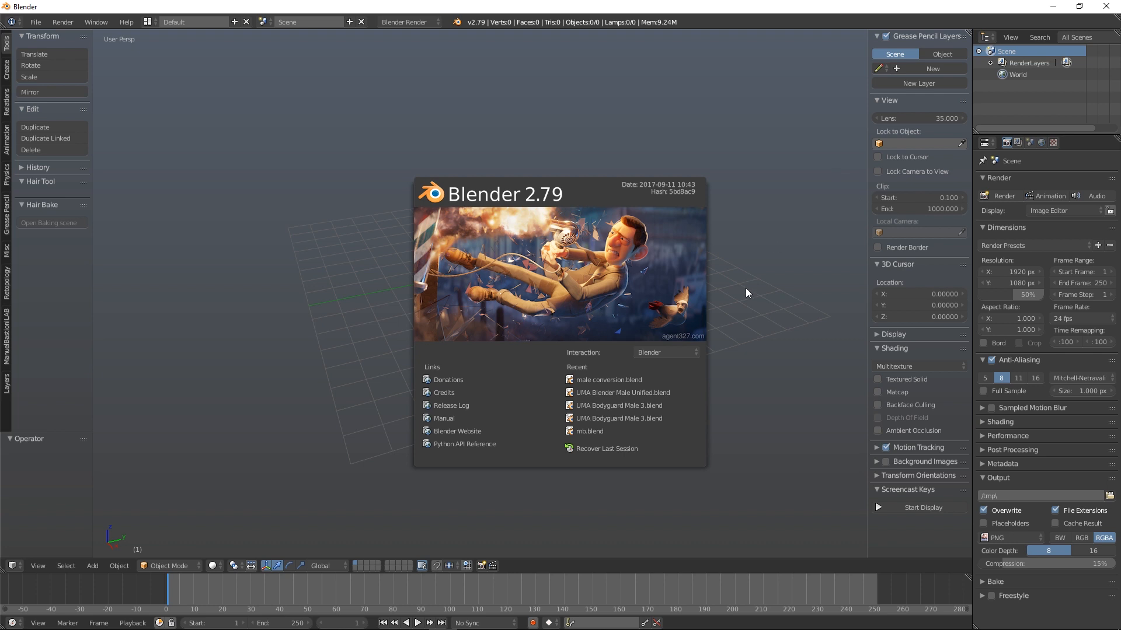
Dismiss the splash screen and import FuseMale.fbx from the Desktop.
left_click(244, 139)
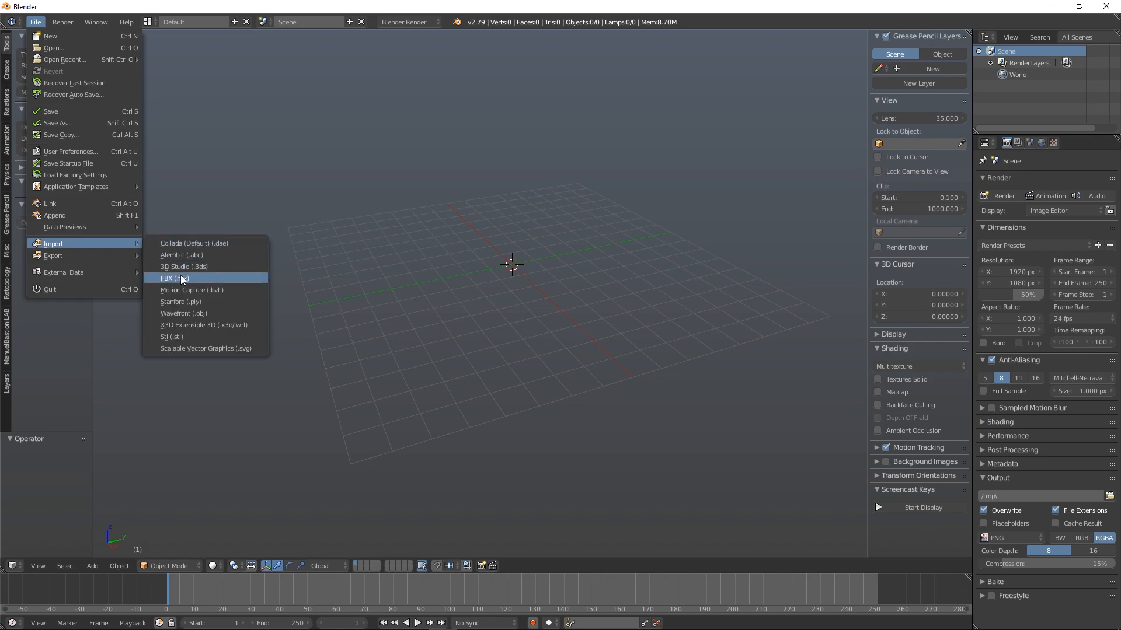
left_click(172, 278)
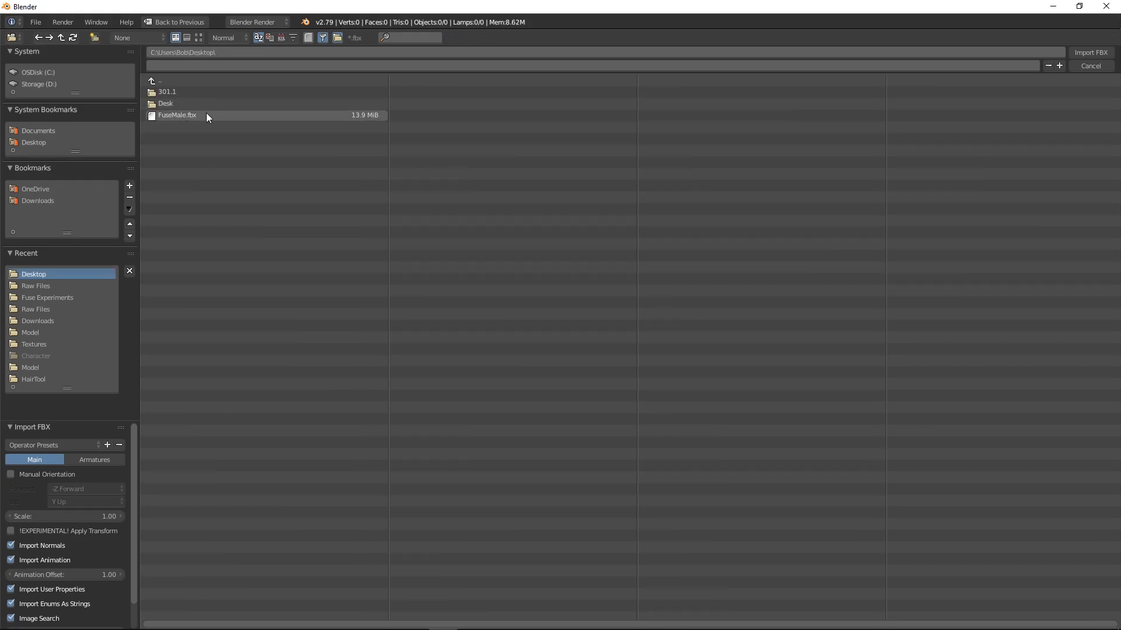
left_click(177, 115)
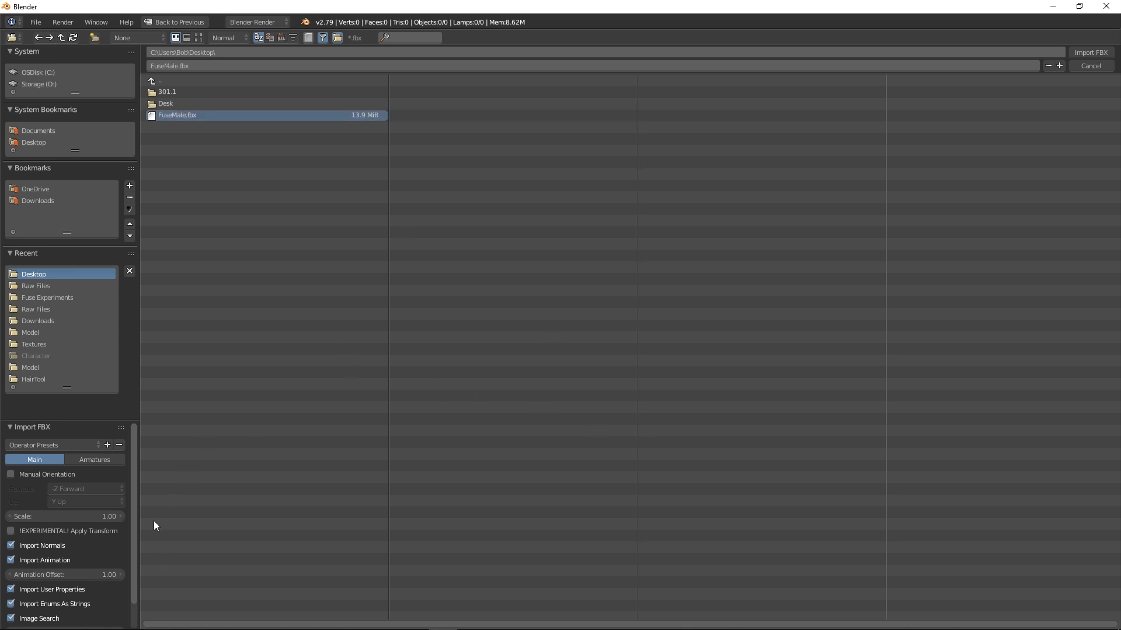
mouse_move(531, 326)
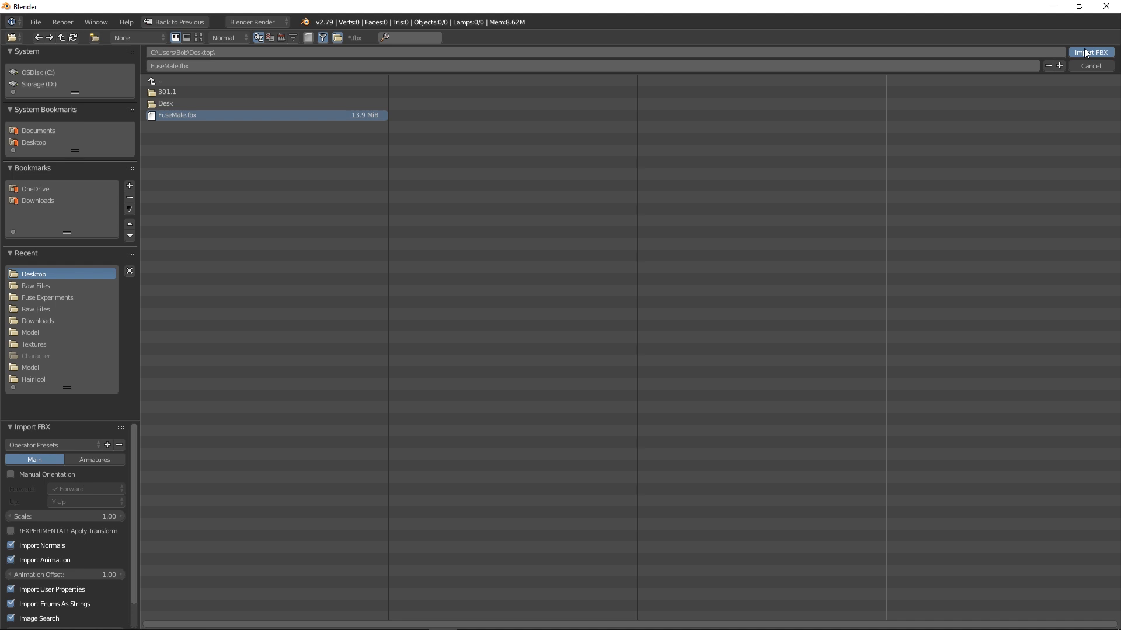
left_click(1091, 52)
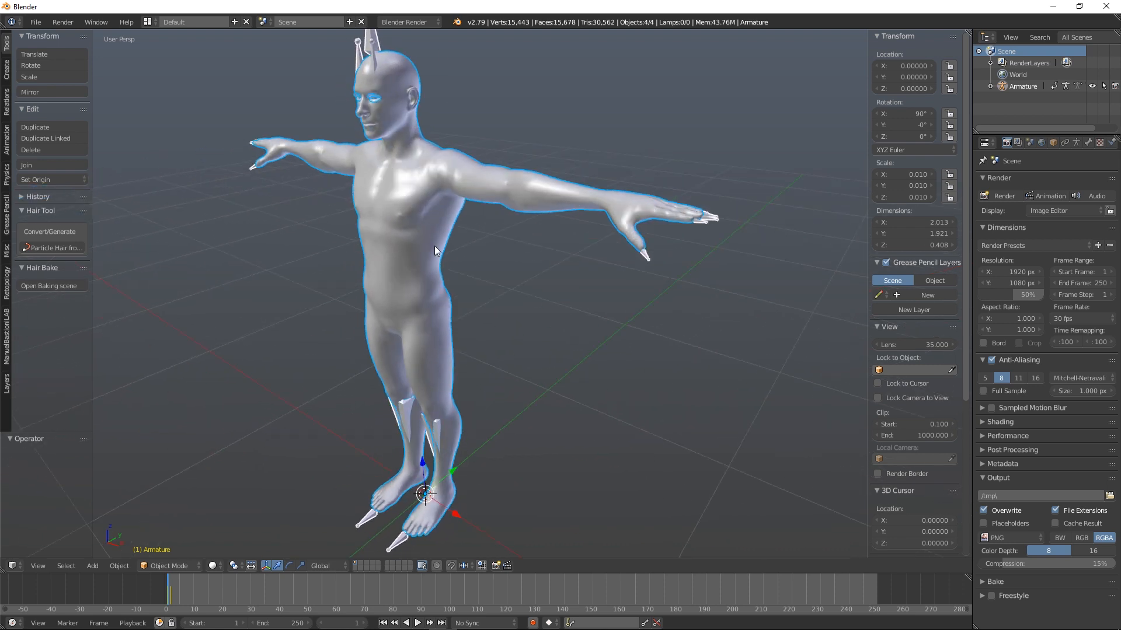
Orbit to the character, switch Viewport Shading to Material, and add a Point lamp.
left_click_drag(436, 250, 452, 264)
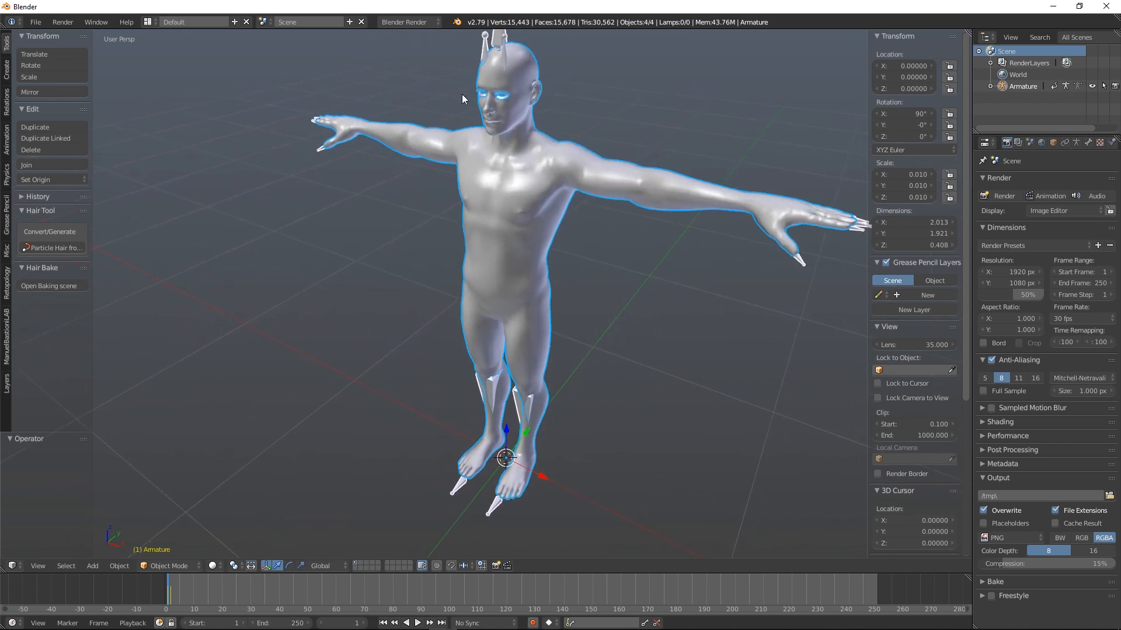
left_click(213, 565)
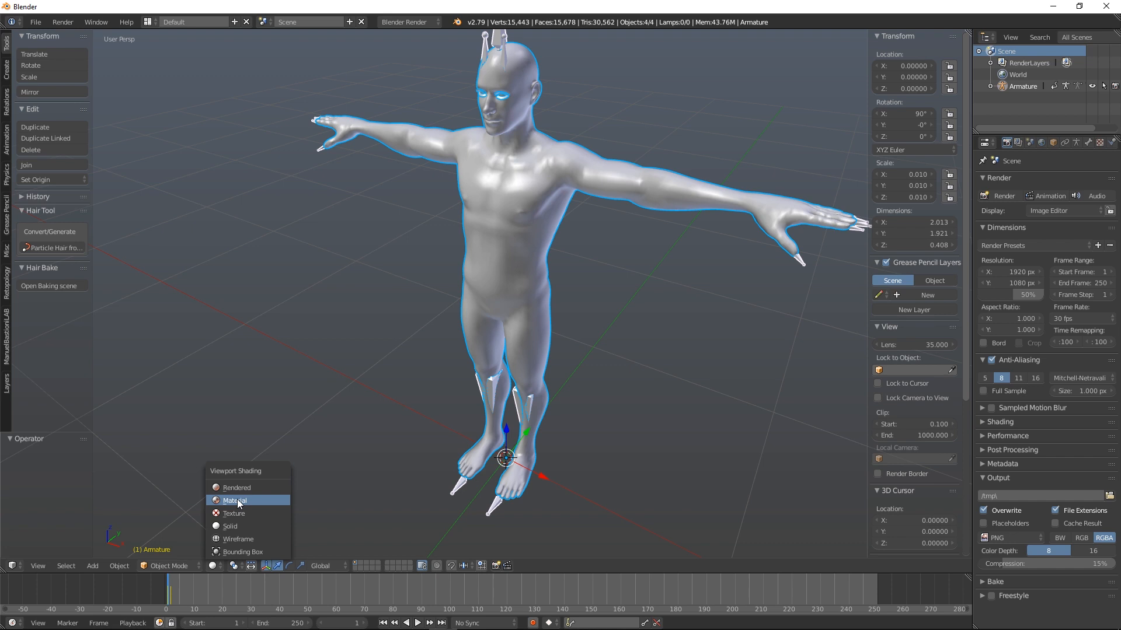
left_click(234, 500)
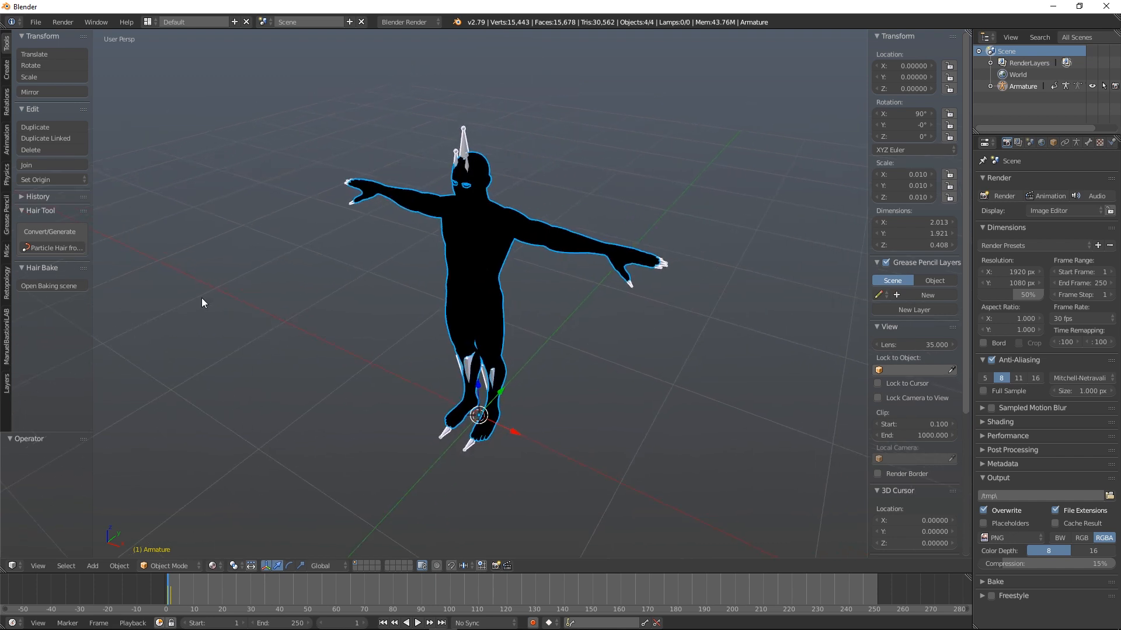
left_click(92, 566)
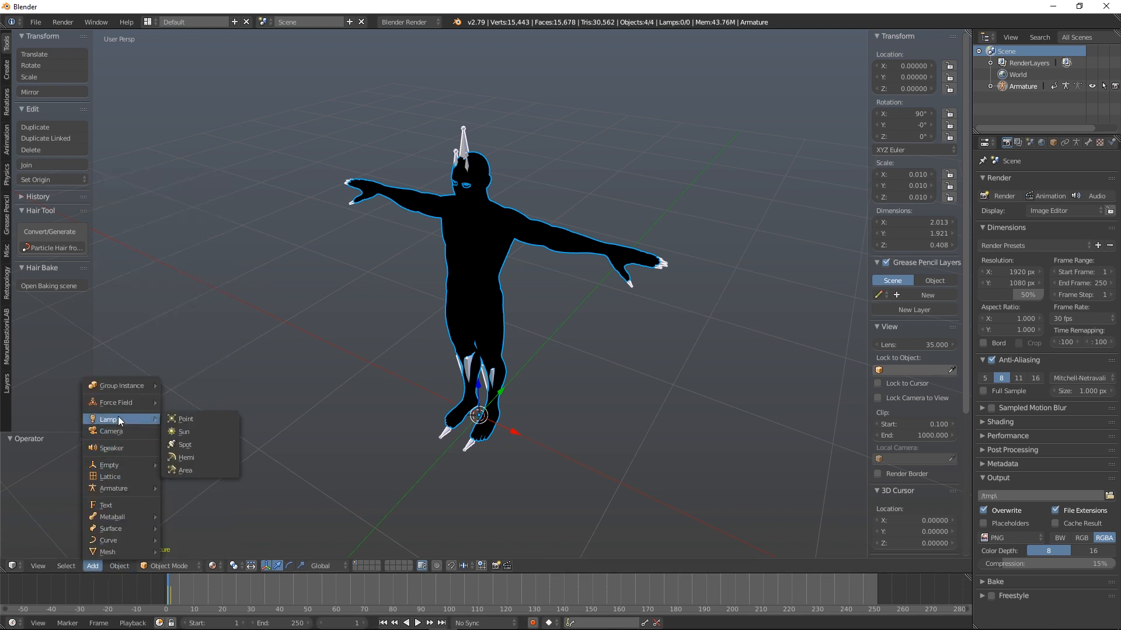
left_click(183, 418)
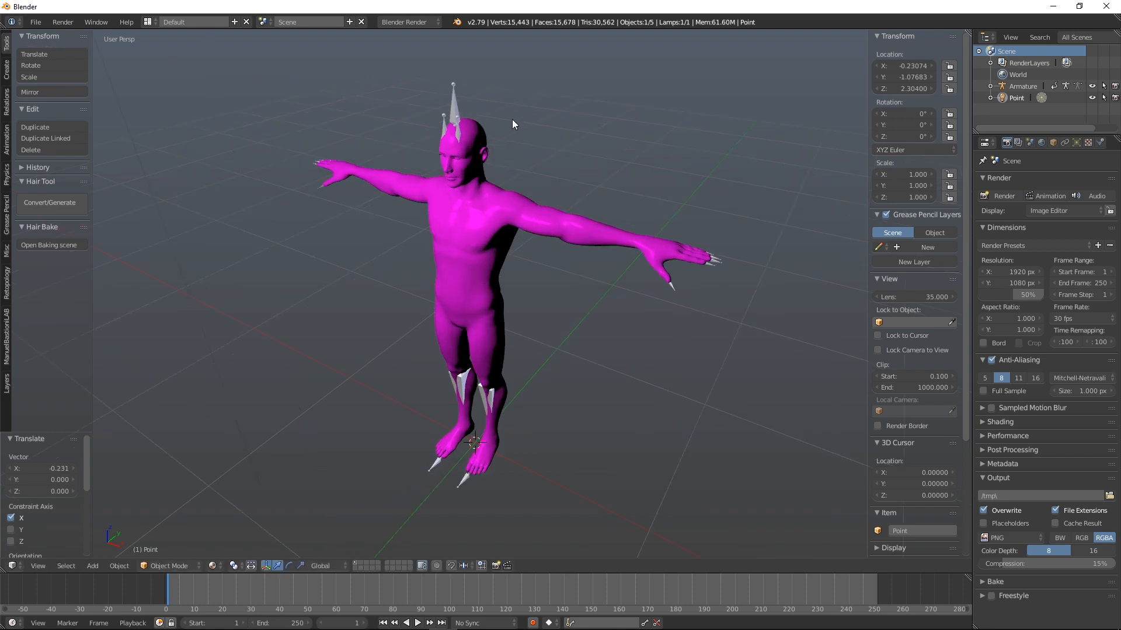
mouse_move(517, 312)
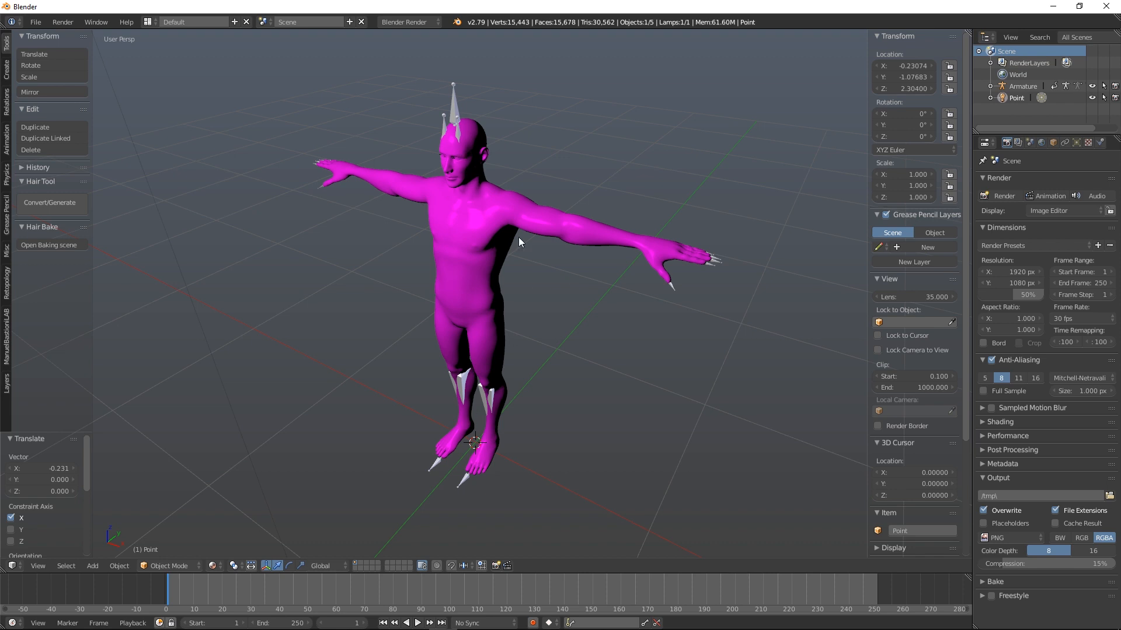
mouse_move(405, 358)
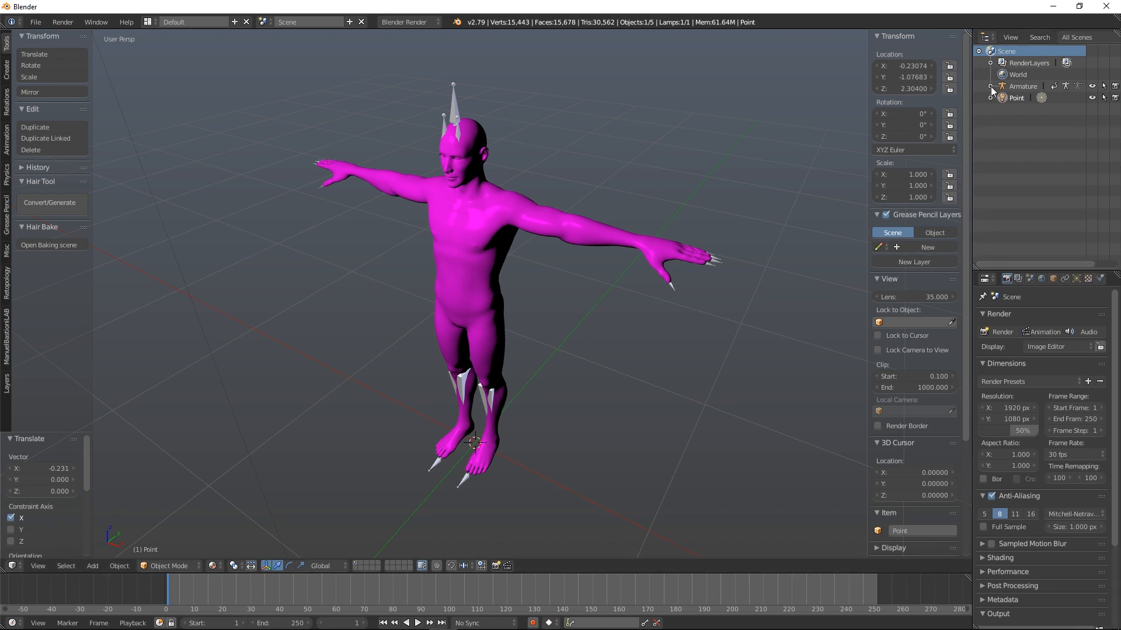
Expand the Armature, inspect Body's materials, and delete the 'default' mesh object.
left_click(991, 86)
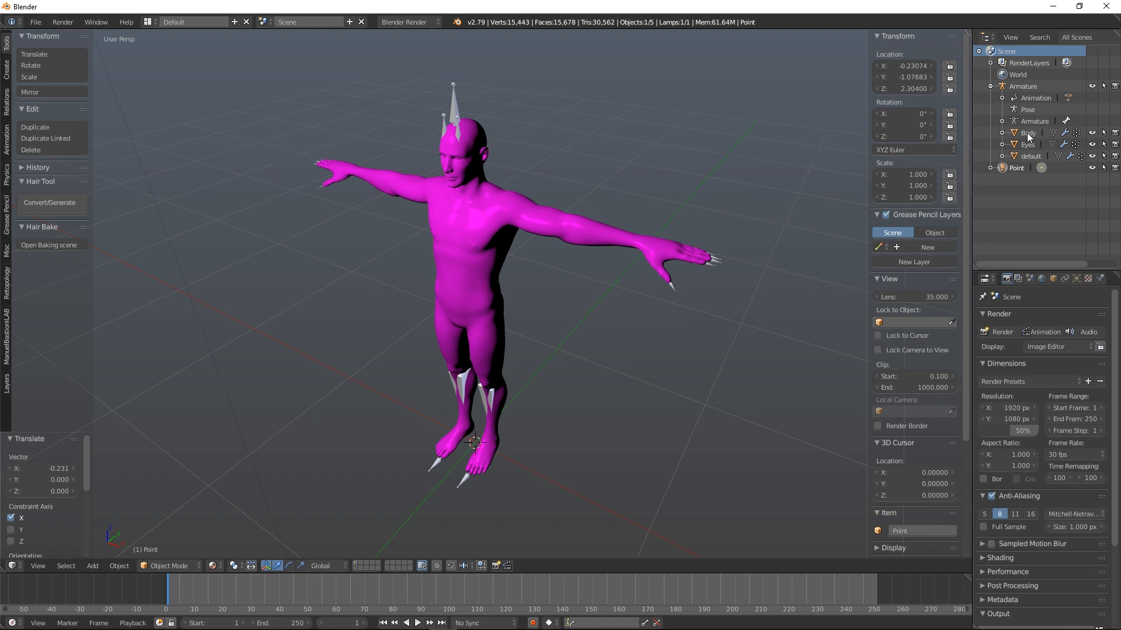
left_click(1028, 133)
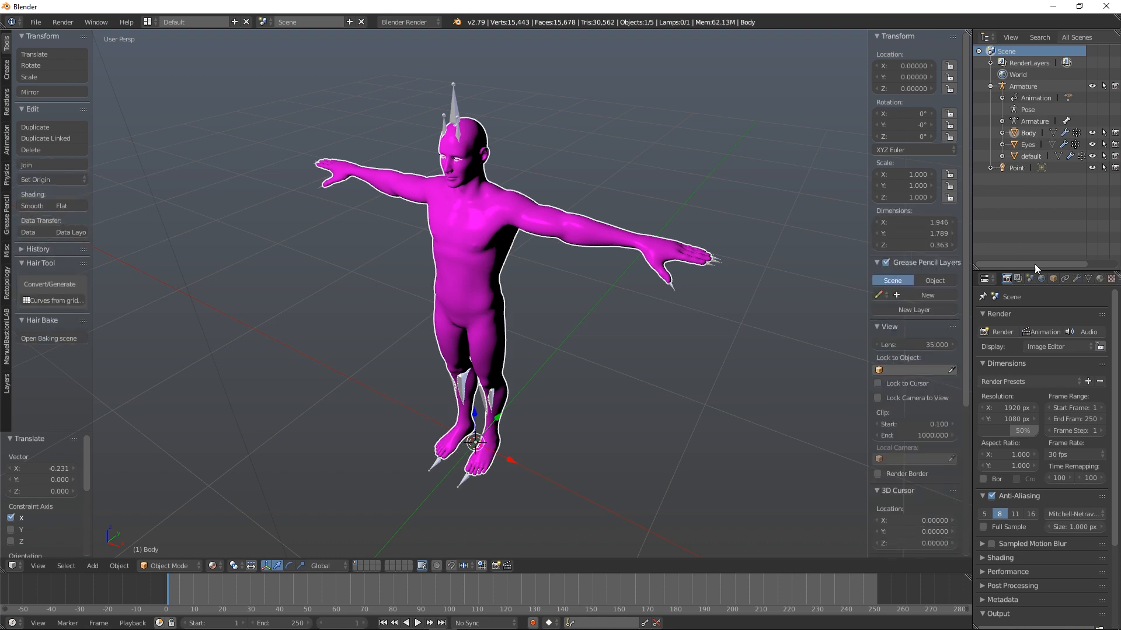
mouse_move(1103, 279)
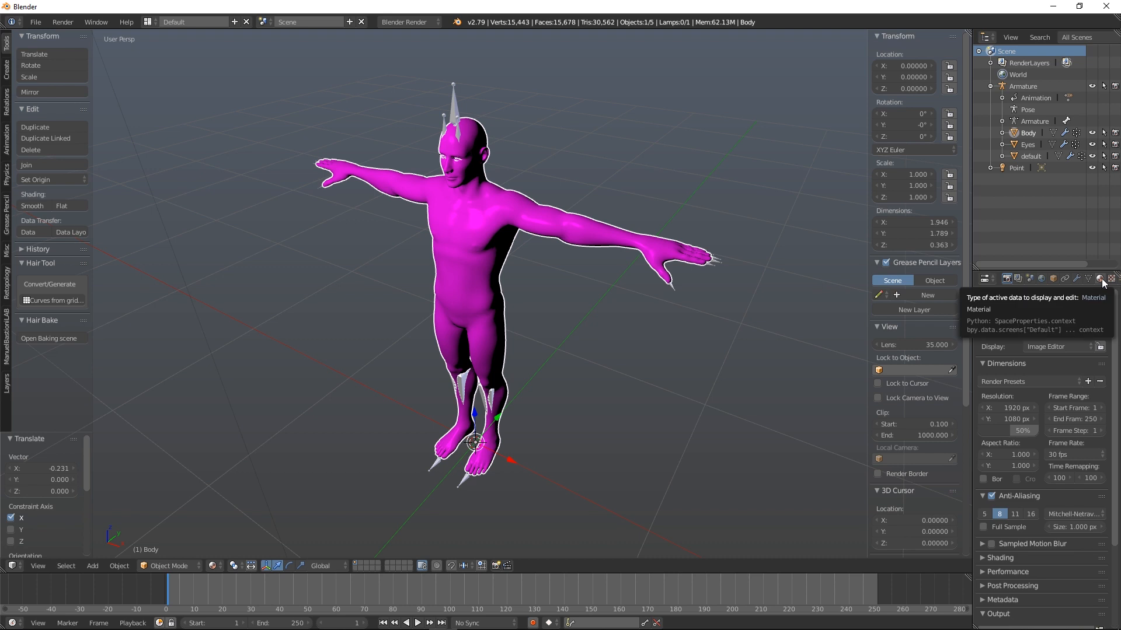
left_click(1103, 279)
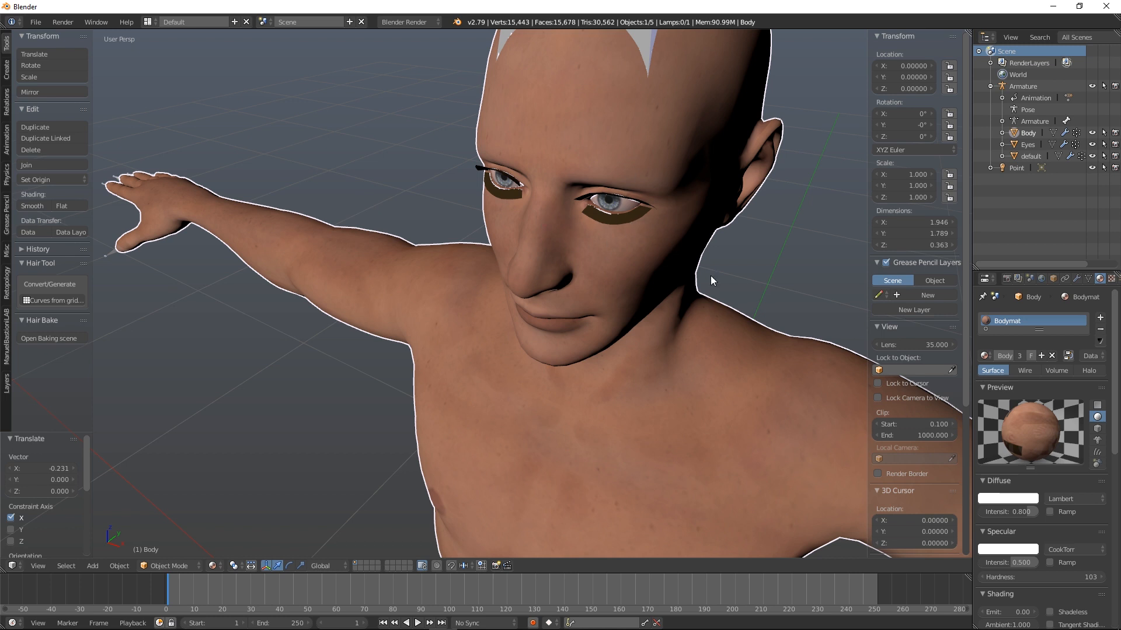
mouse_move(613, 226)
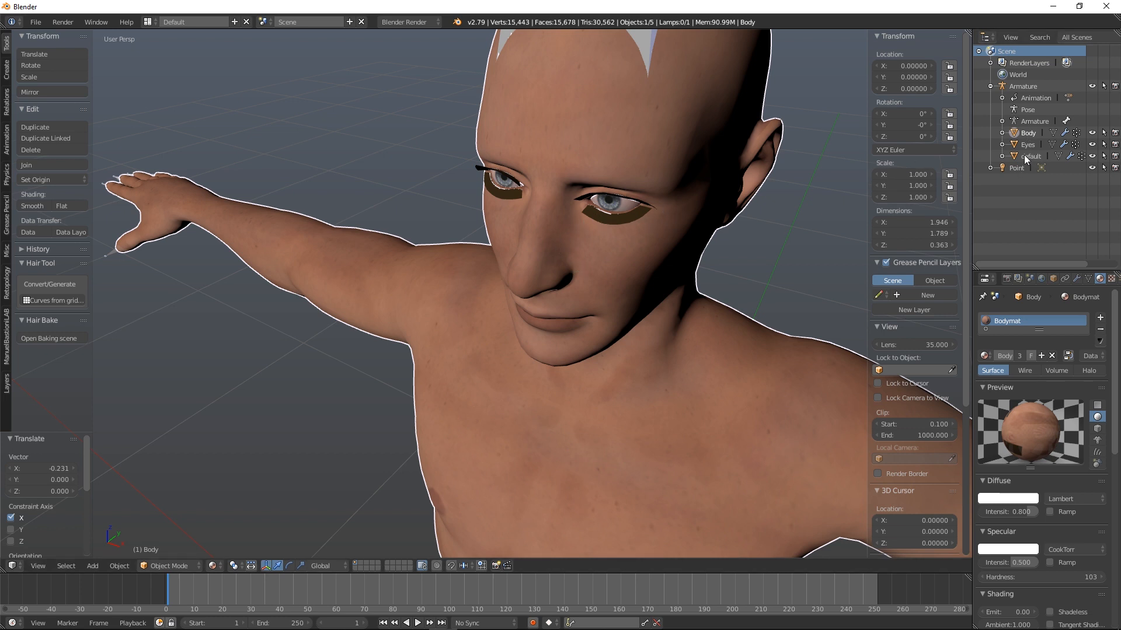
left_click(1031, 156)
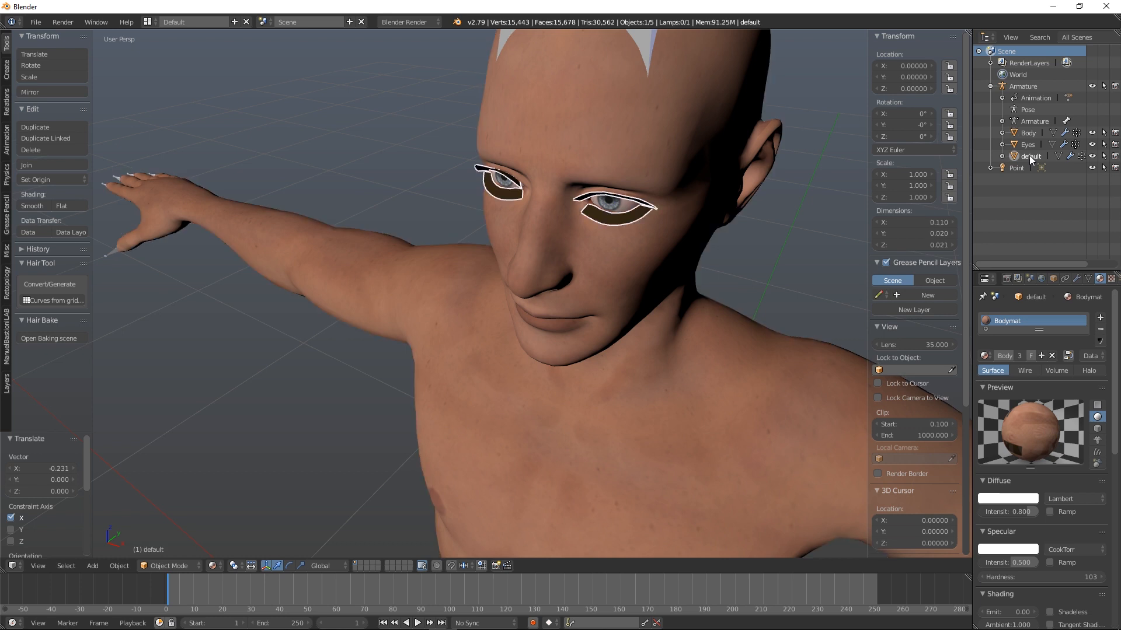
right_click(1031, 156)
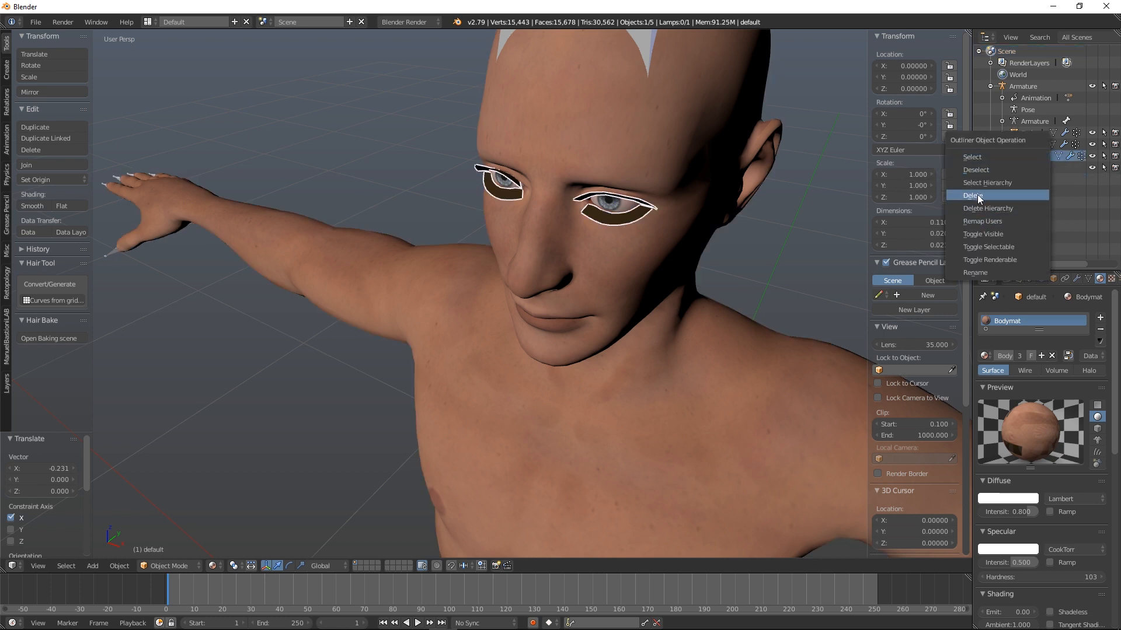
left_click(974, 195)
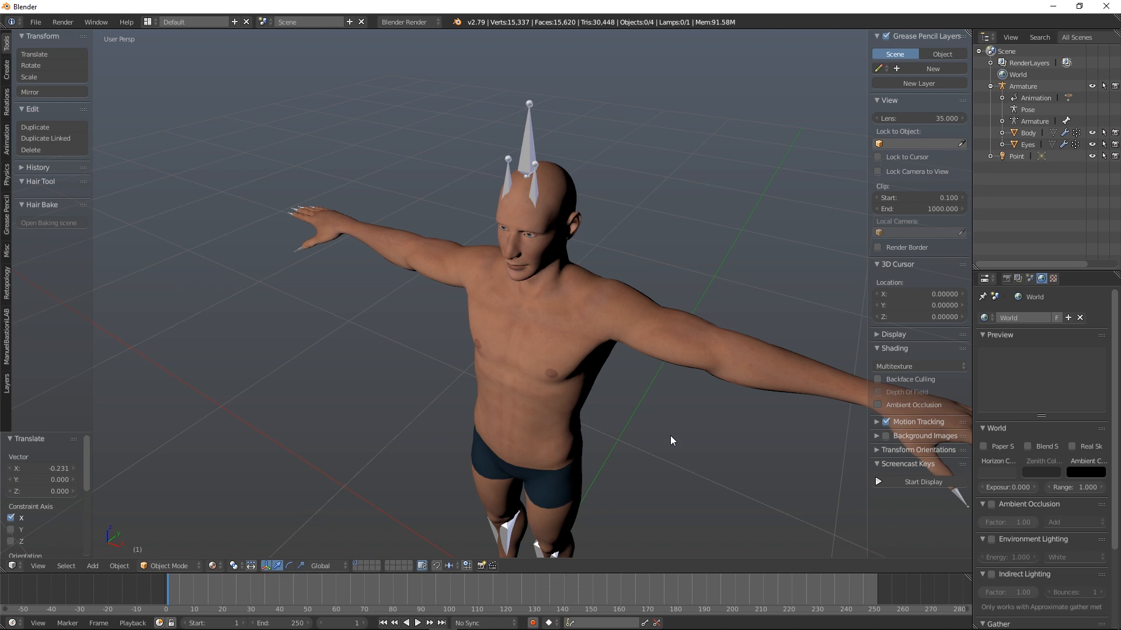
Scroll the viewport to adjust the view around the character.
scroll("down", 3)
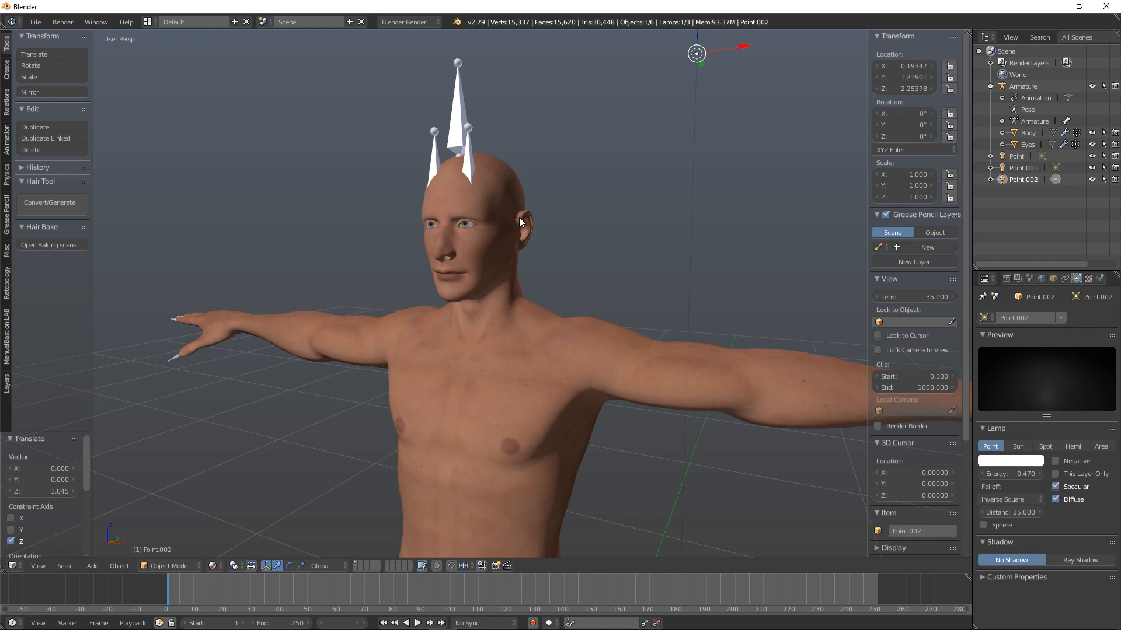
mouse_move(535, 459)
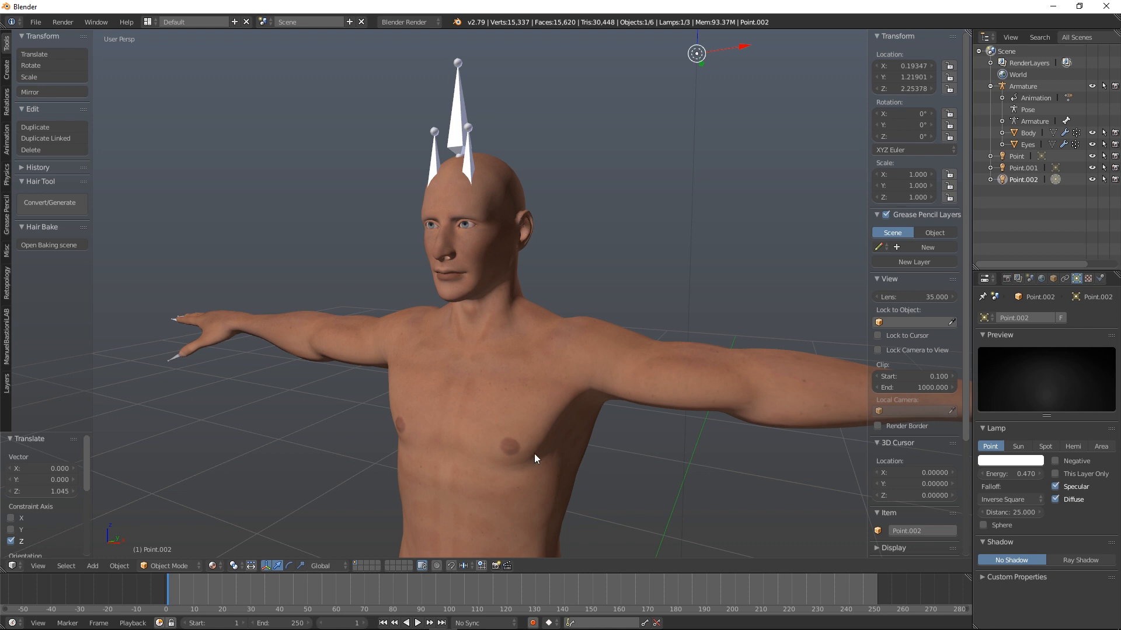
Enable X-Ray in the Armature's Display settings, then select the Body mesh.
left_click(1023, 86)
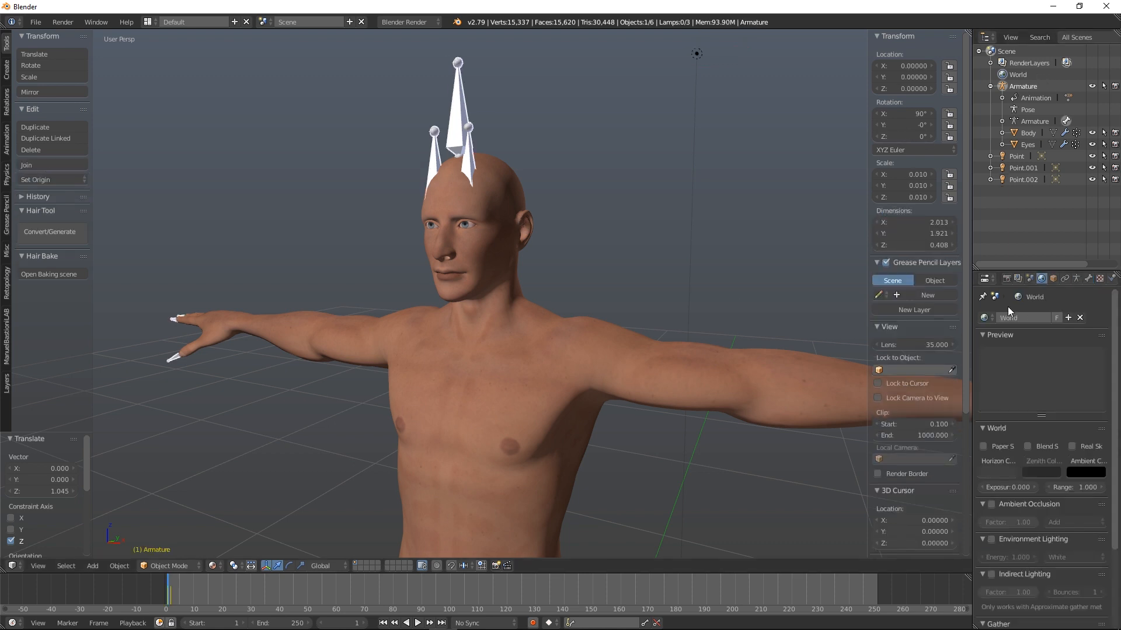
mouse_move(1098, 278)
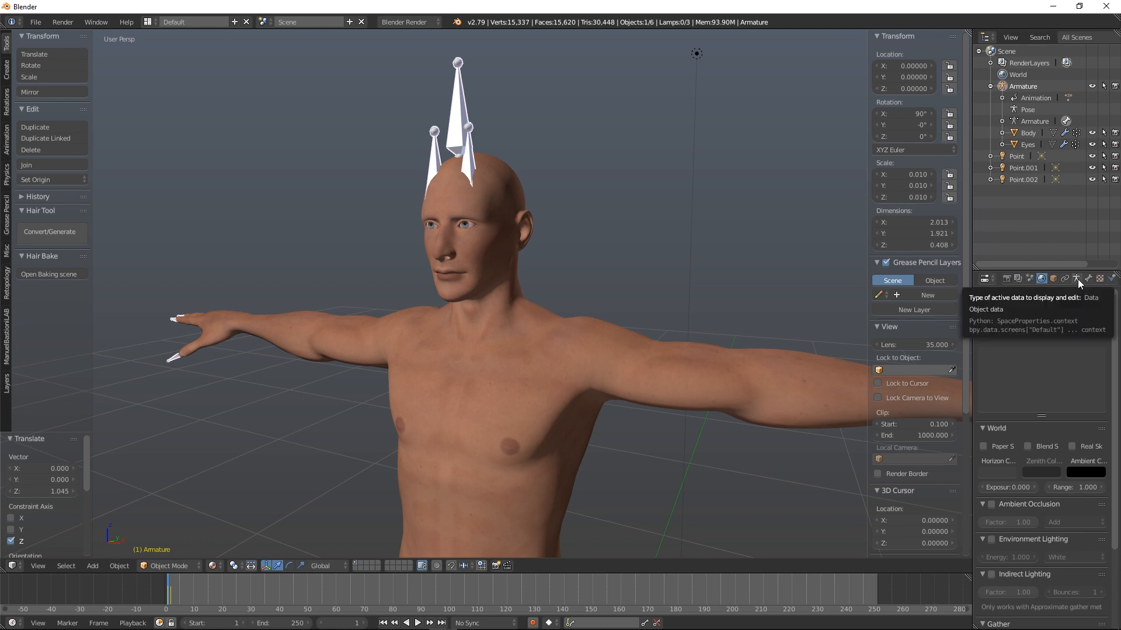
left_click(1075, 278)
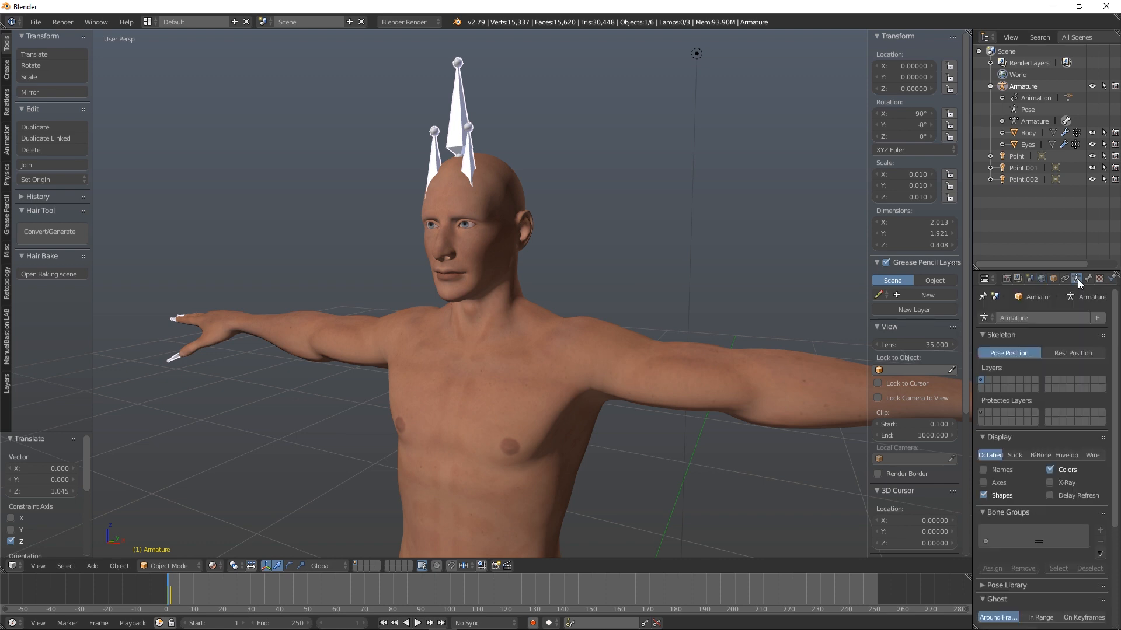
left_click(1050, 483)
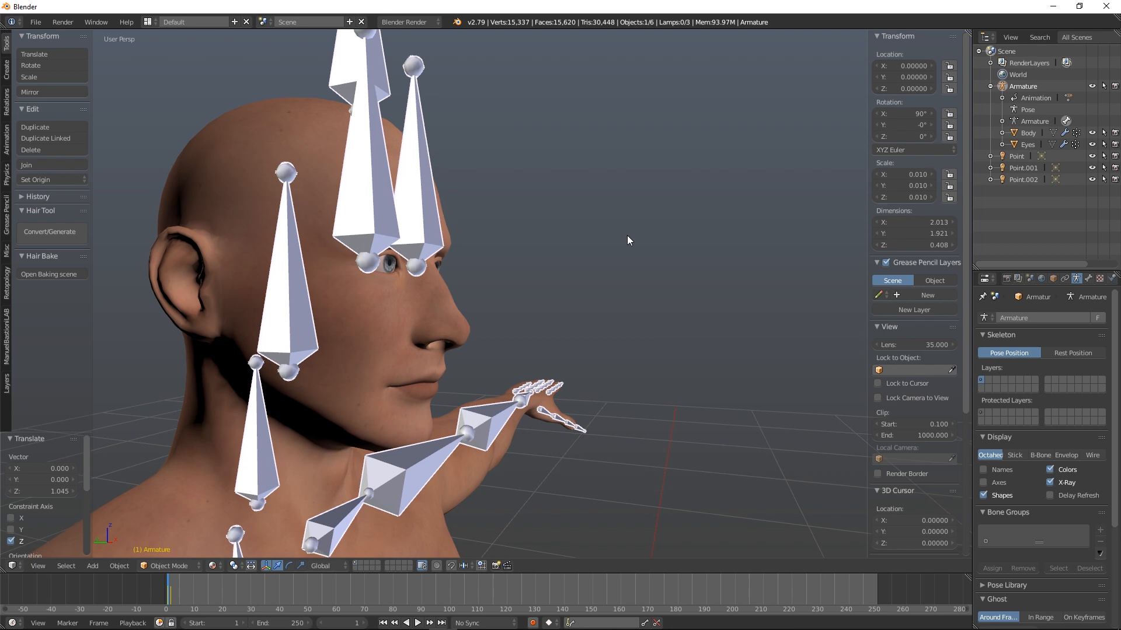
mouse_move(344, 276)
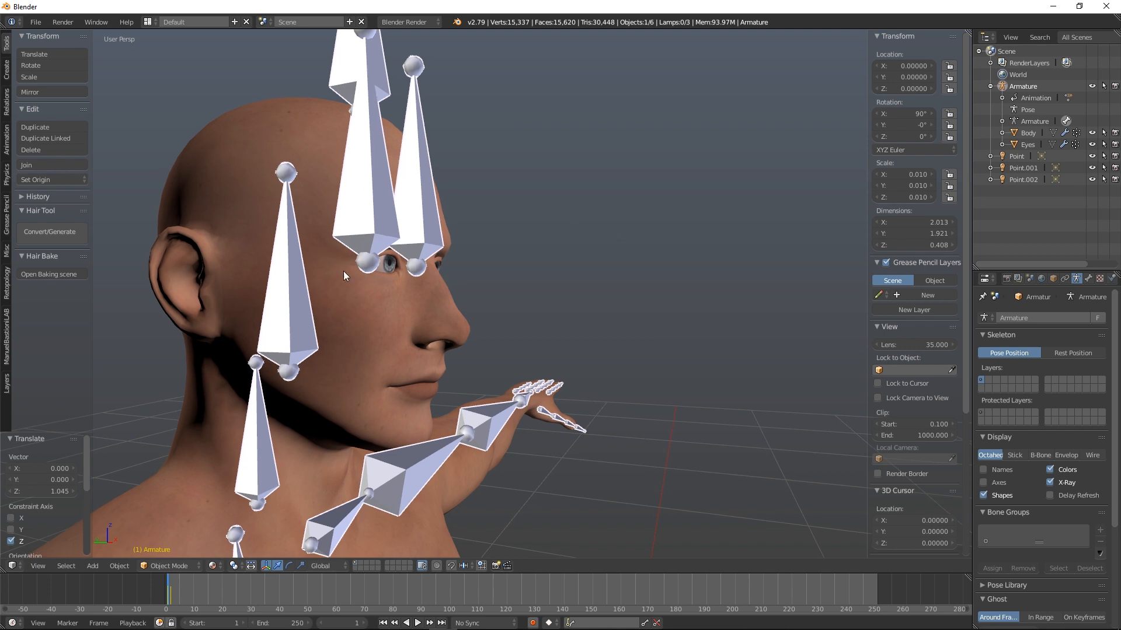
mouse_move(360, 264)
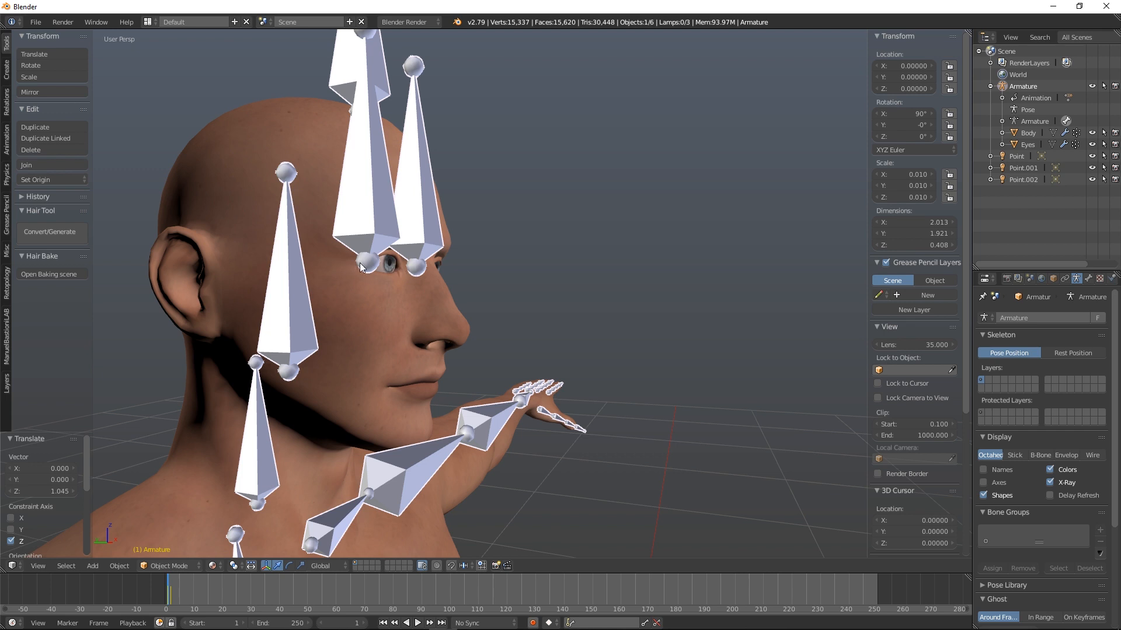
mouse_move(355, 275)
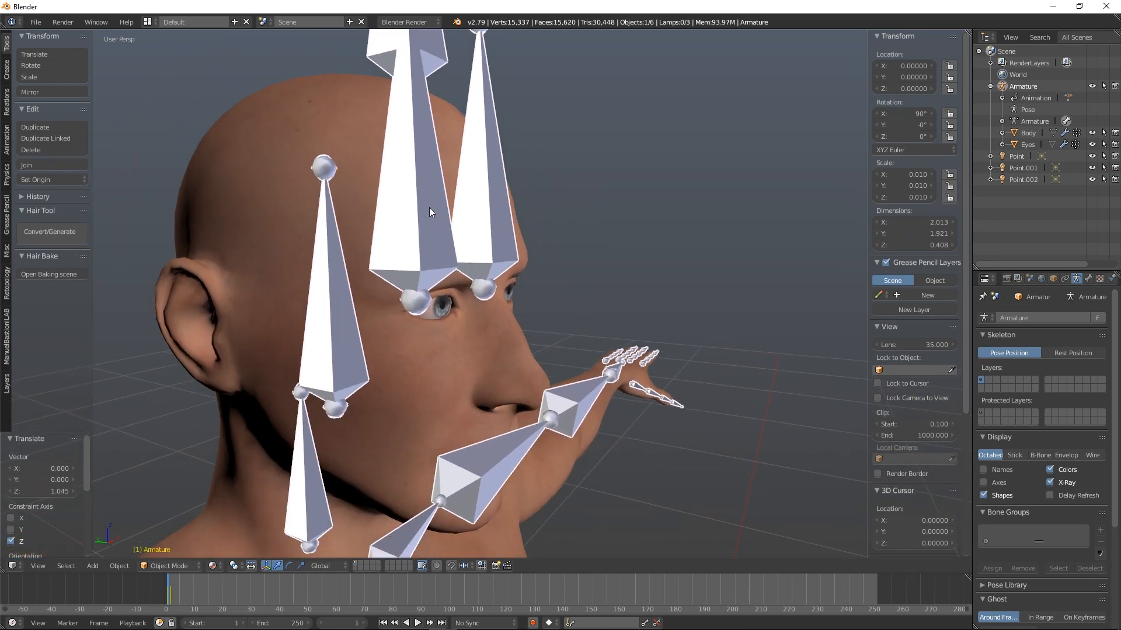
left_click(1029, 132)
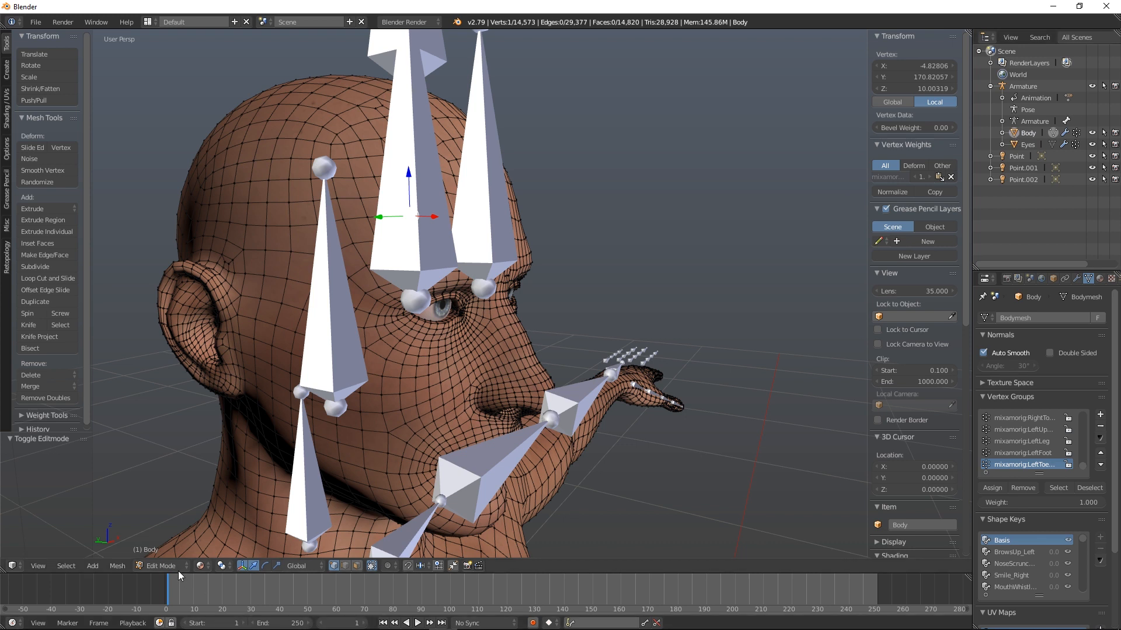
Enter armature Edit Mode and set the eye bone's tail Y to 170.
left_click(164, 565)
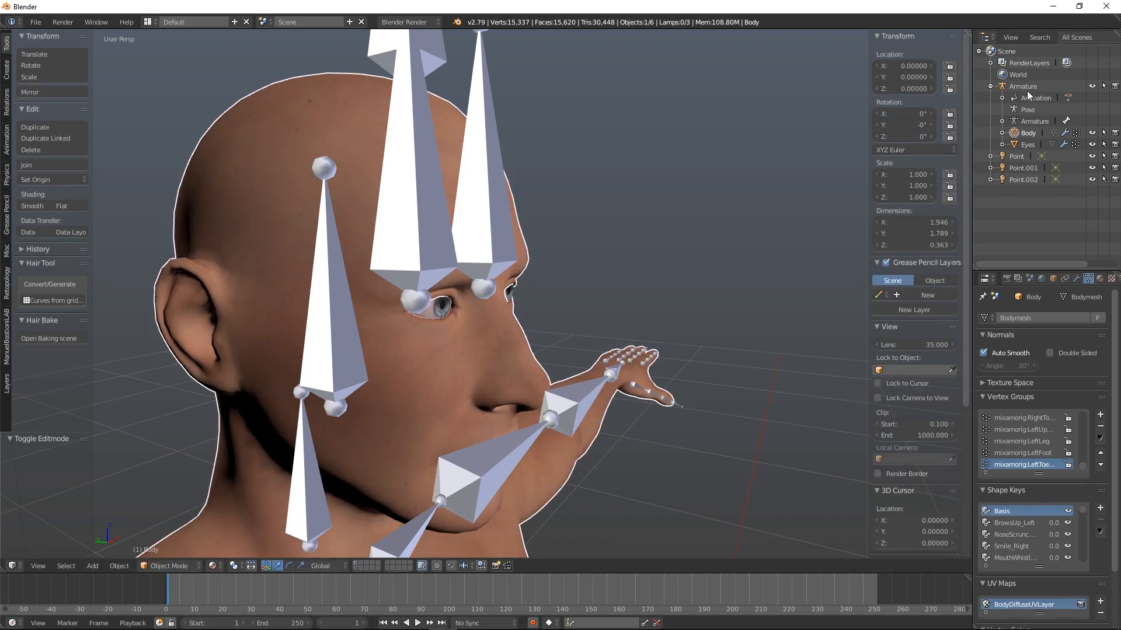
left_click(169, 566)
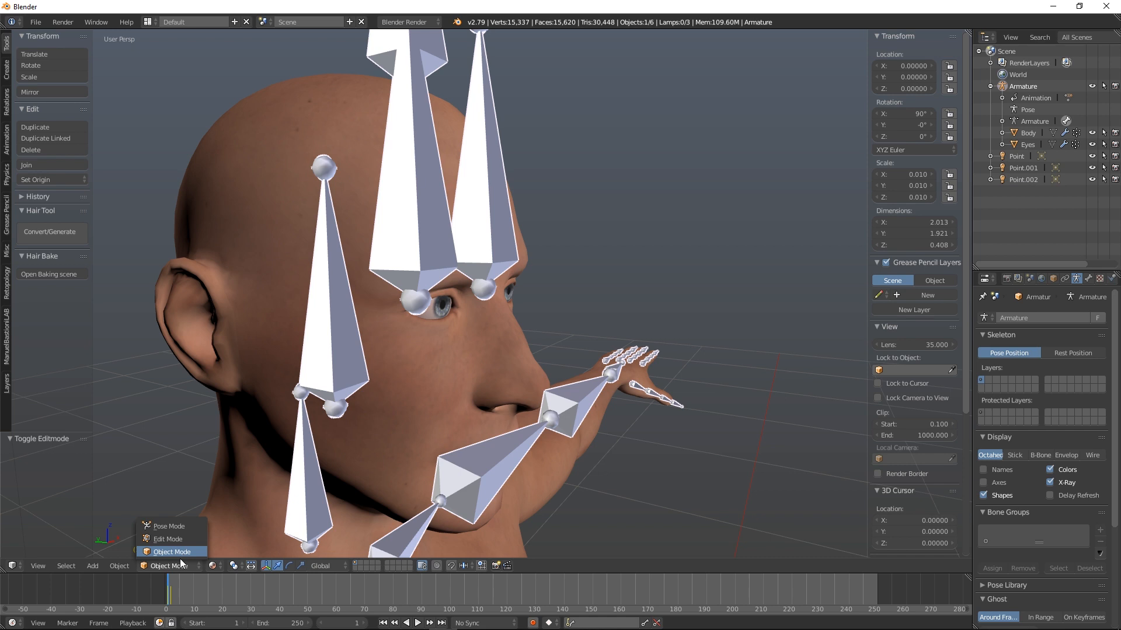
left_click(168, 539)
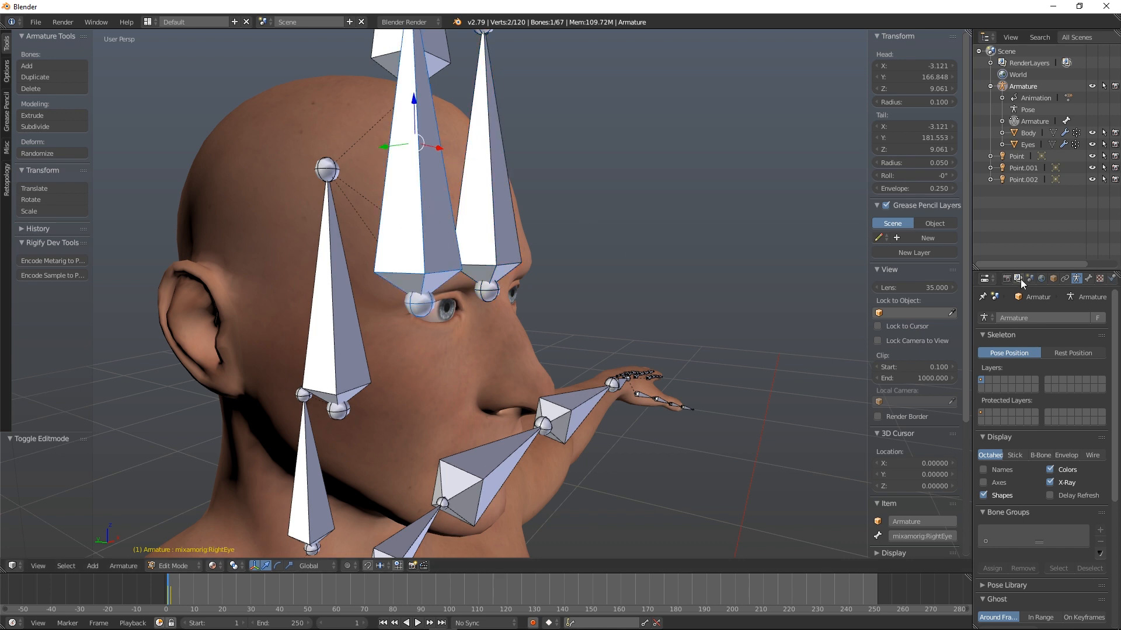
mouse_move(1052, 303)
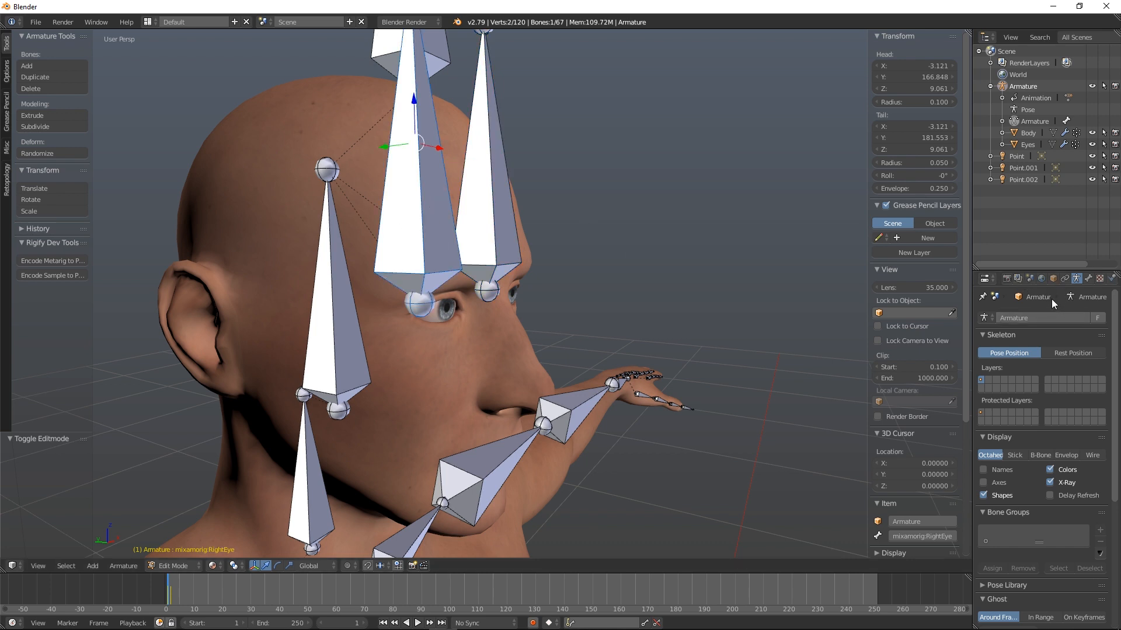
left_click(1087, 279)
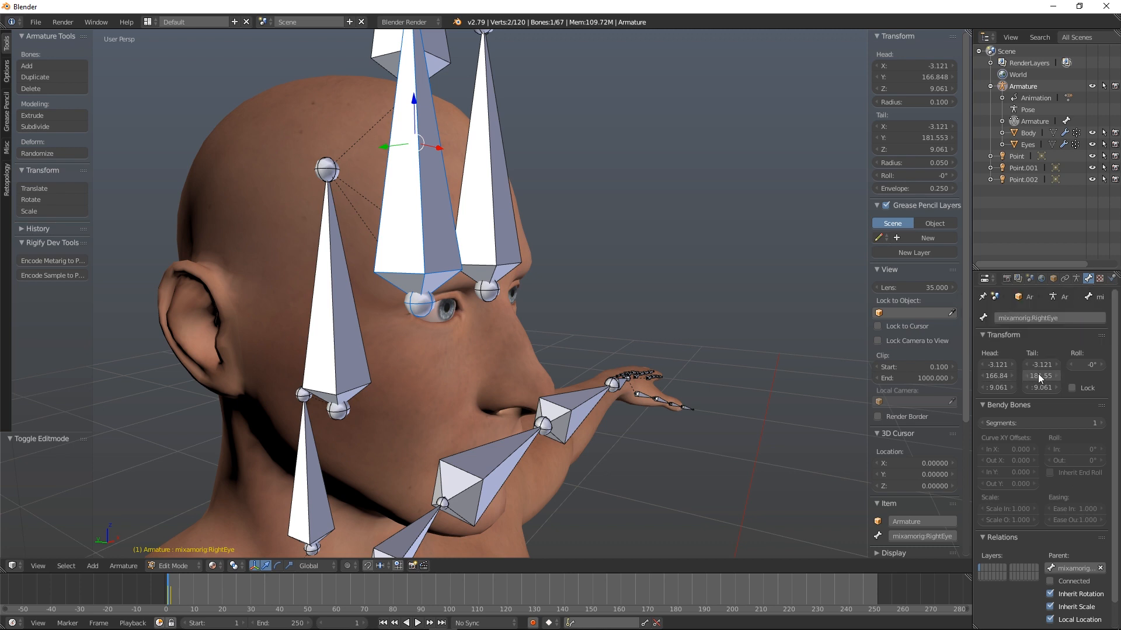
double_click(1040, 375)
type("170")
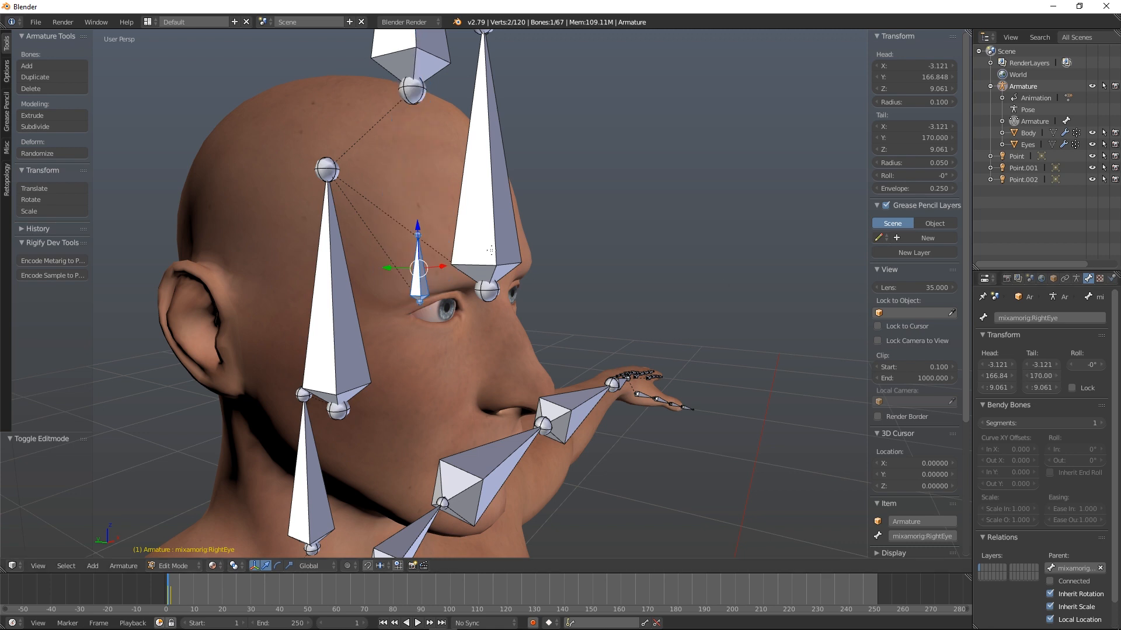
mouse_move(455, 213)
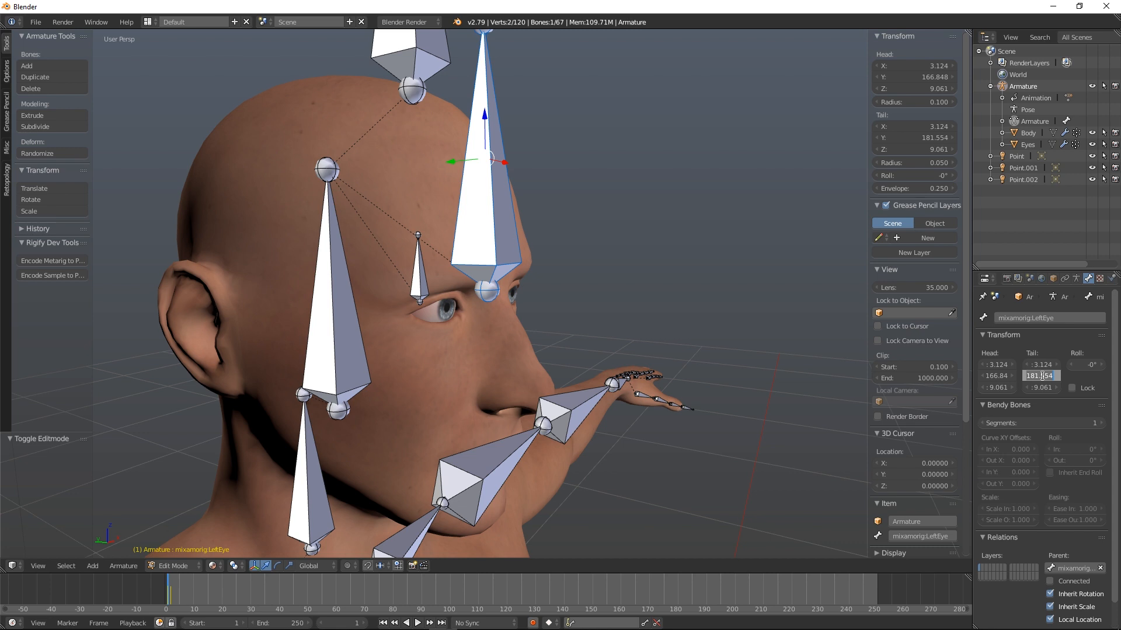
type("170.00")
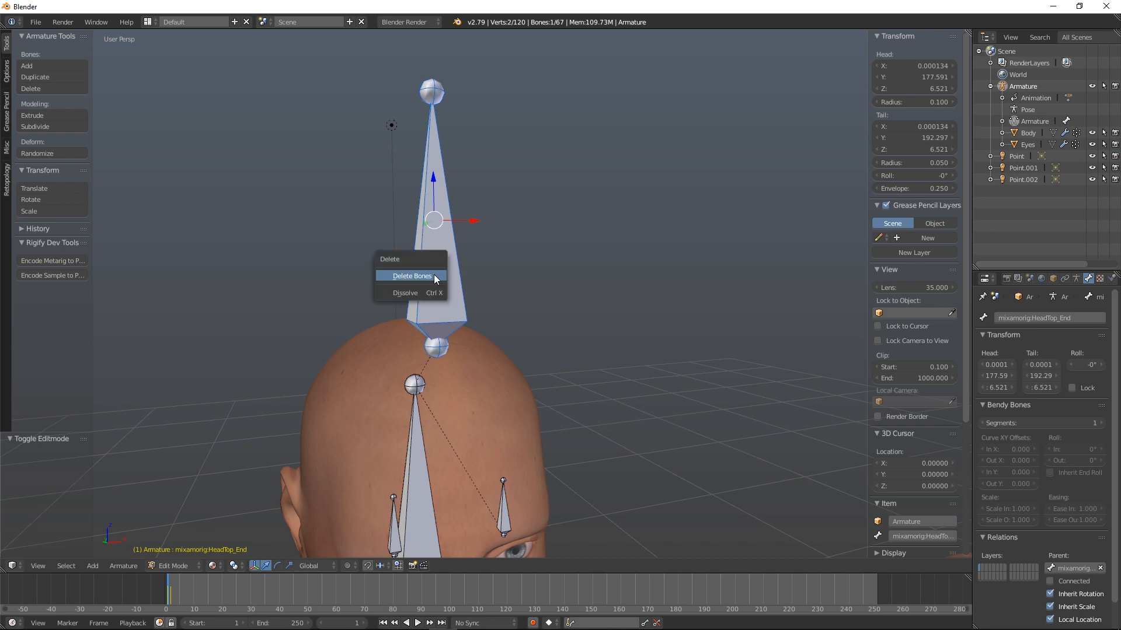
Delete the HeadTop_End and fingertip end bones, then select the toe end bones.
left_click(411, 277)
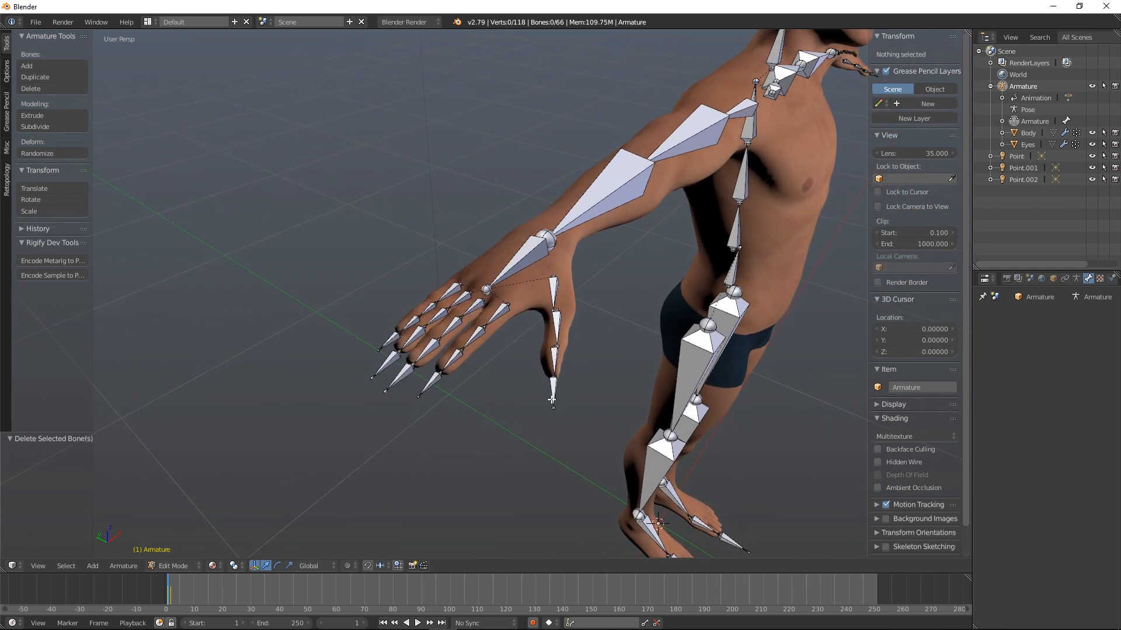
left_click(551, 391)
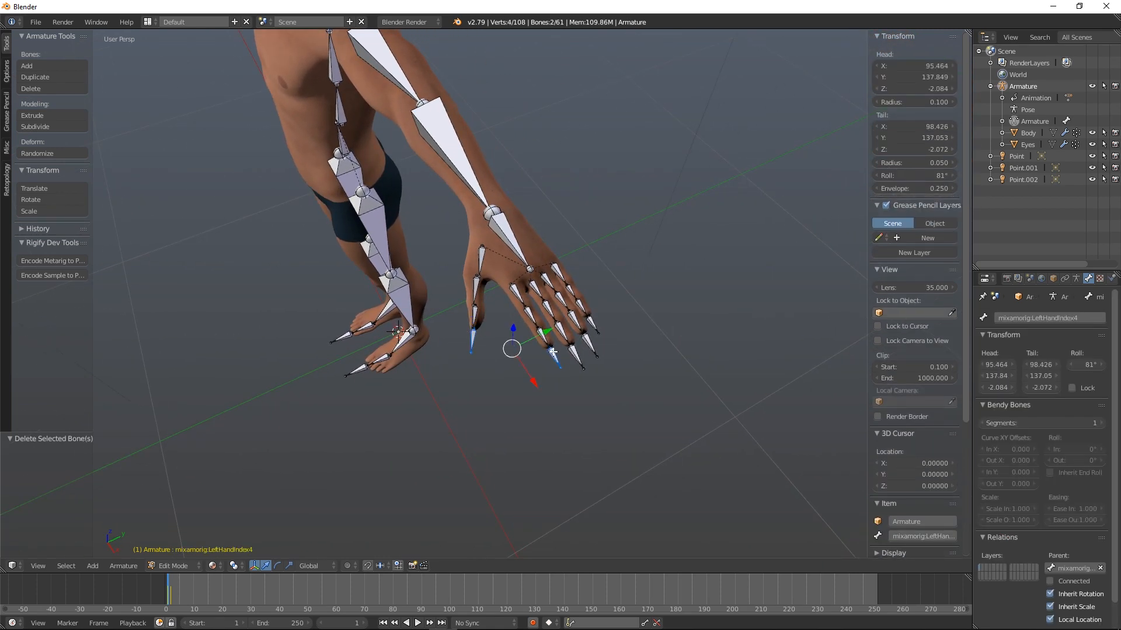
left_click(586, 328)
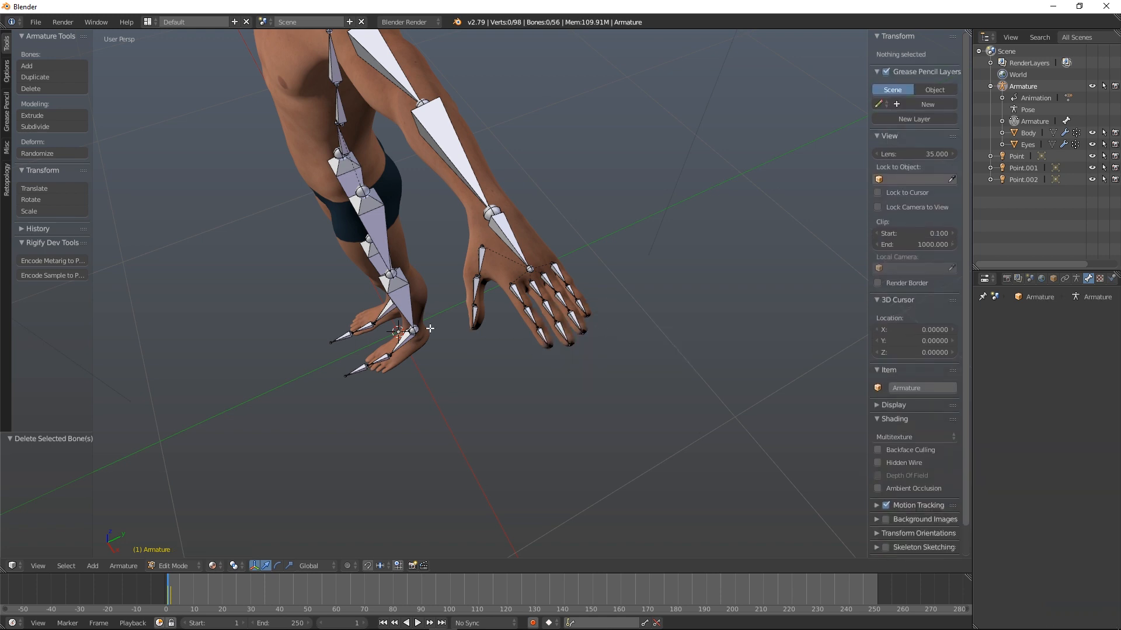
left_click(353, 332)
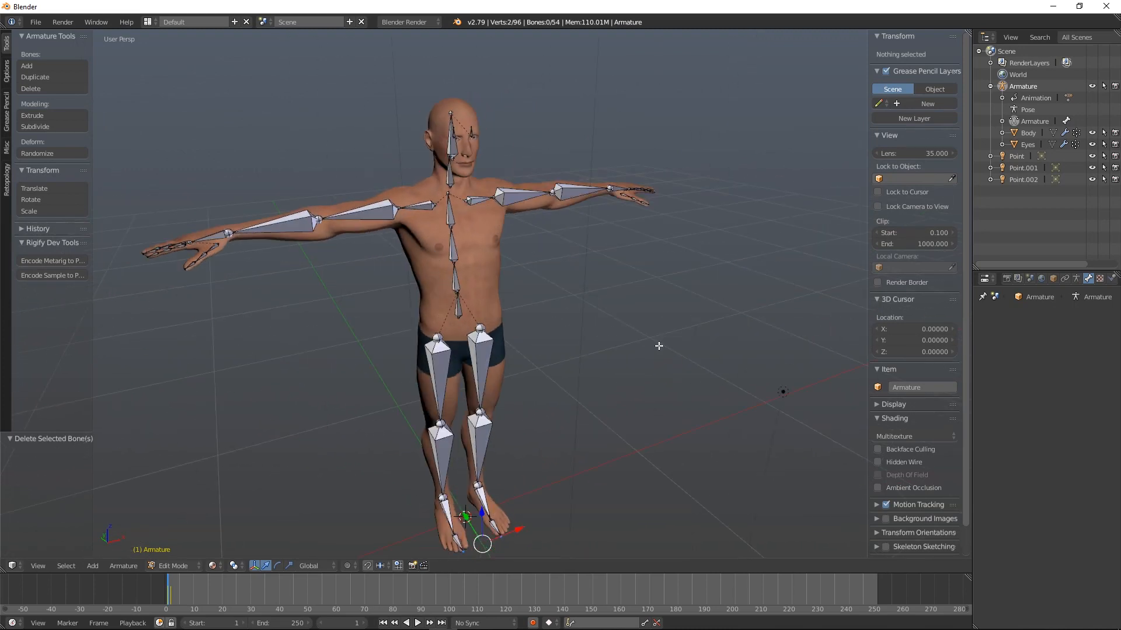
scroll("up", 3)
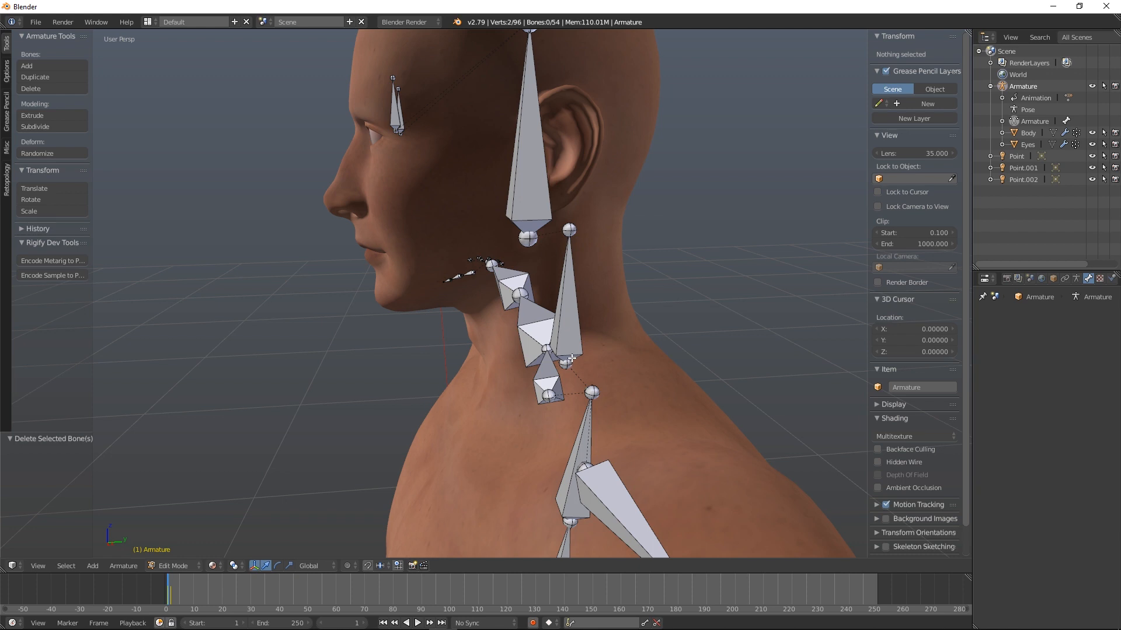
mouse_move(595, 393)
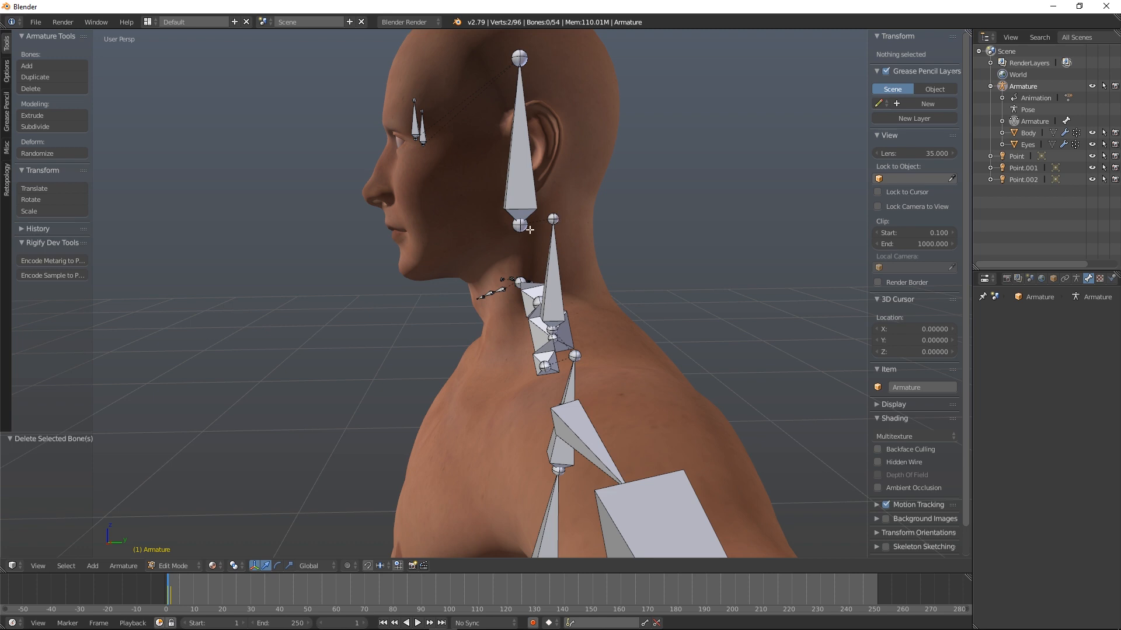
mouse_move(572, 226)
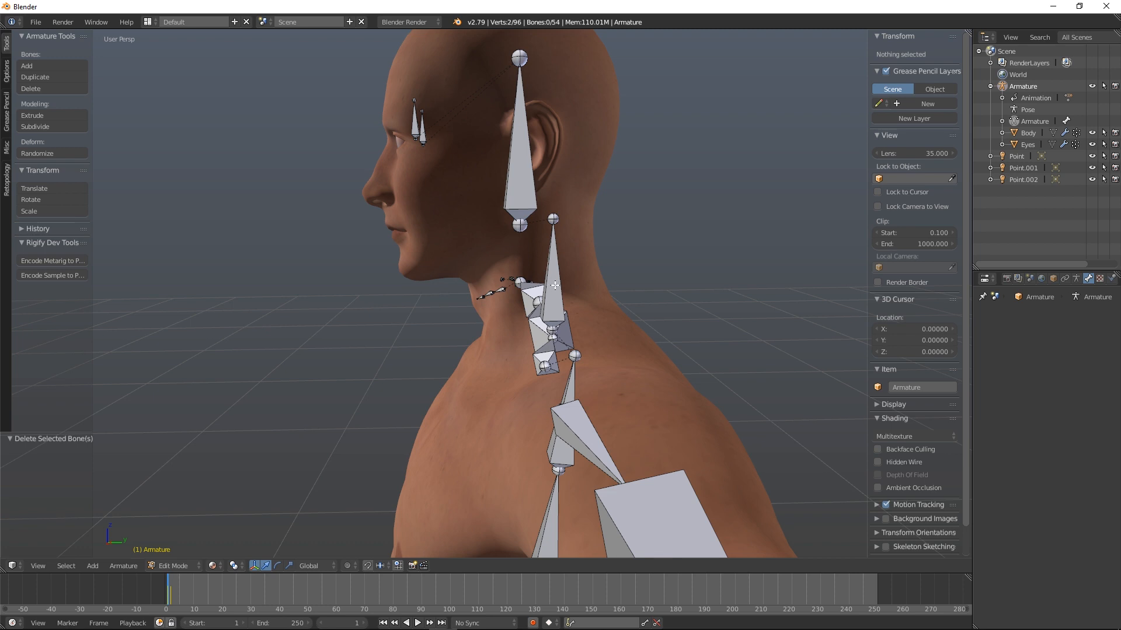
left_click(172, 566)
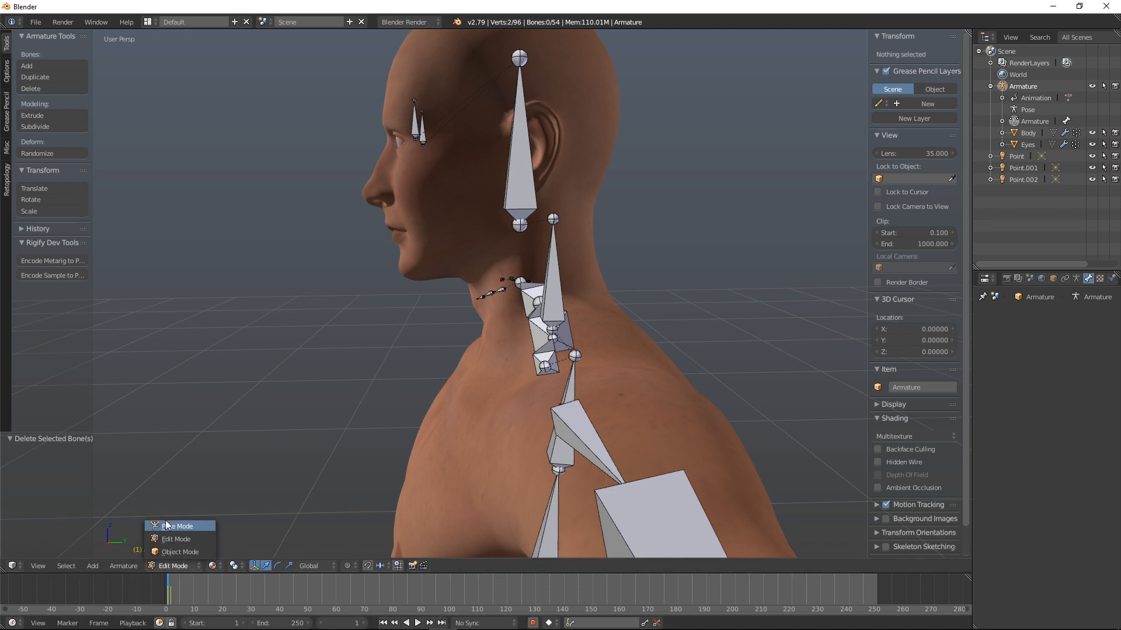
left_click(176, 525)
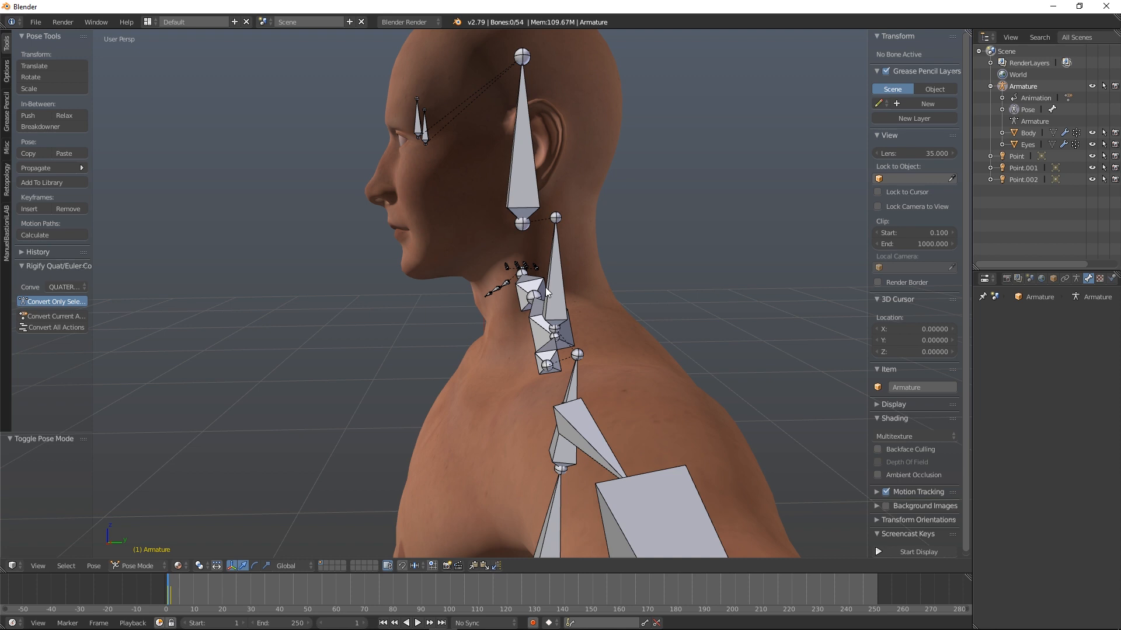
left_click(555, 314)
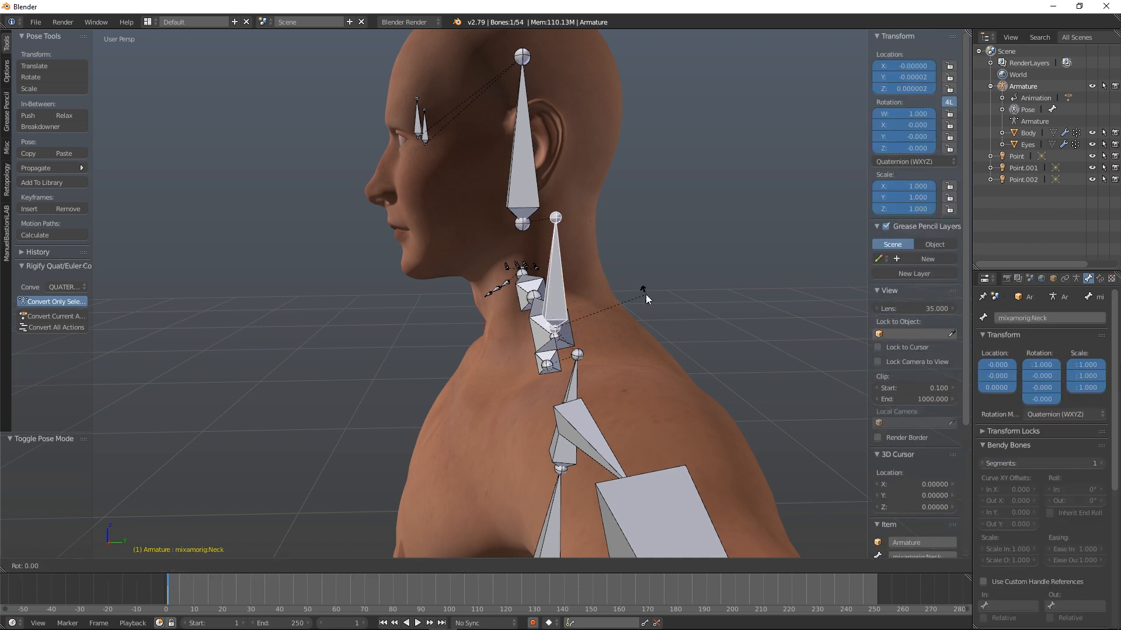
mouse_move(714, 305)
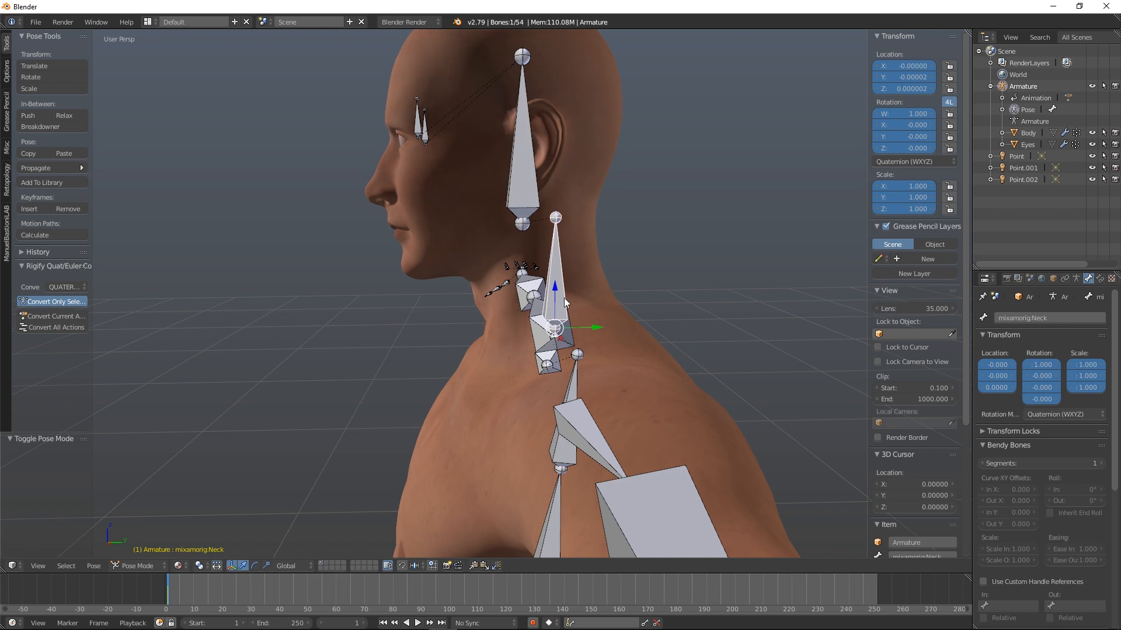
mouse_move(590, 371)
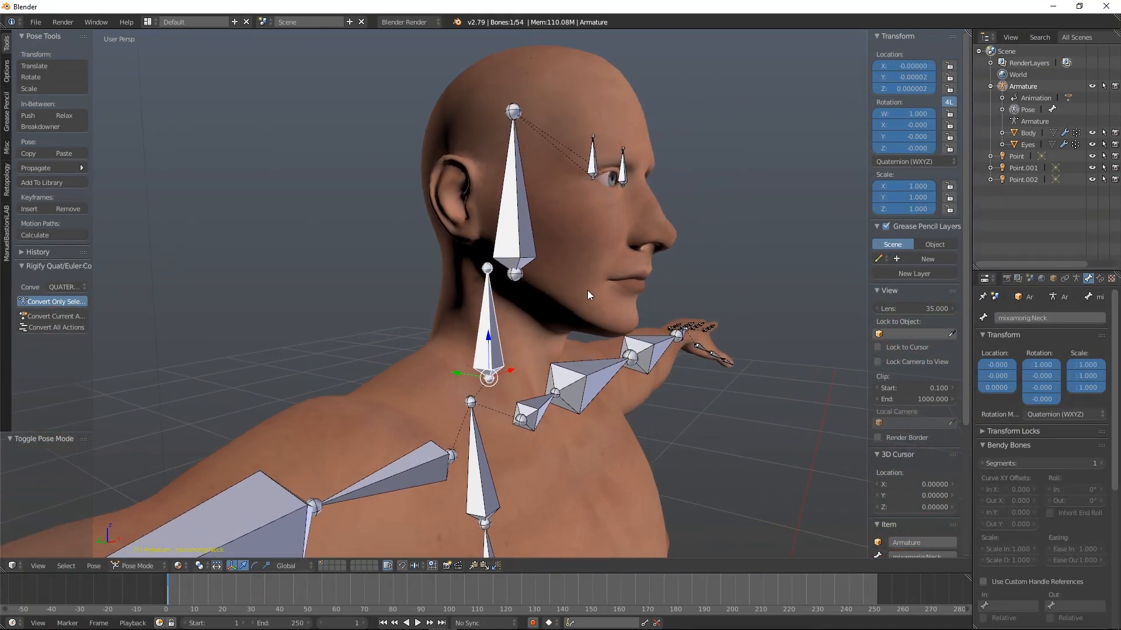
mouse_move(596, 178)
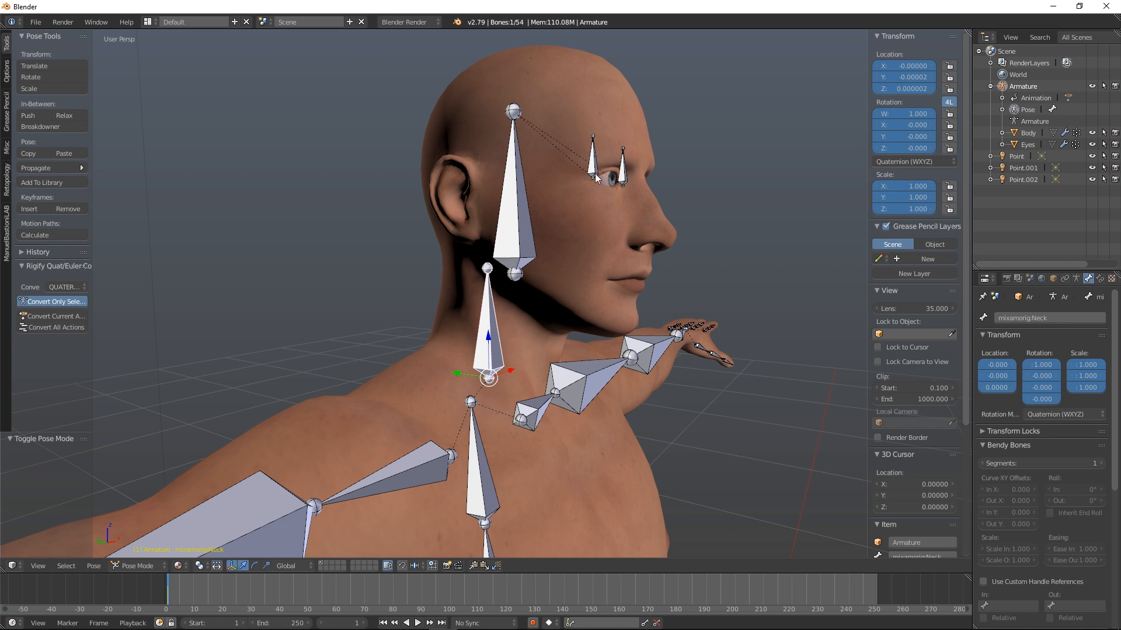
mouse_move(632, 279)
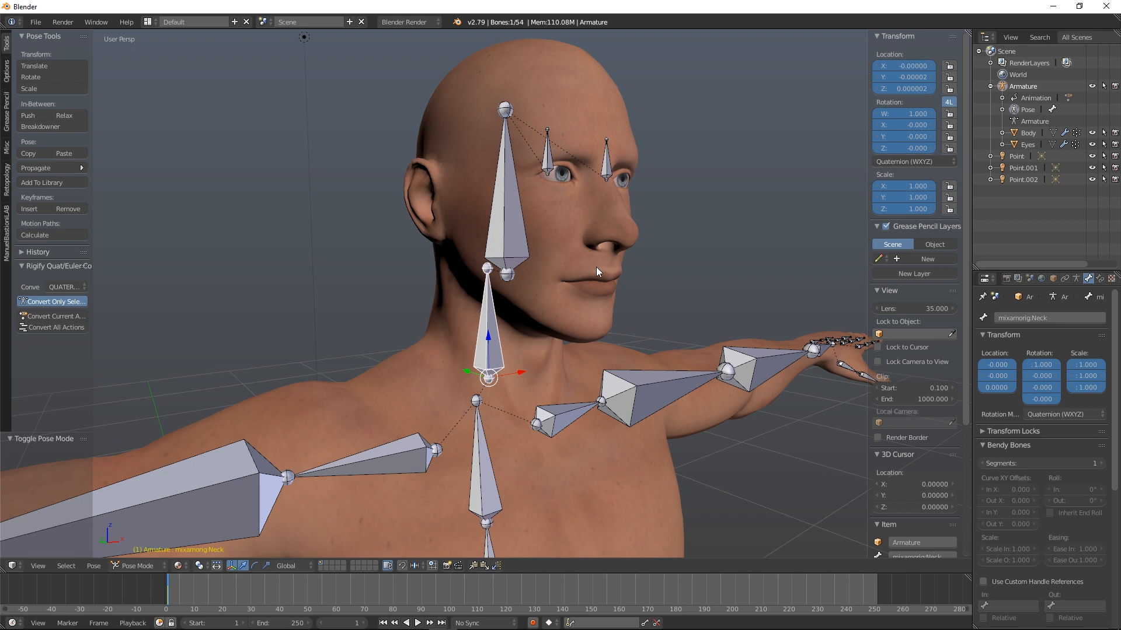
mouse_move(619, 263)
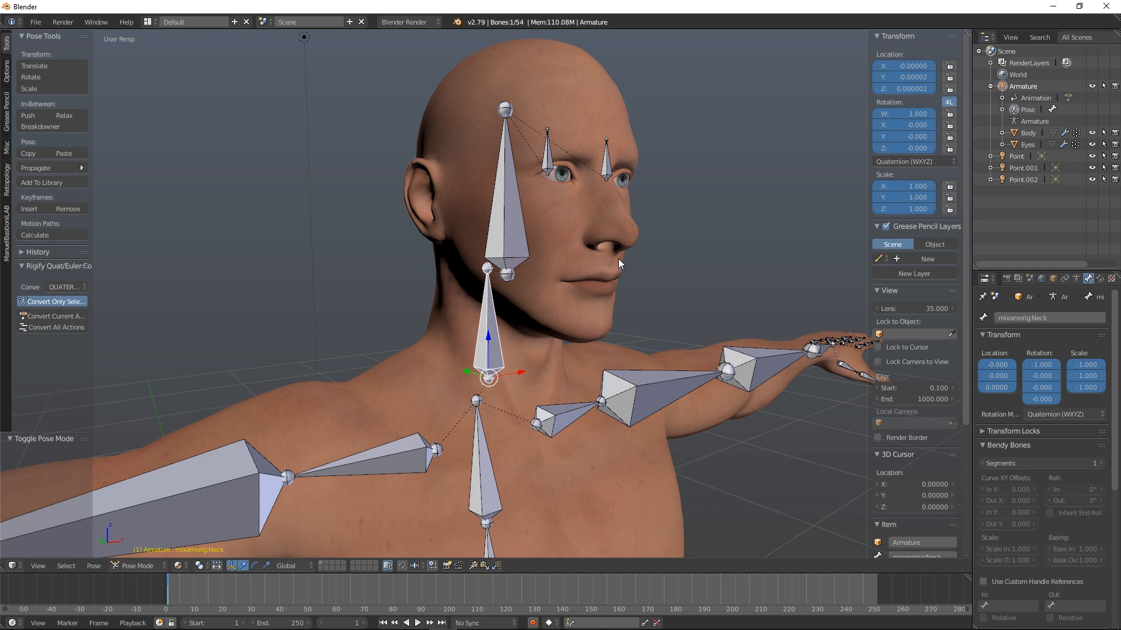
mouse_move(776, 240)
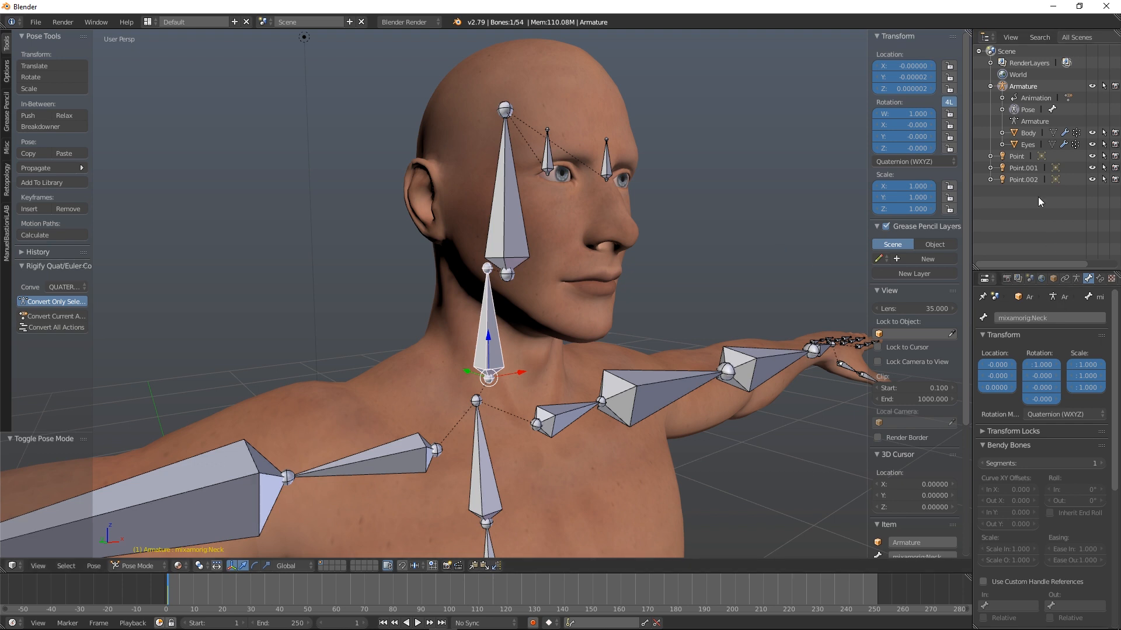
Select Body in the Outliner and show its Object Data tab with shape keys.
left_click(1026, 134)
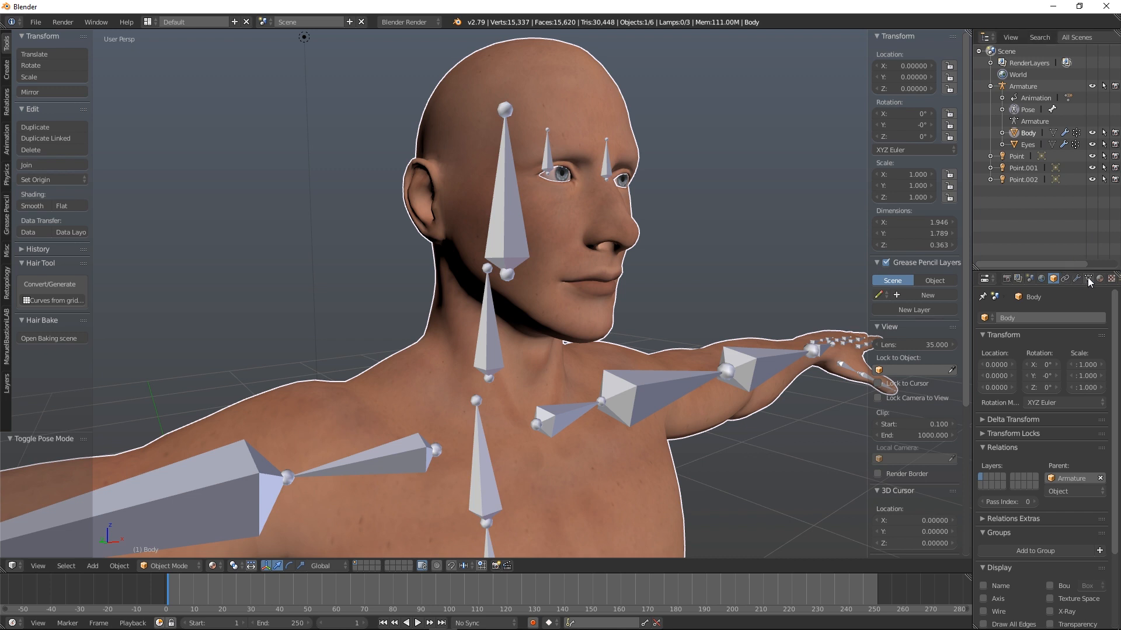
left_click(1086, 279)
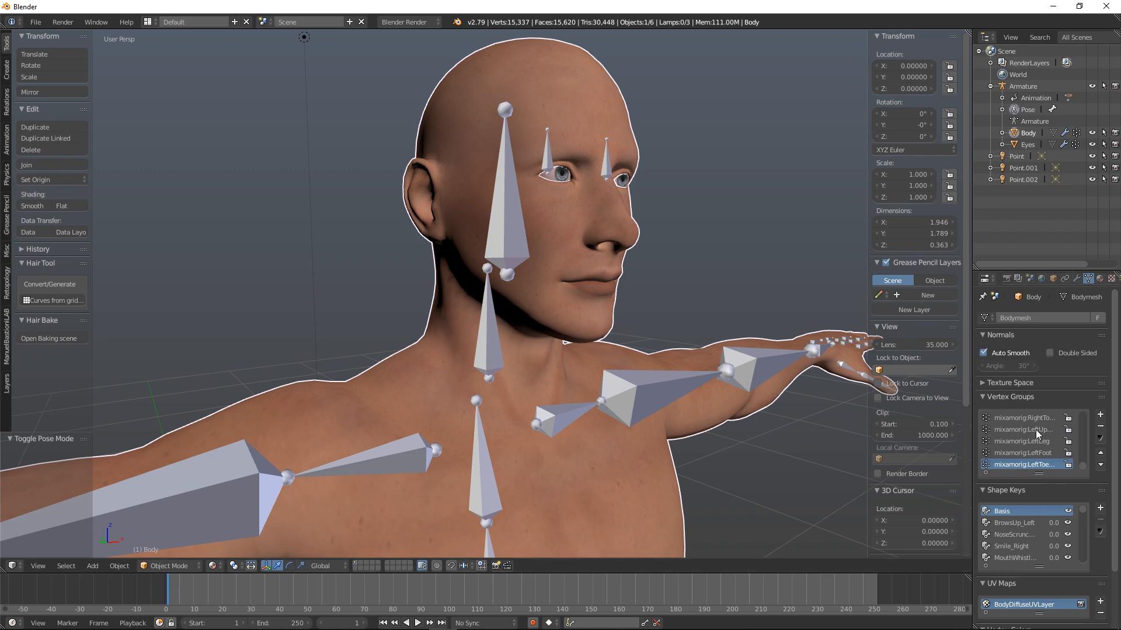
mouse_move(688, 367)
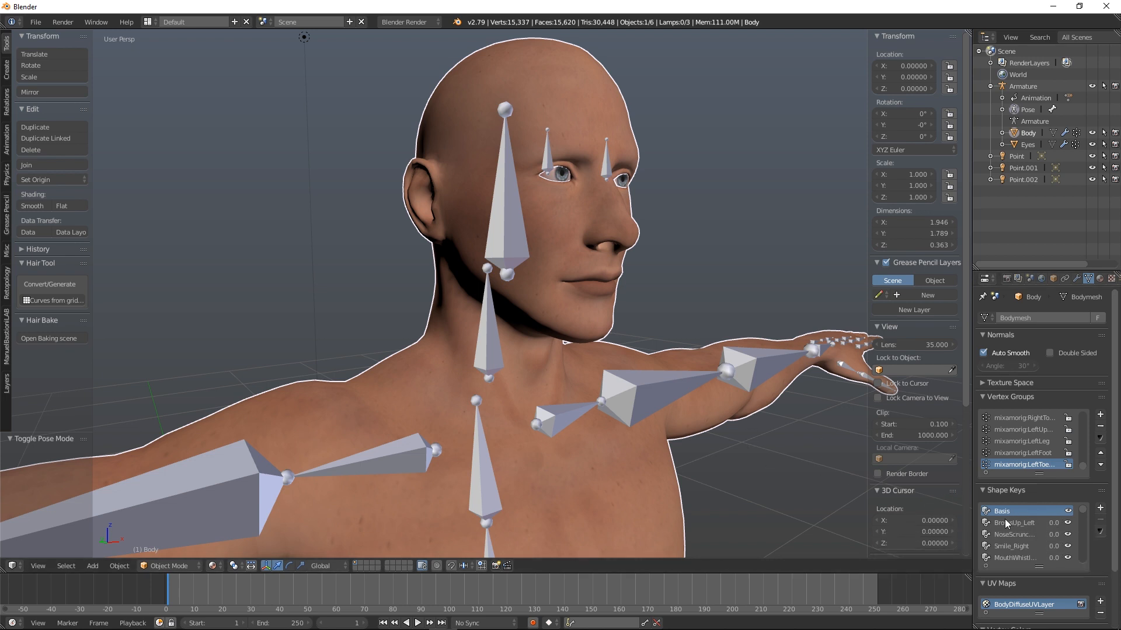
mouse_move(1048, 497)
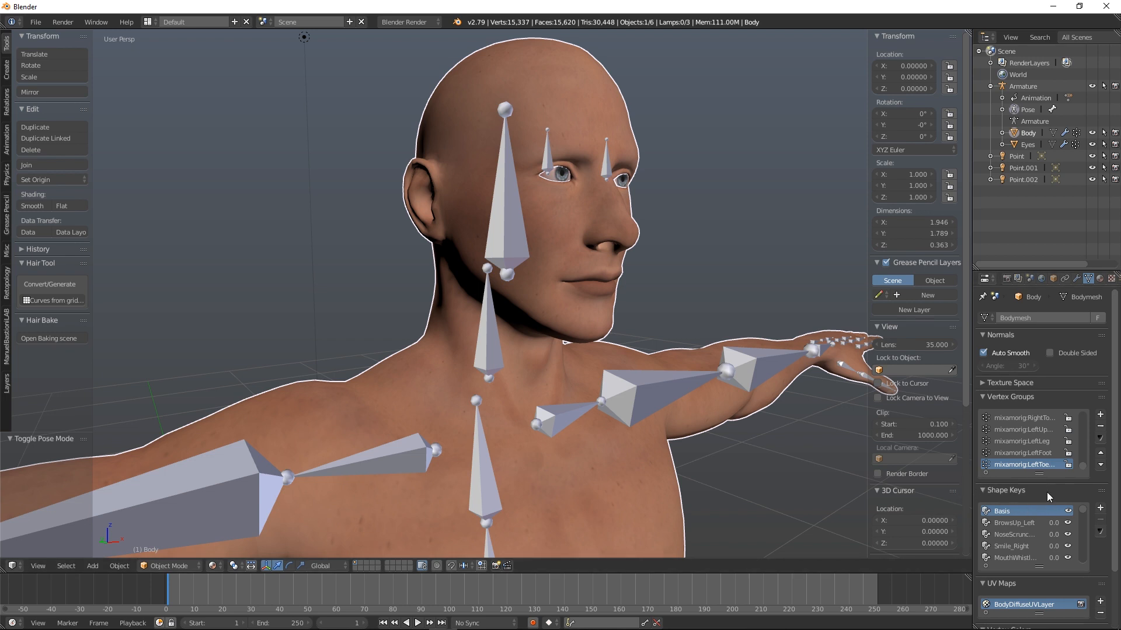
mouse_move(1043, 499)
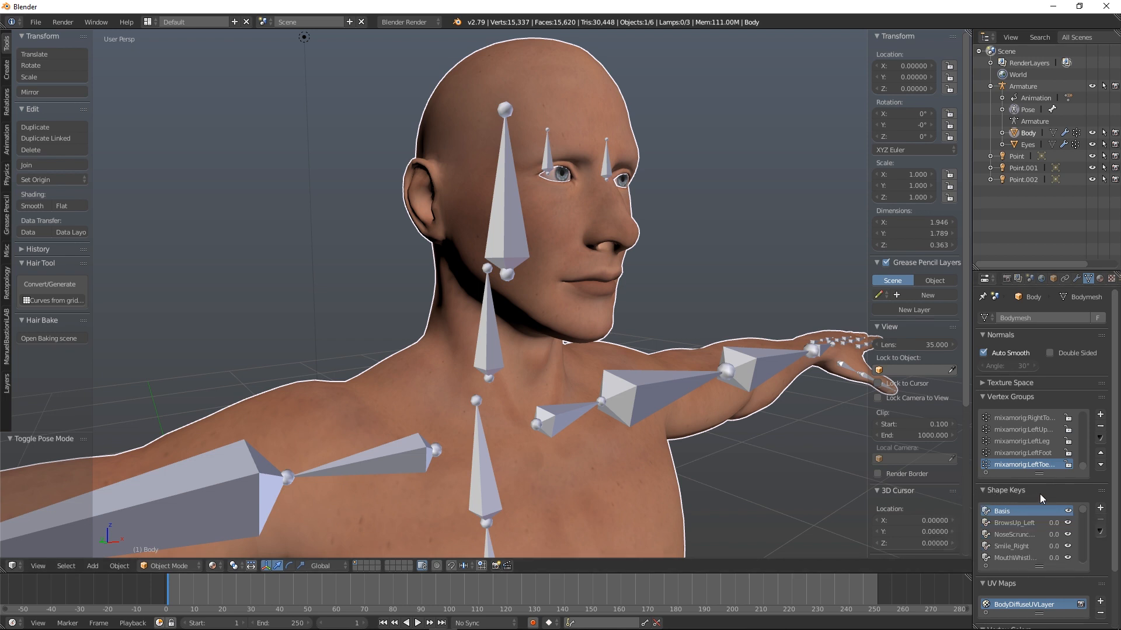
mouse_move(1026, 548)
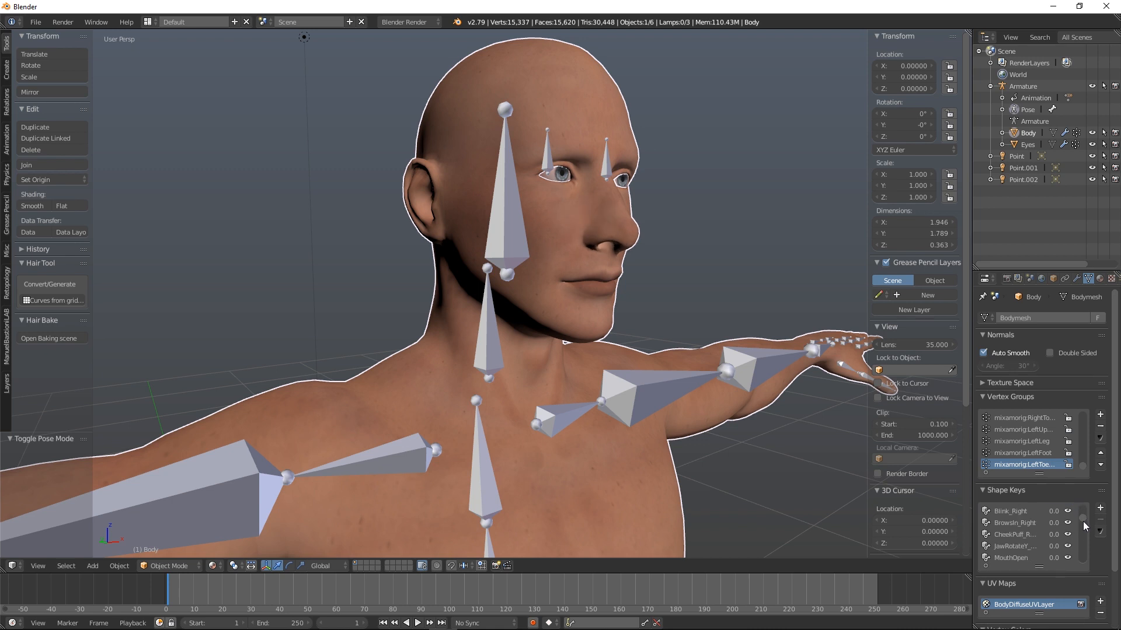
scroll("down", 3)
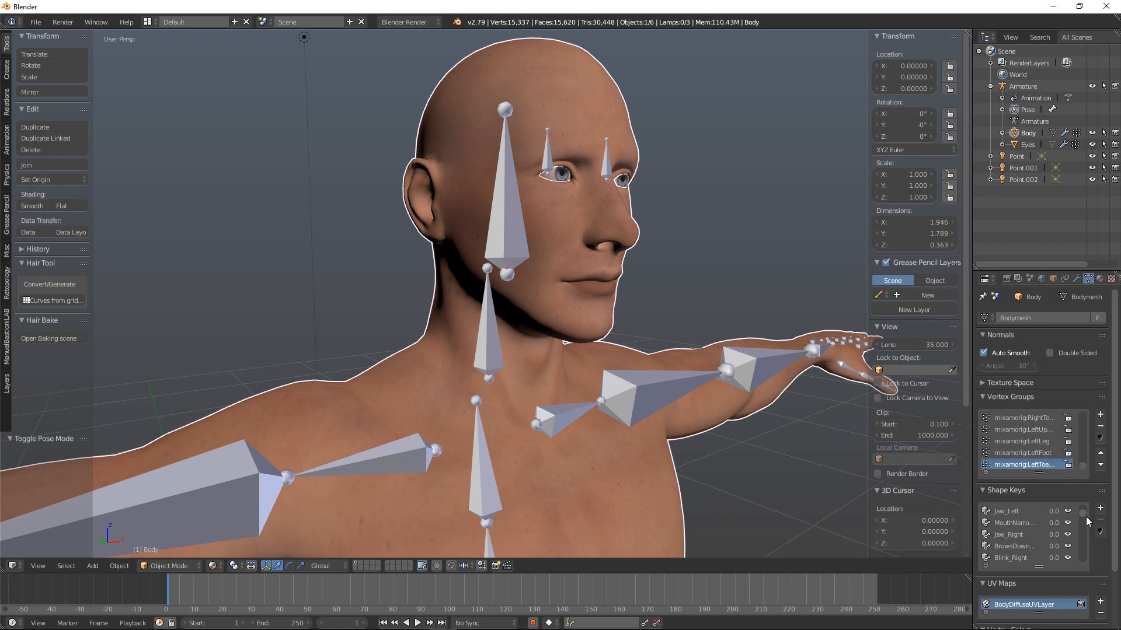
scroll("down", 3)
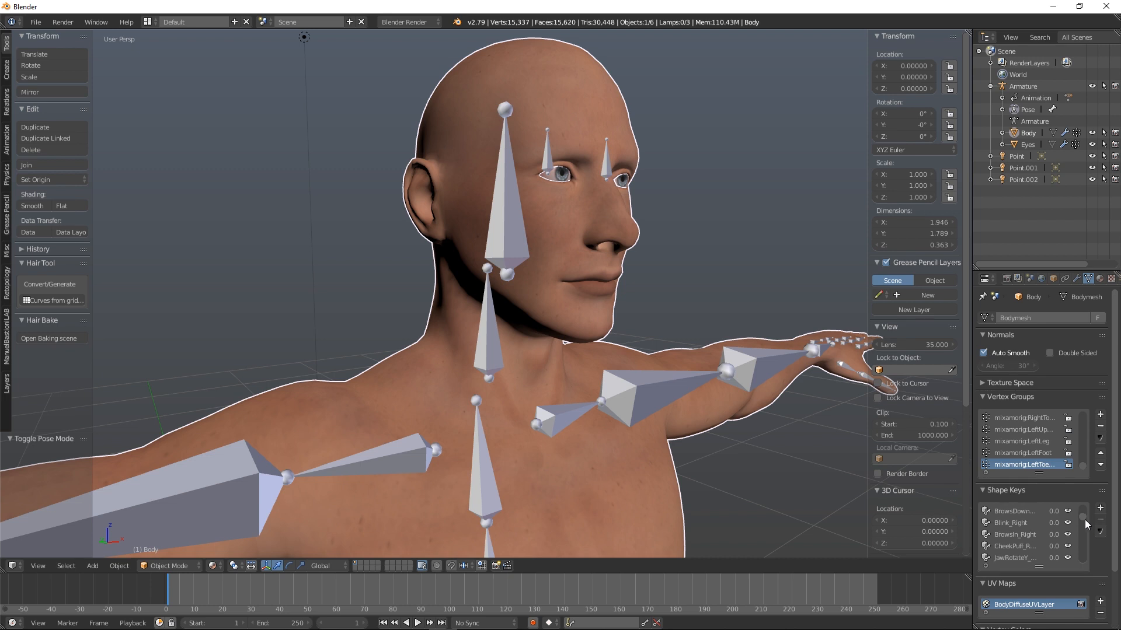
scroll("down", 3)
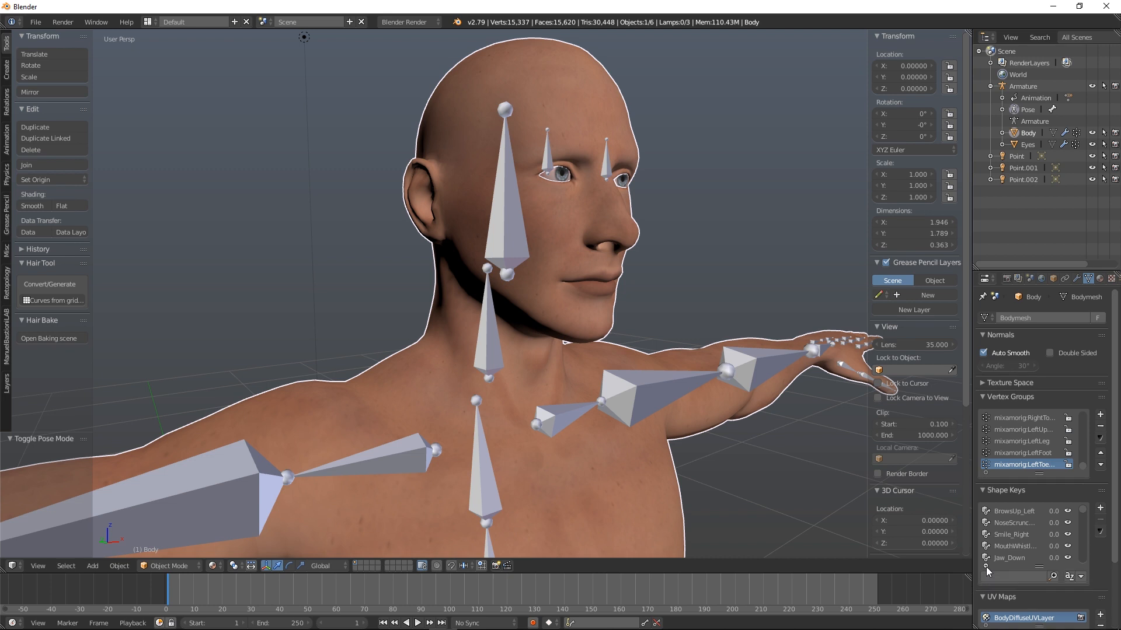
scroll("up", 3)
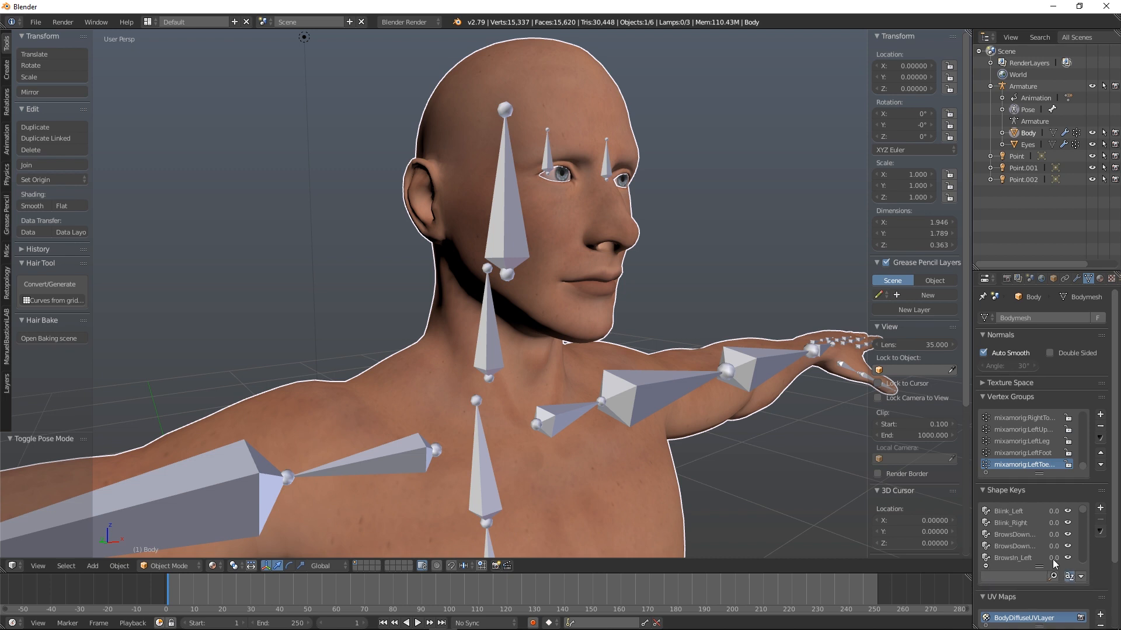
scroll("down", 3)
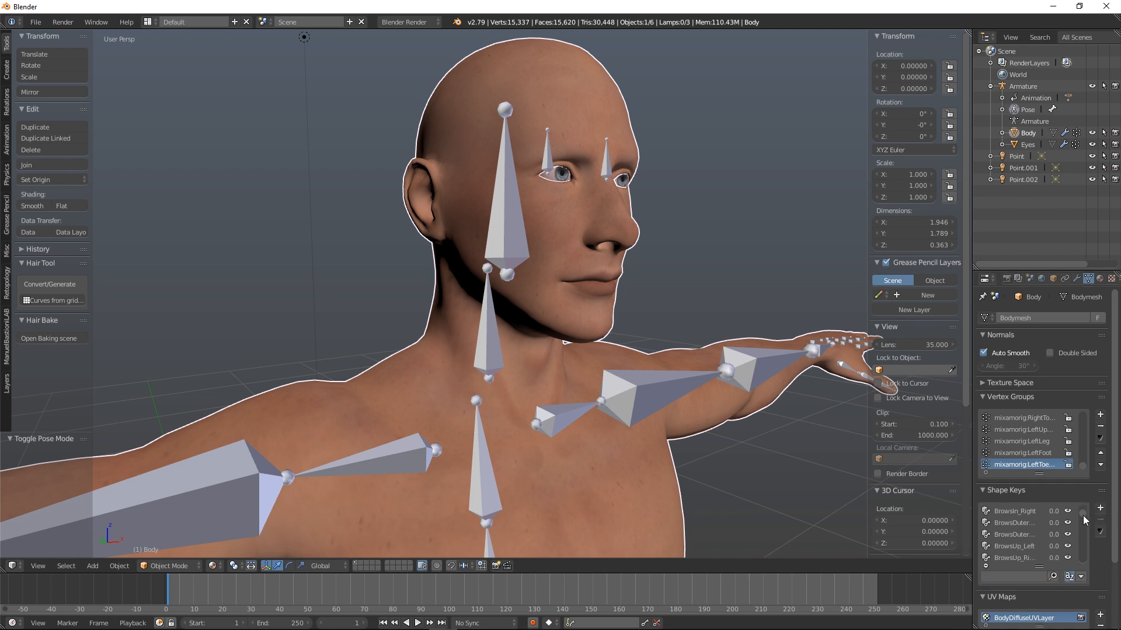
scroll("down", 3)
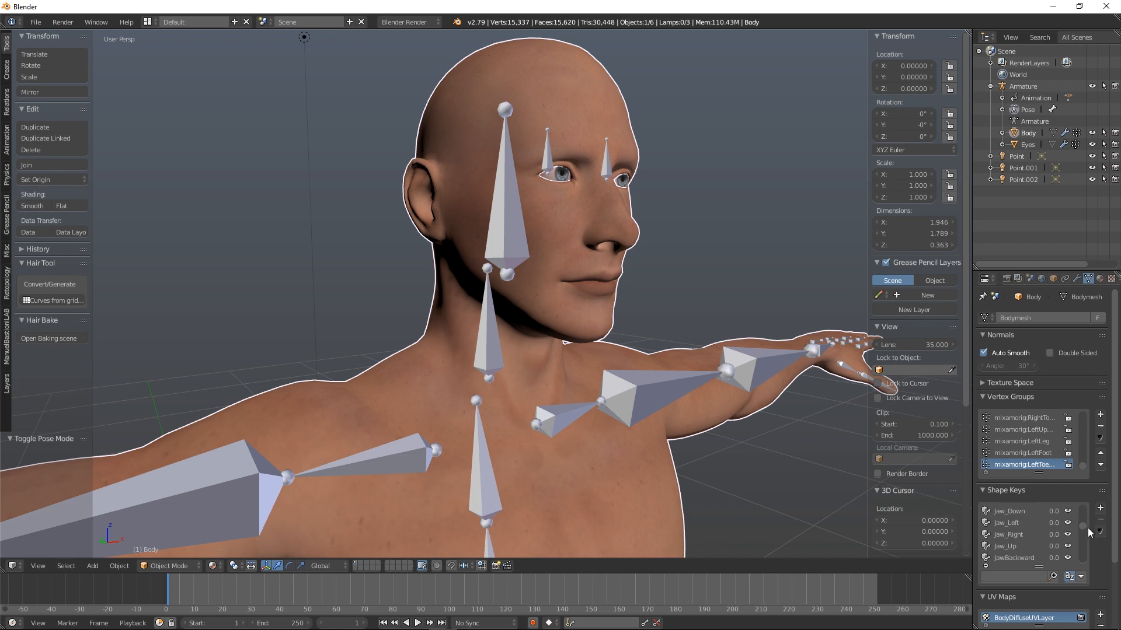
scroll("down", 3)
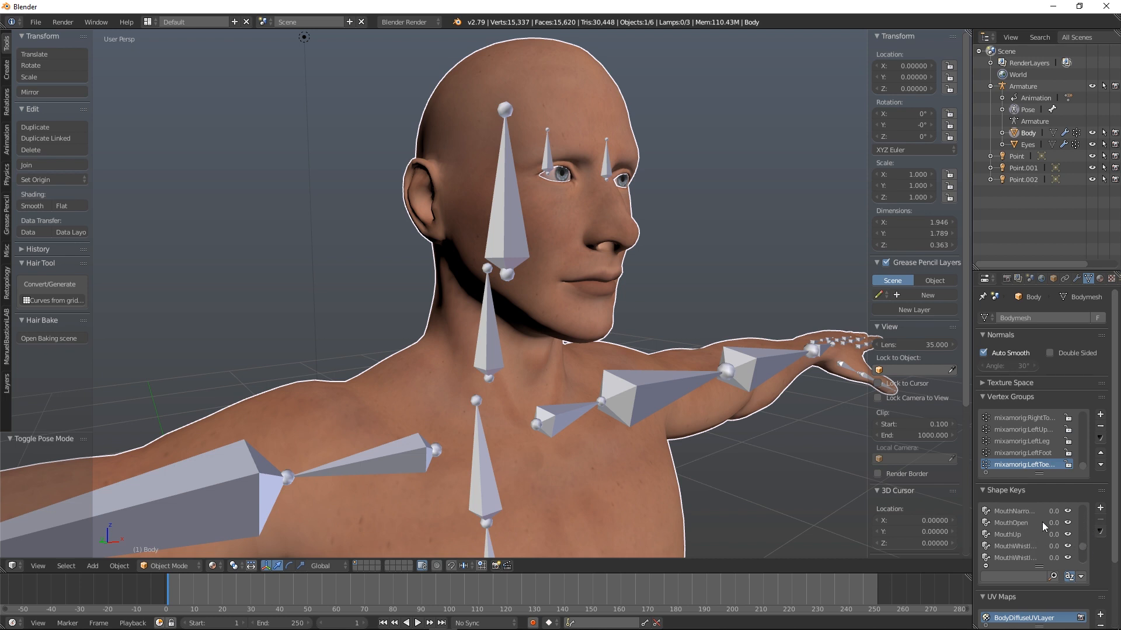
left_click(1048, 522)
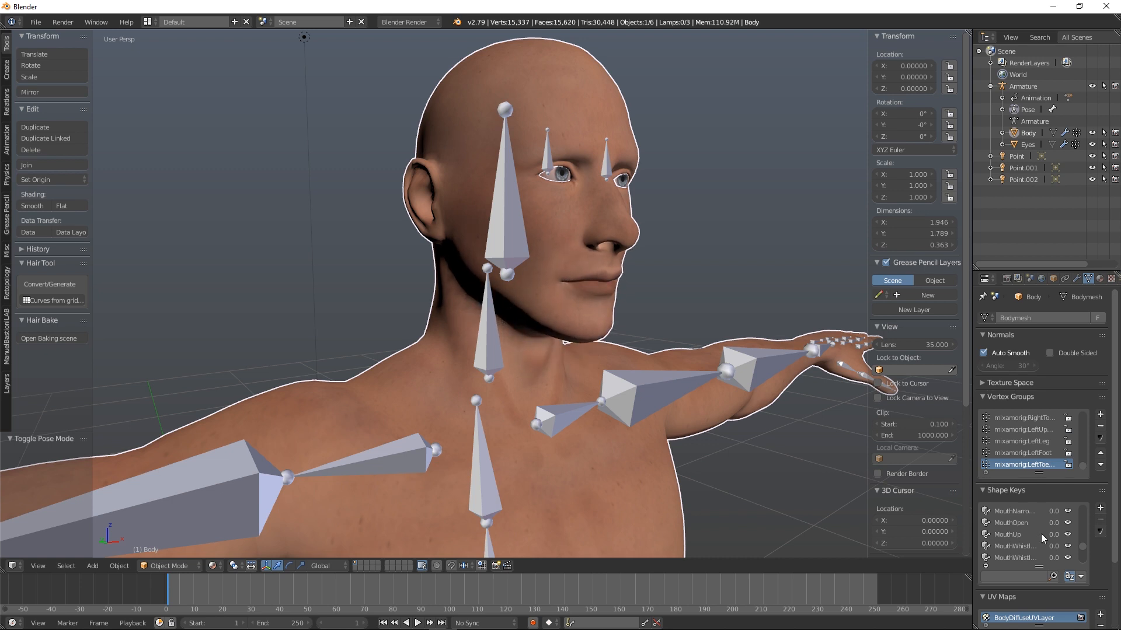
mouse_move(1016, 516)
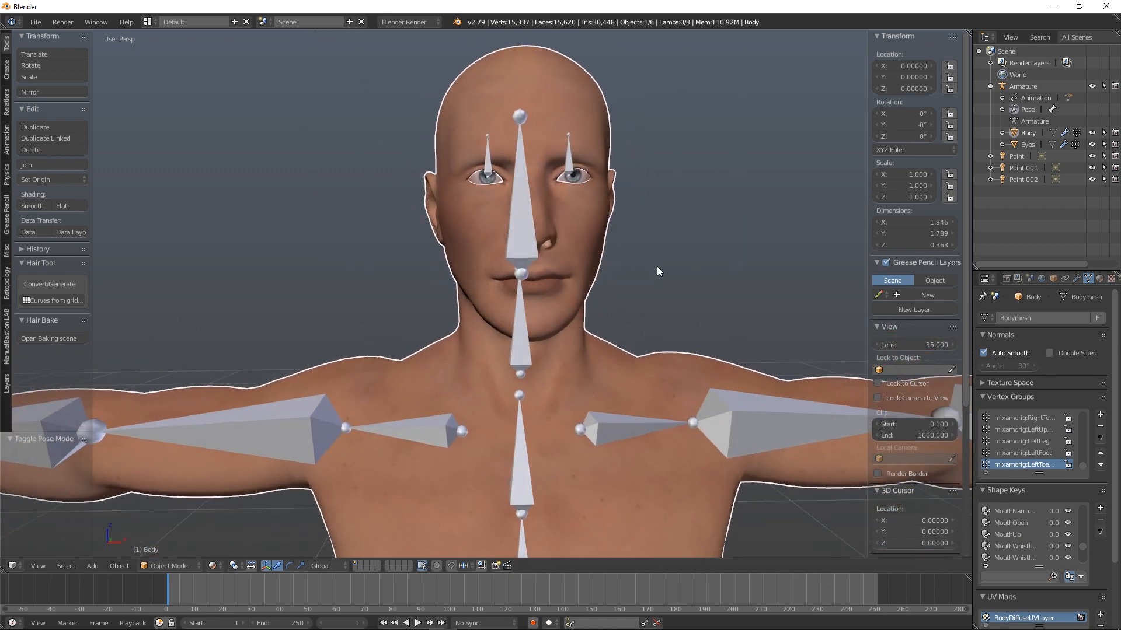
scroll("down", 3)
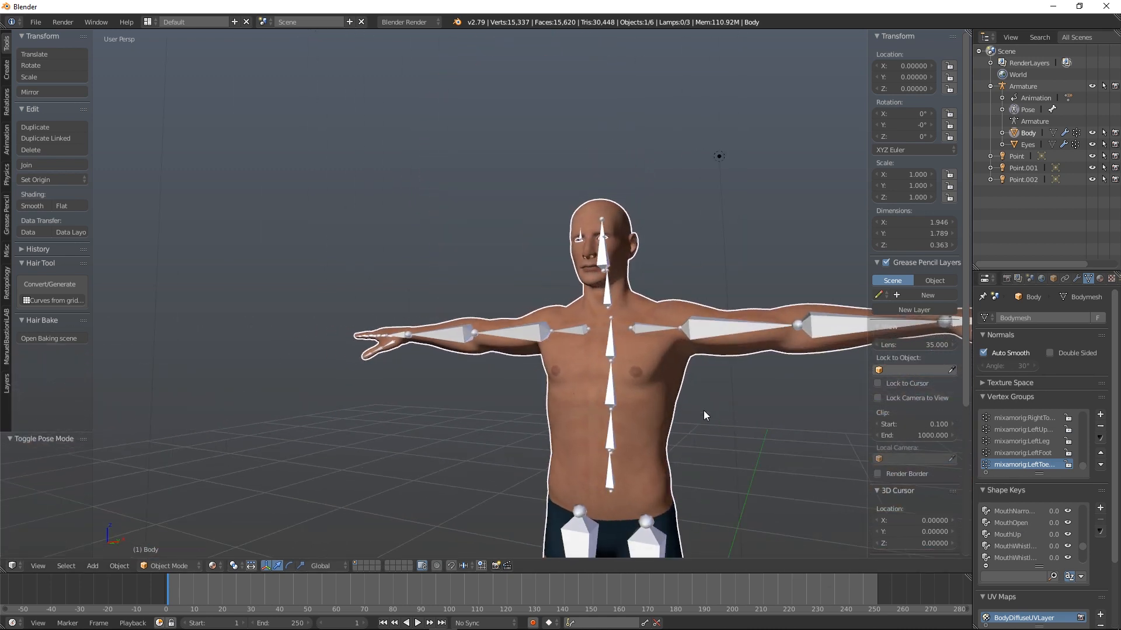